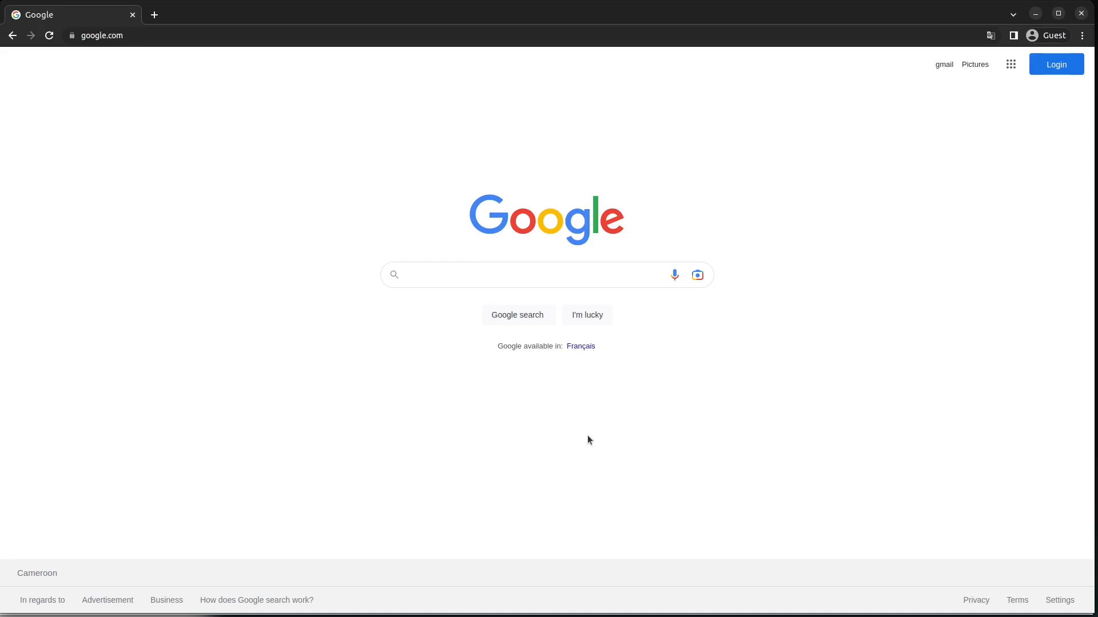
- Search Google for 'Traleor'
click(525, 274)
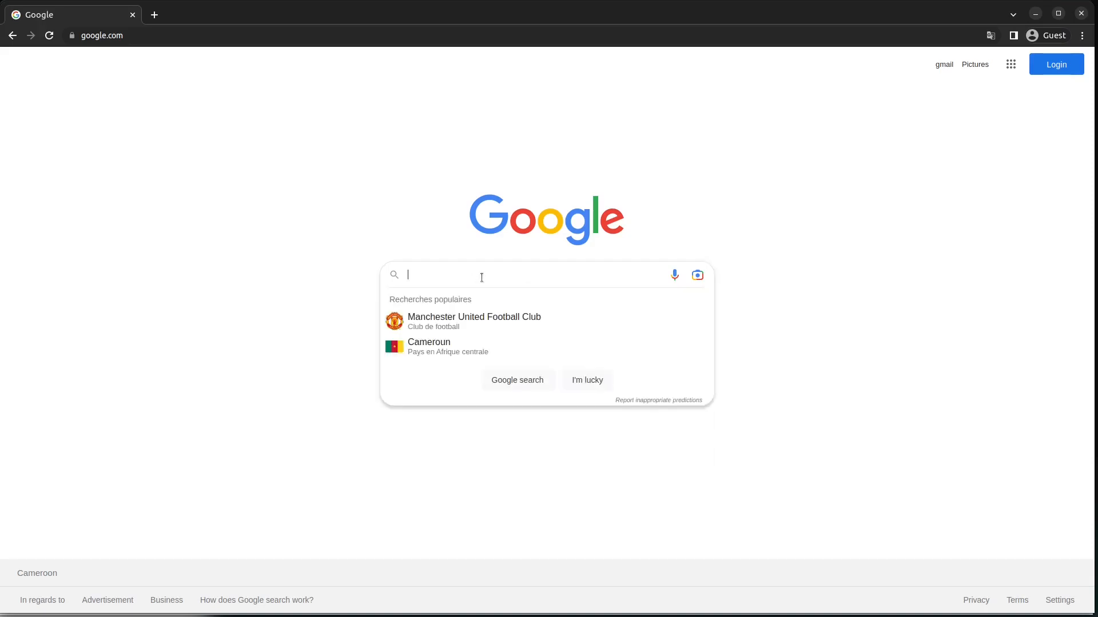
text(Tra)
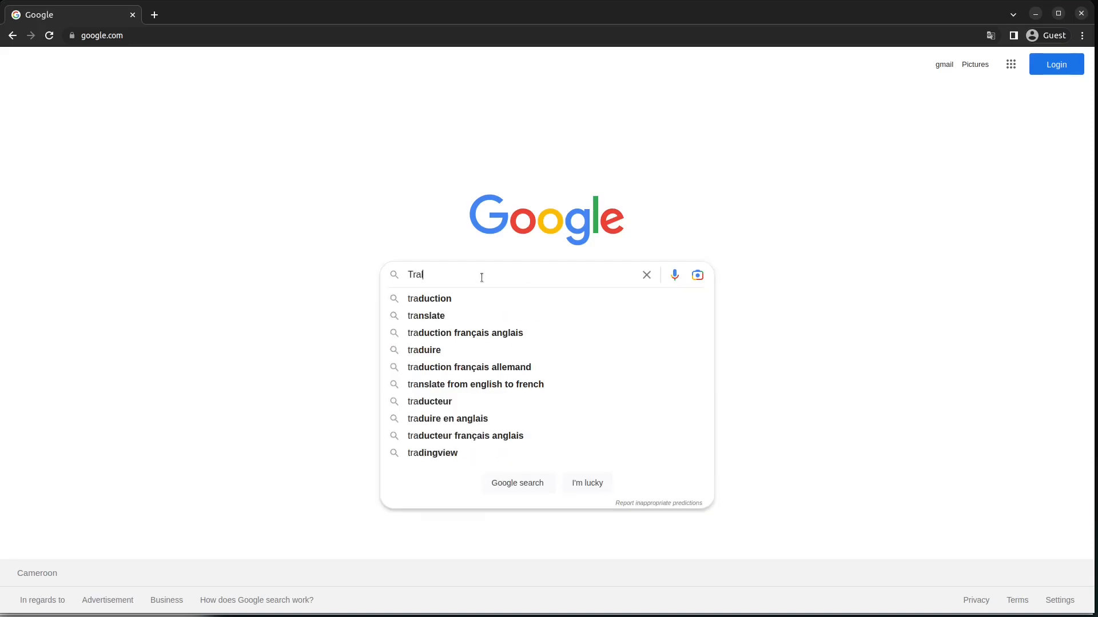
text(leor)
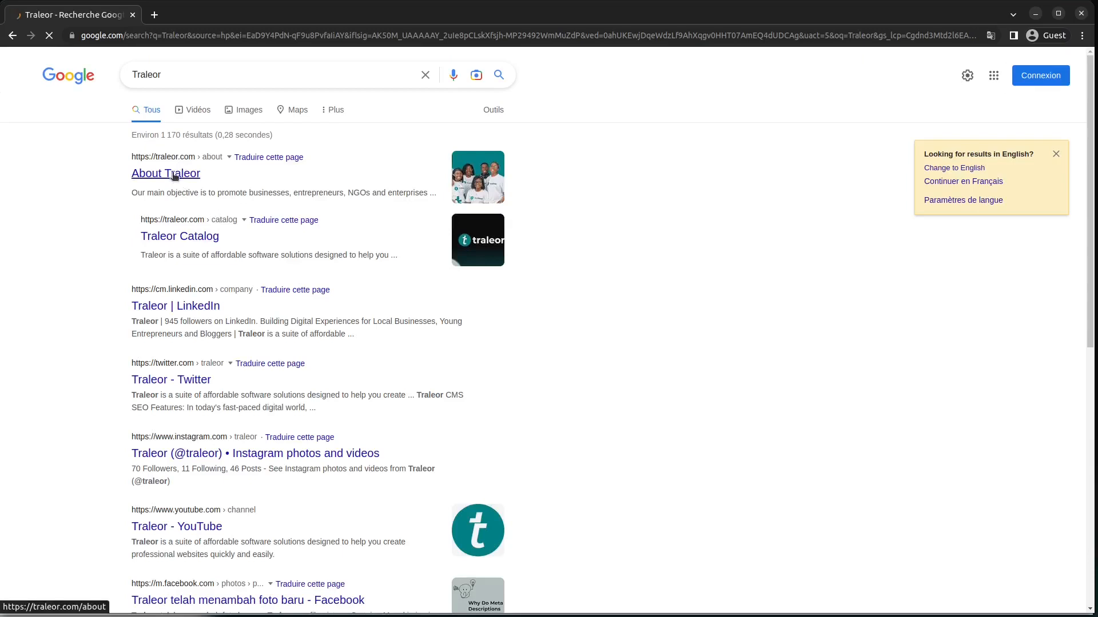
- Open the About Traleor result, then Traleor's Get Started login page in a new tab
click(166, 173)
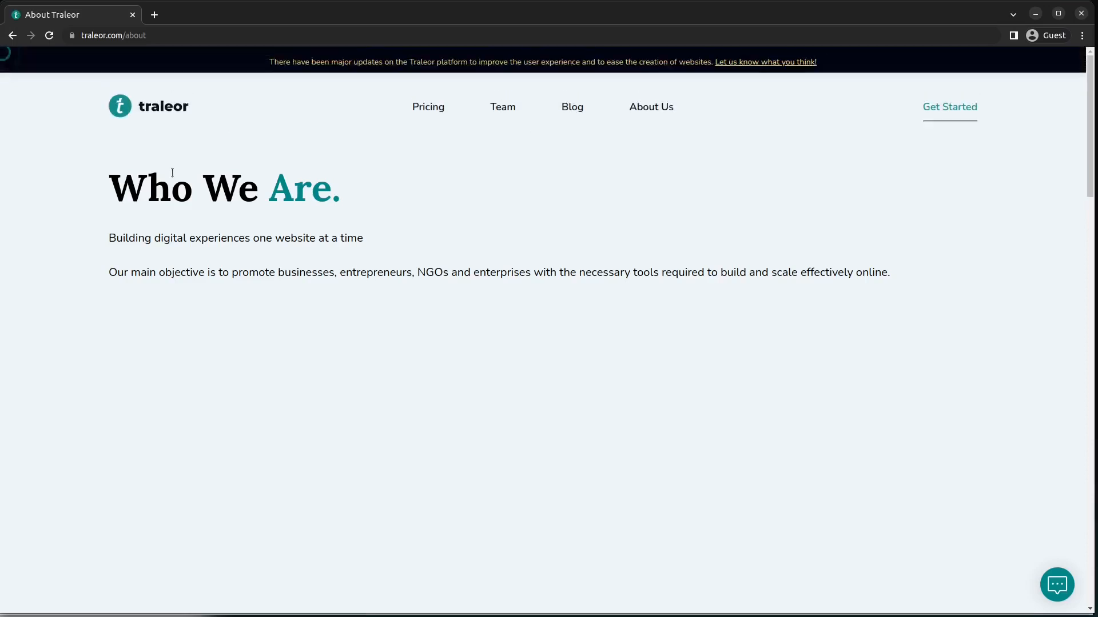
scroll(down, 3)
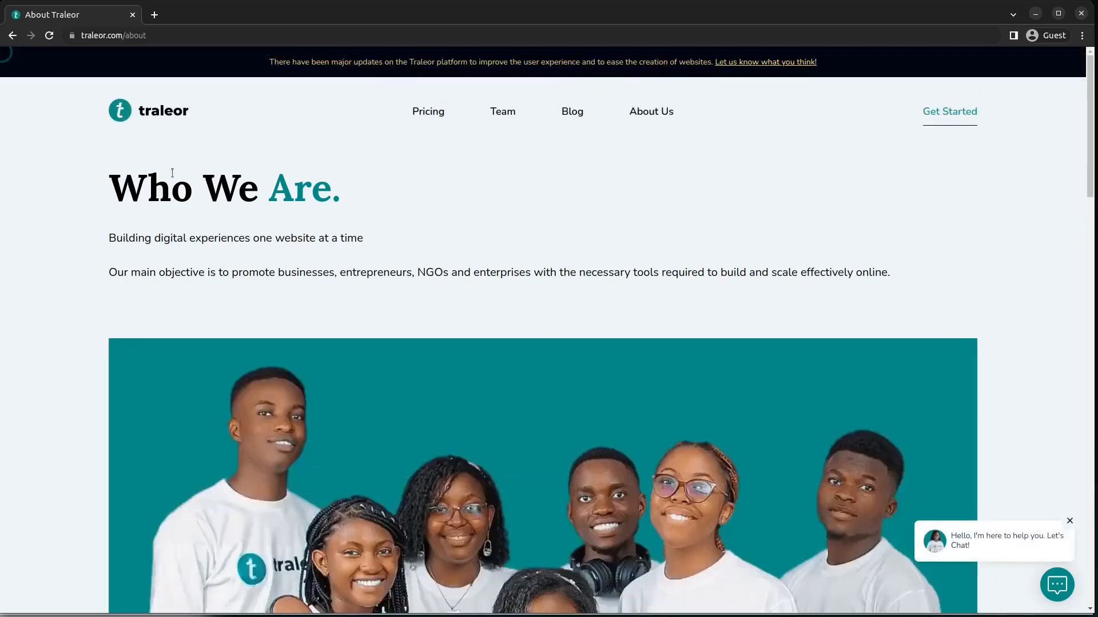
click(949, 112)
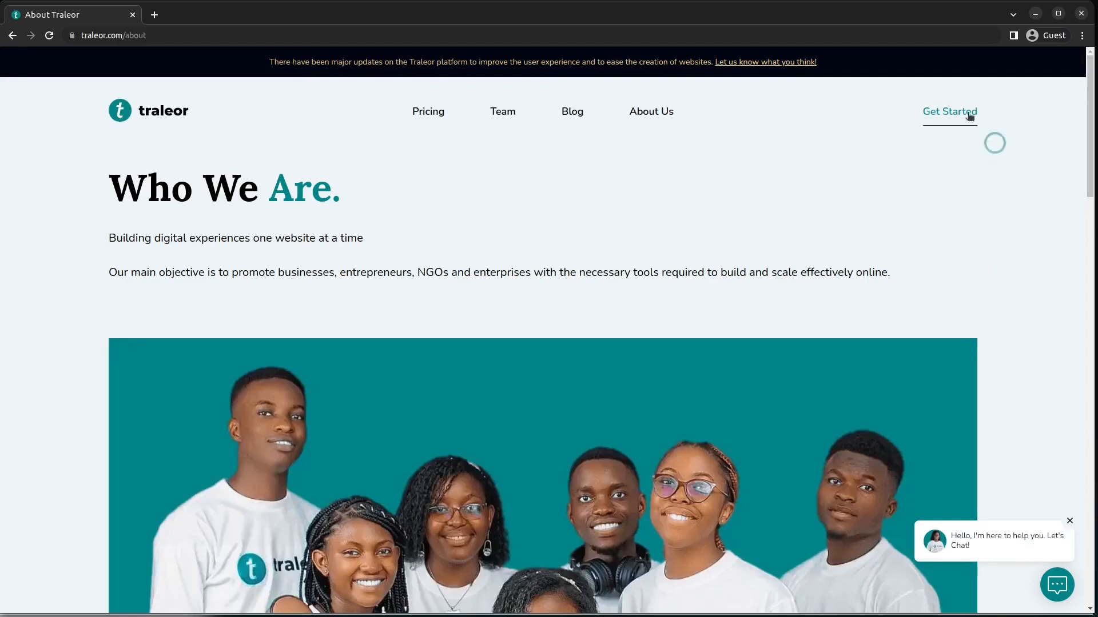
click(949, 111)
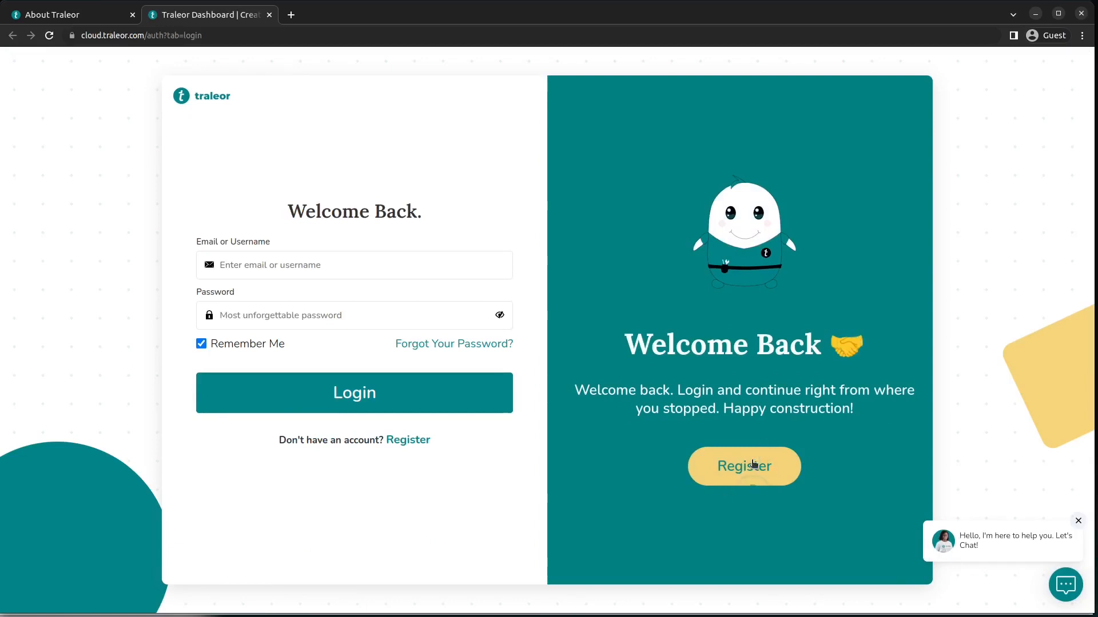
- Register account 'Peng' with a Gmail address and password, accepting the terms of service
click(743, 466)
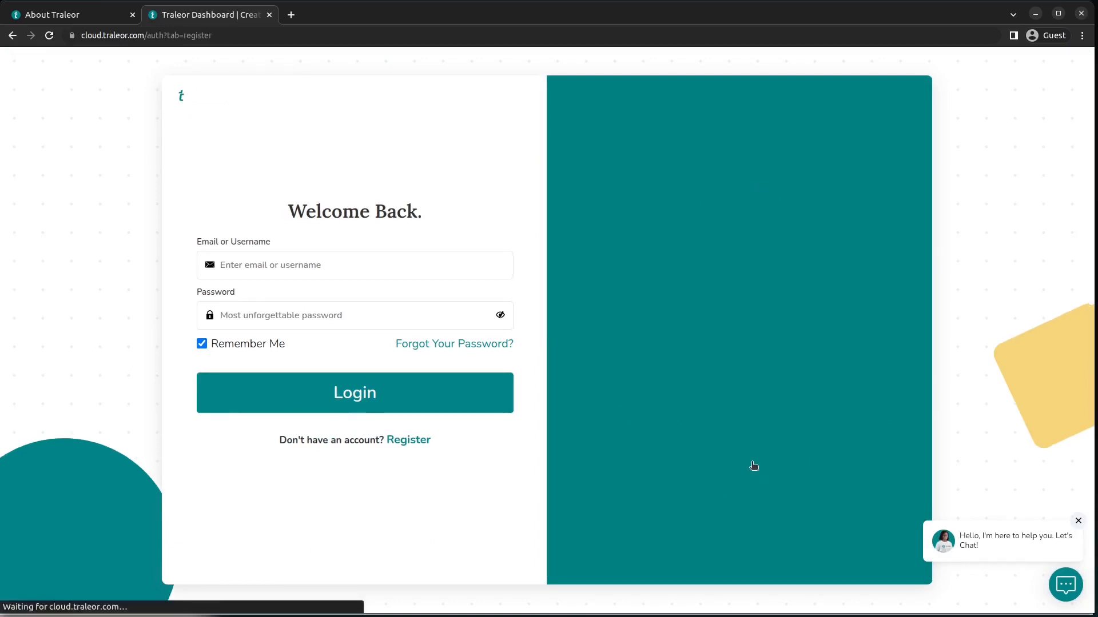
click(408, 440)
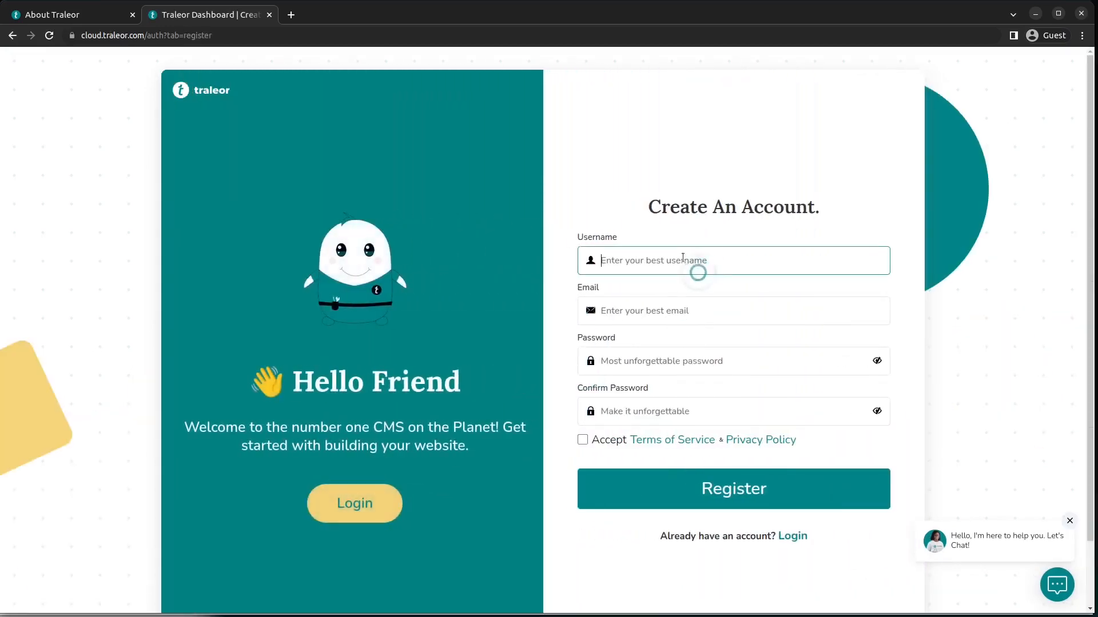
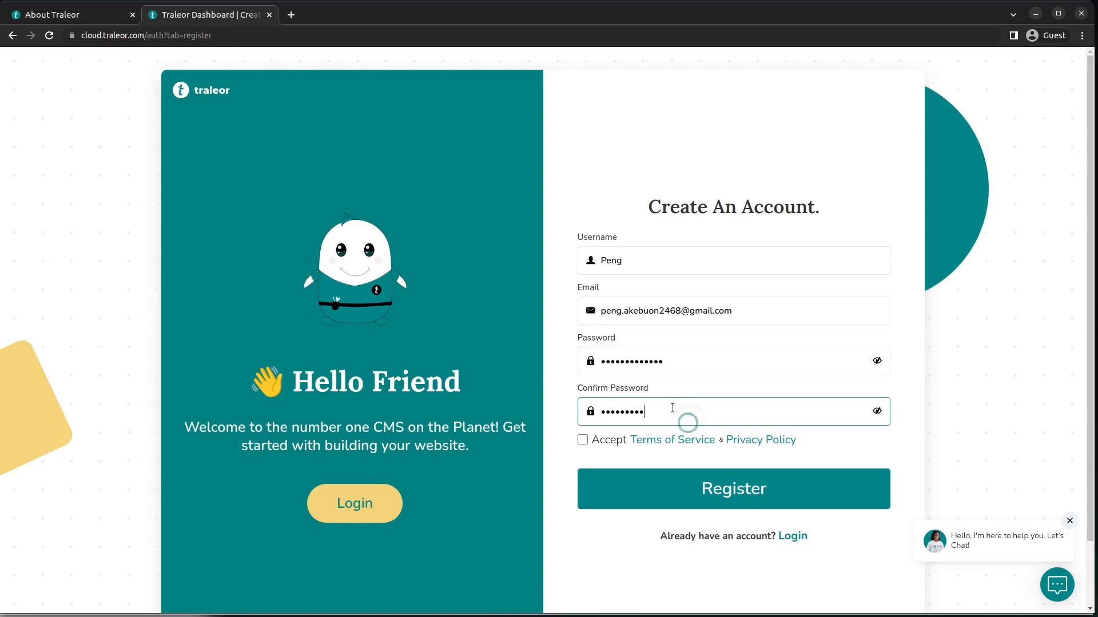
text(••••)
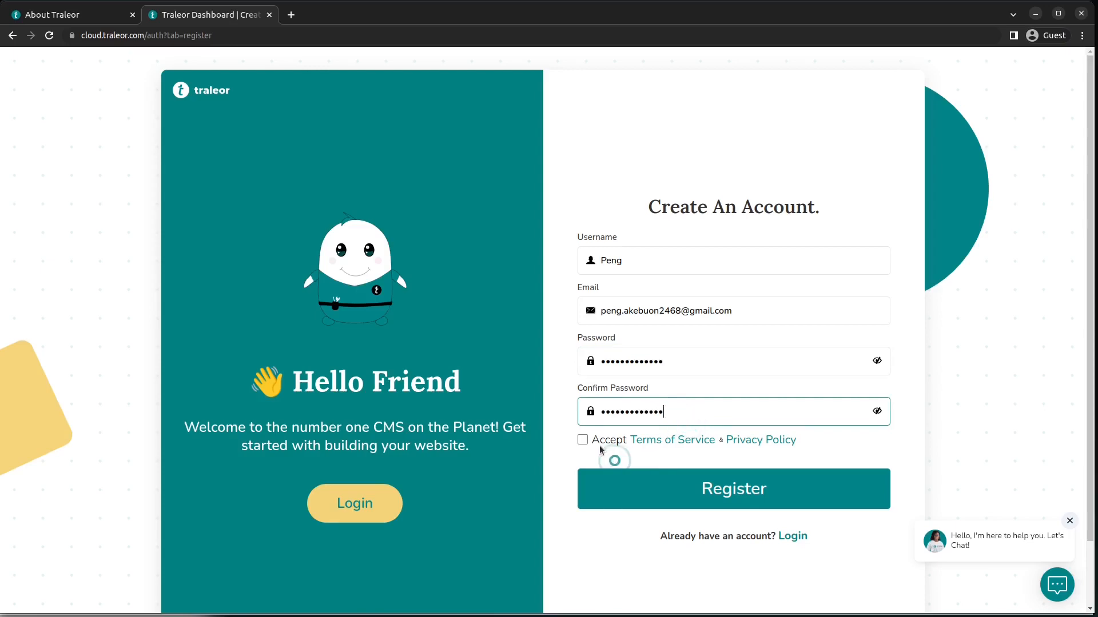
mouse_move(592, 445)
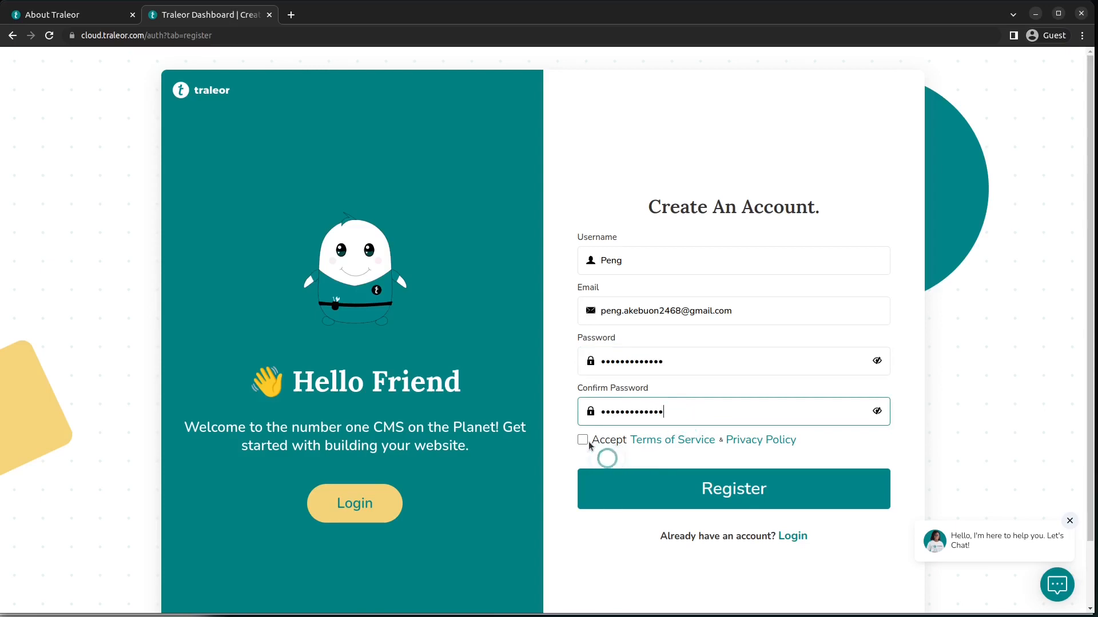
click(582, 440)
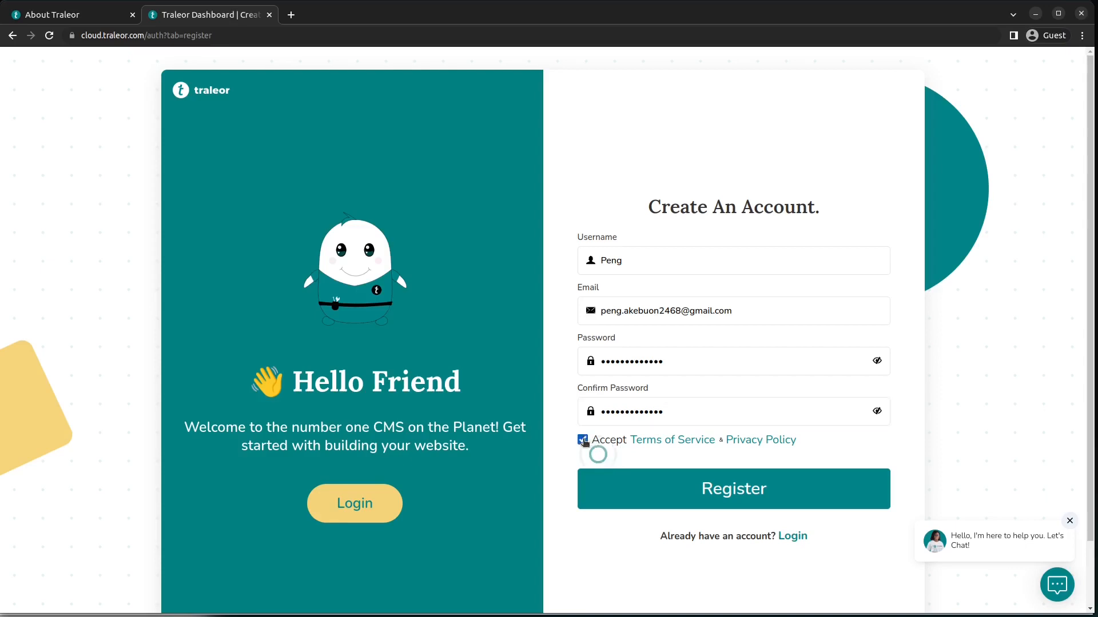
click(582, 439)
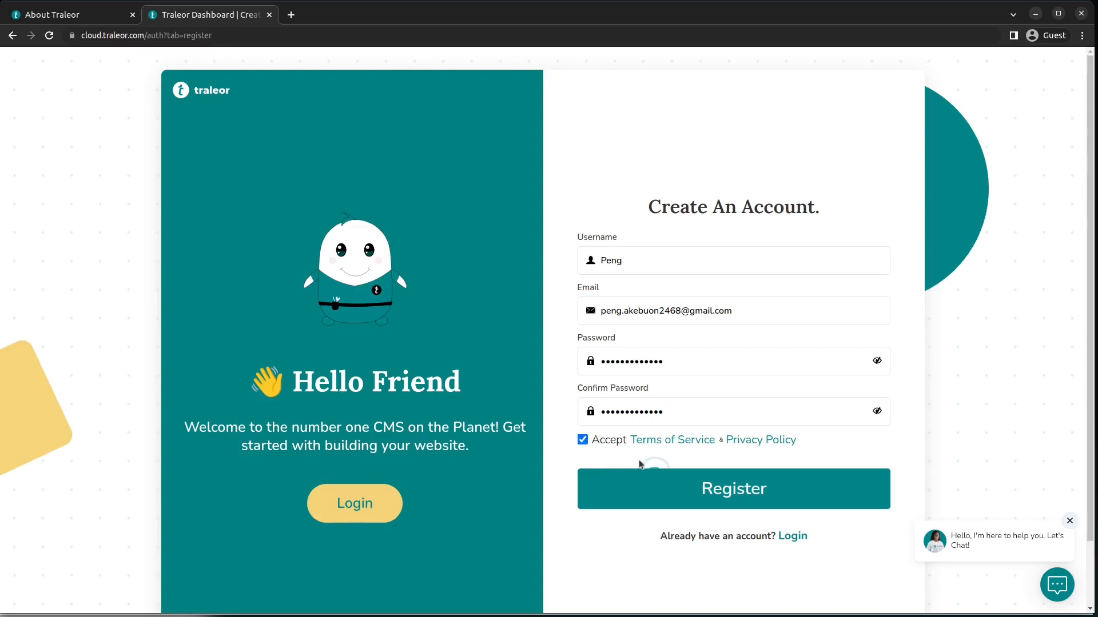
click(733, 489)
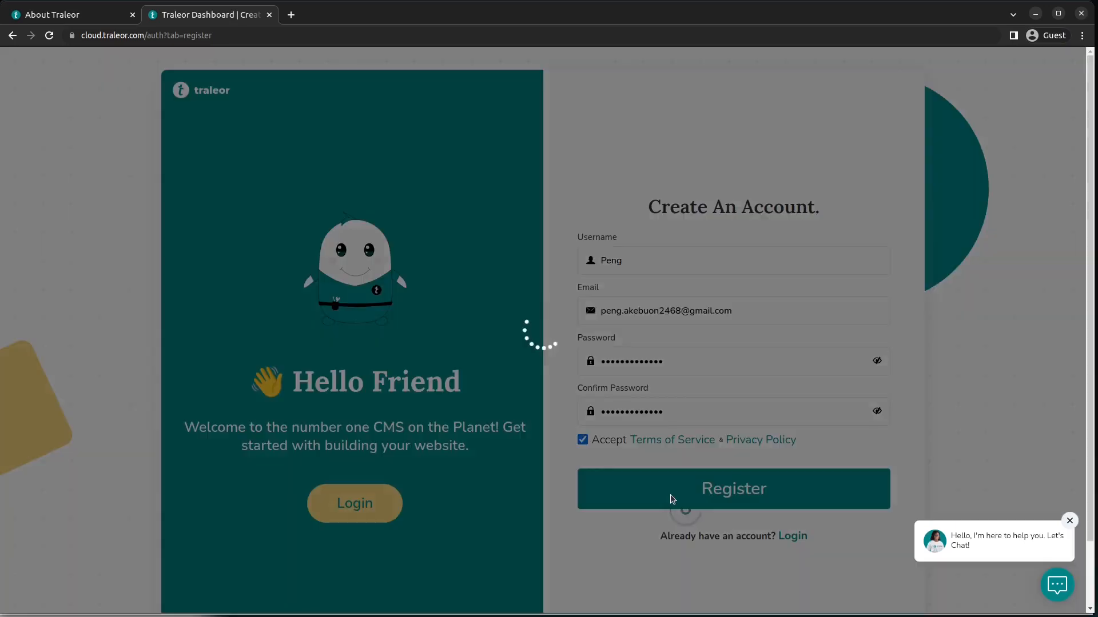
click(733, 489)
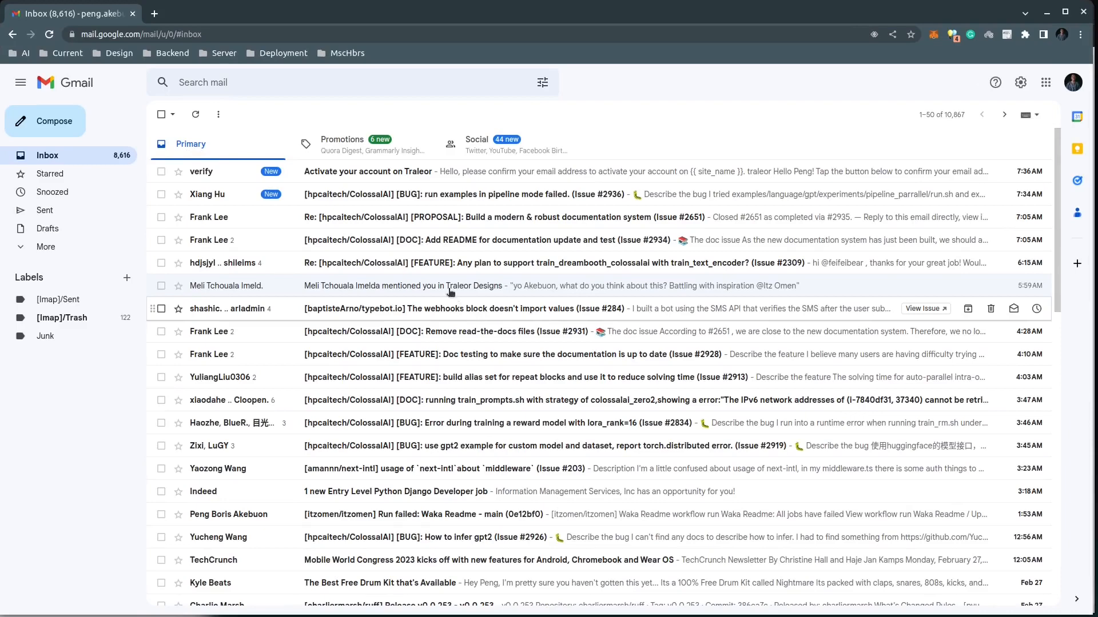
mouse_move(343, 172)
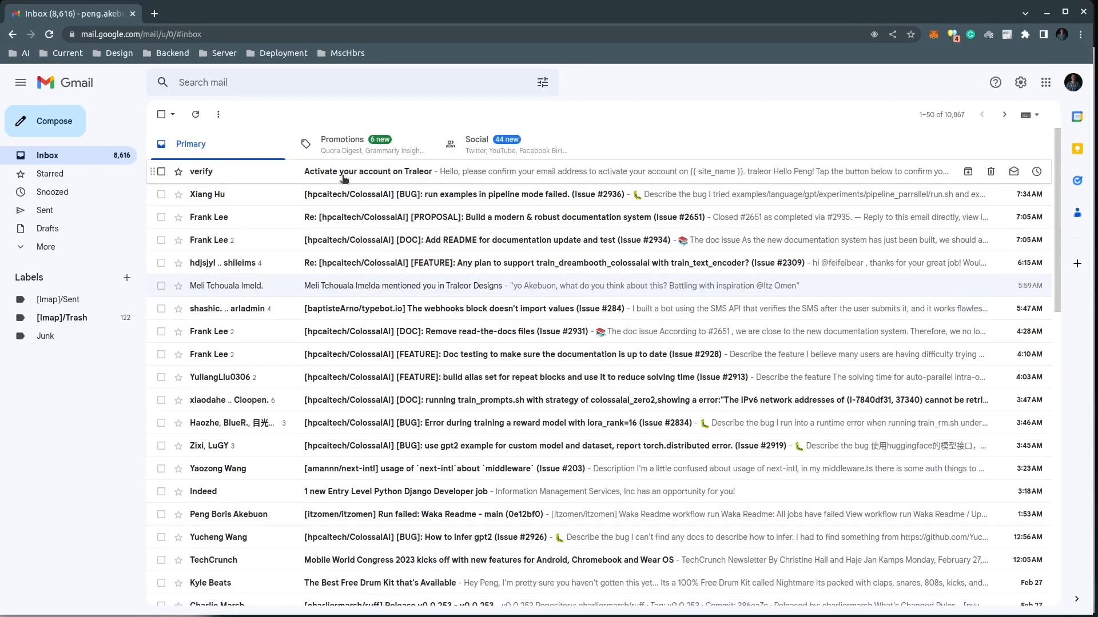
mouse_move(207, 194)
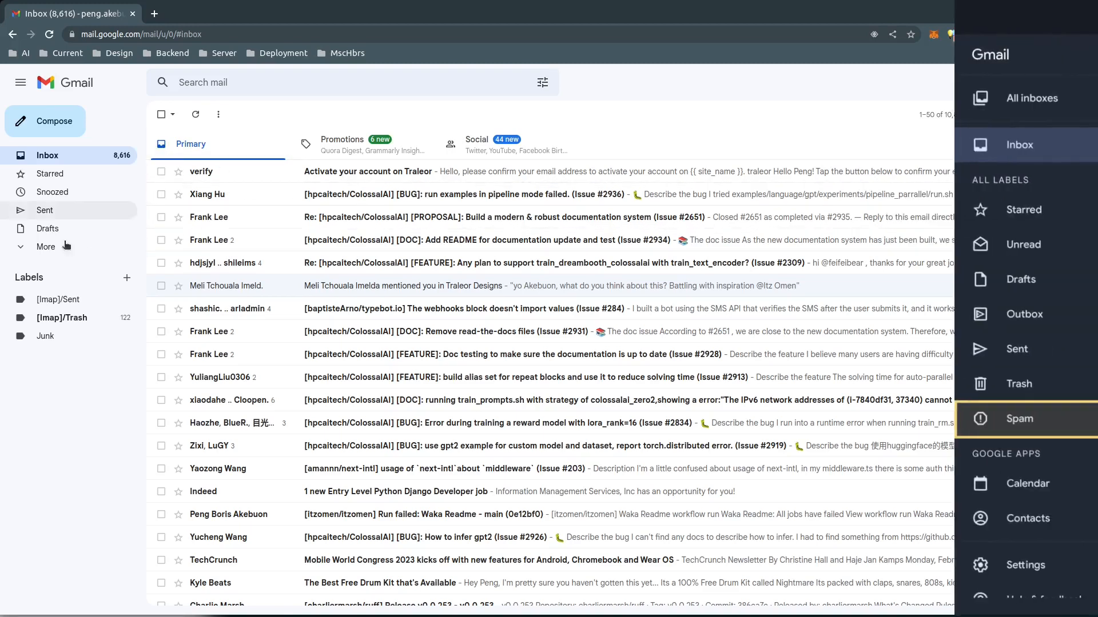
- Open the 'Activate your account on Traleor' email and bring up its activation link's options
click(46, 245)
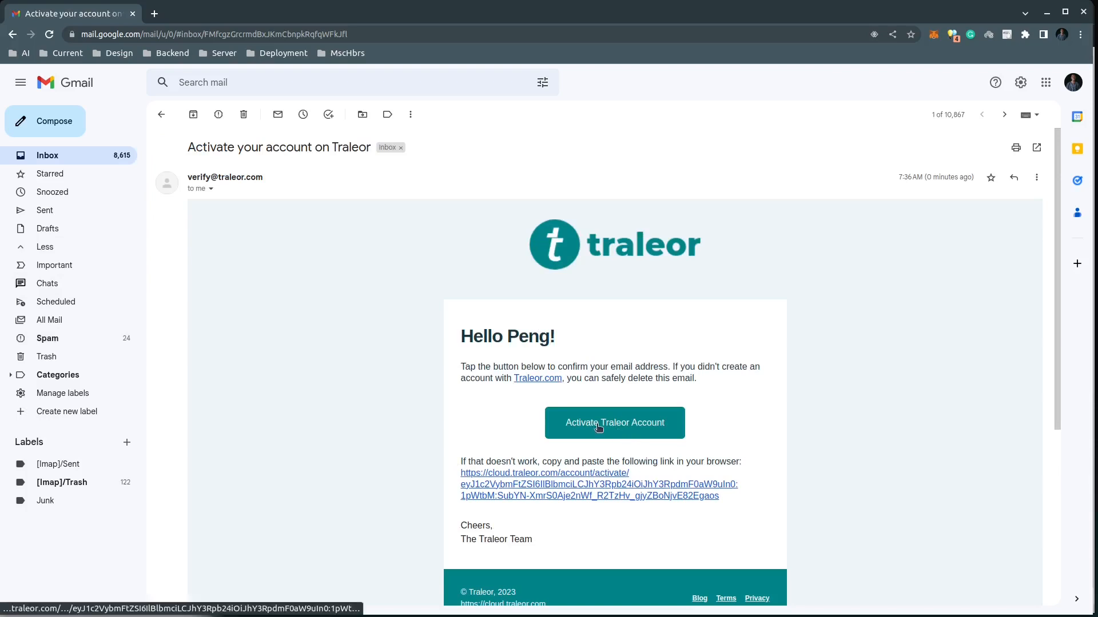
scroll(down, 3)
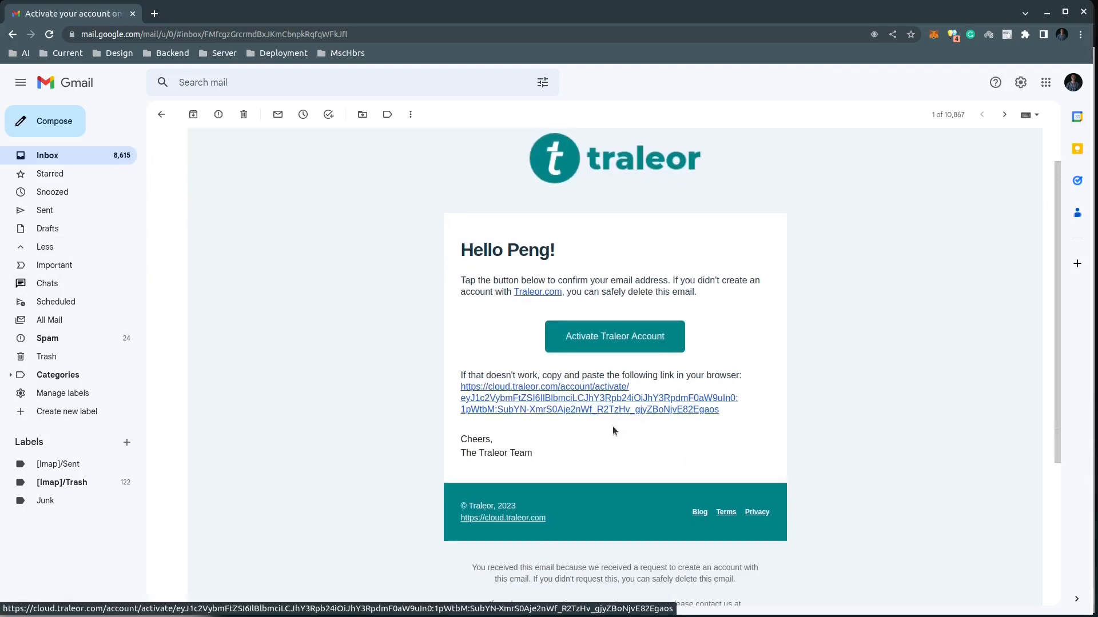
mouse_move(576, 423)
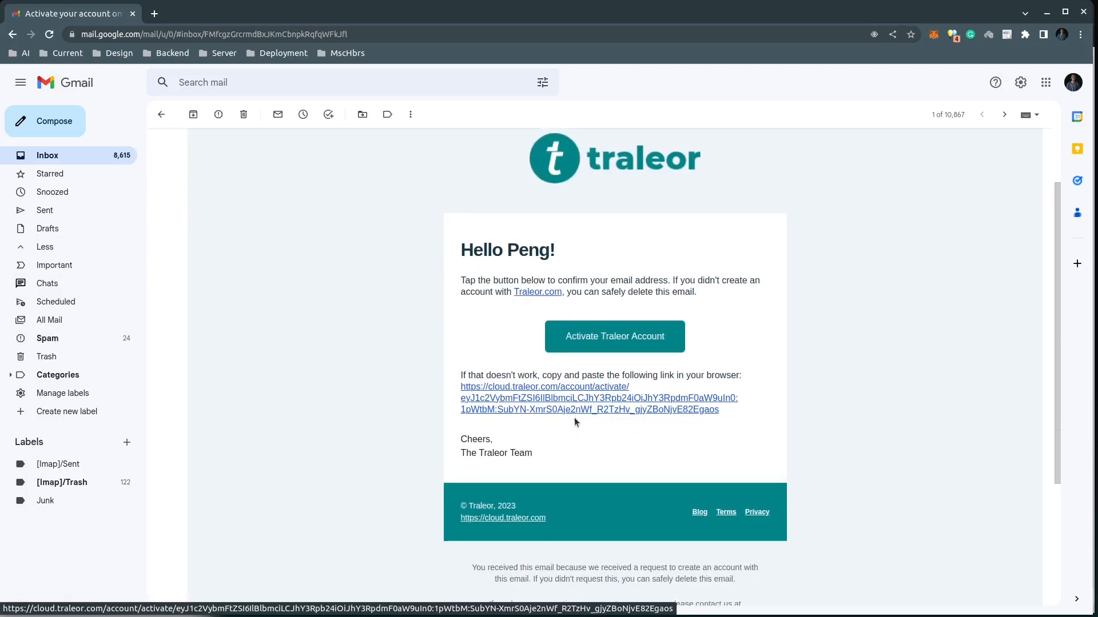
right_click(599, 398)
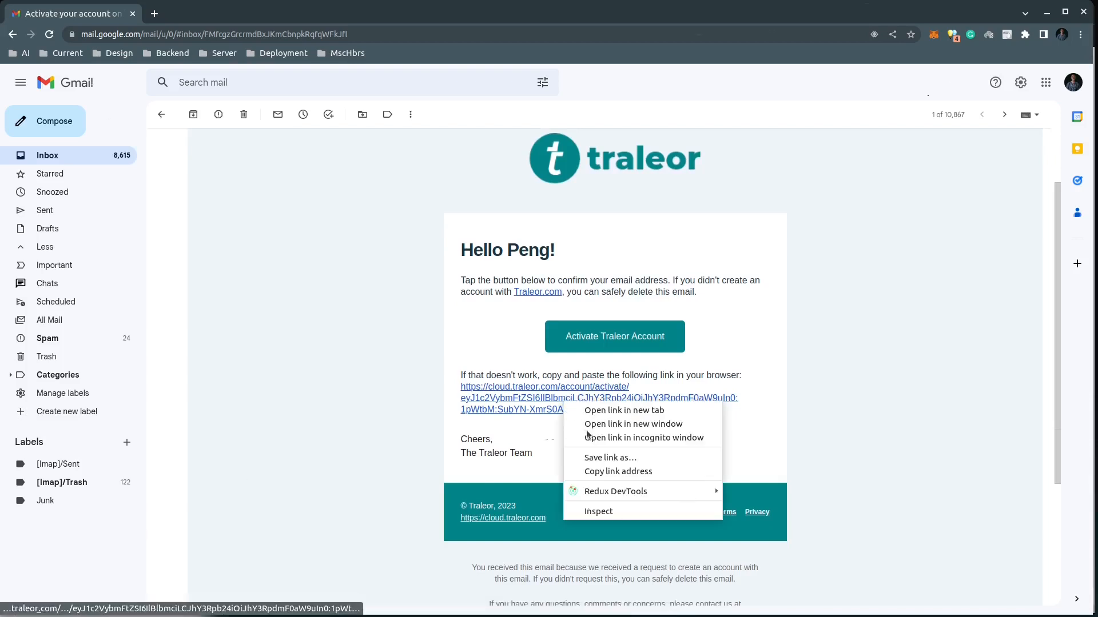
- Open the activation link in a new tab and acknowledge the 'Account activated' alert
click(623, 410)
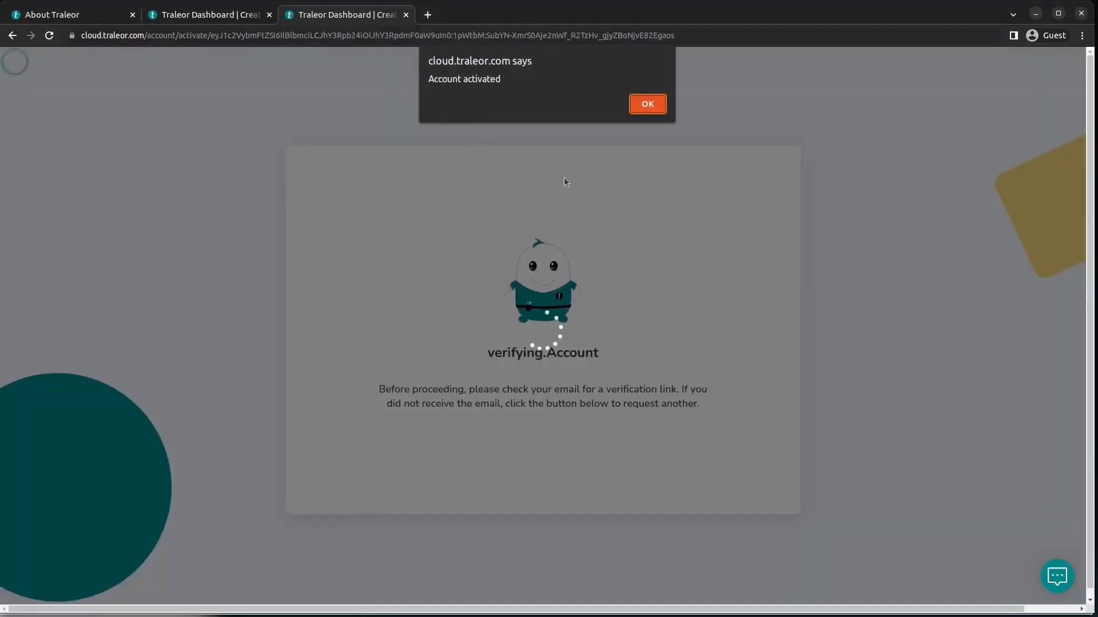
click(646, 104)
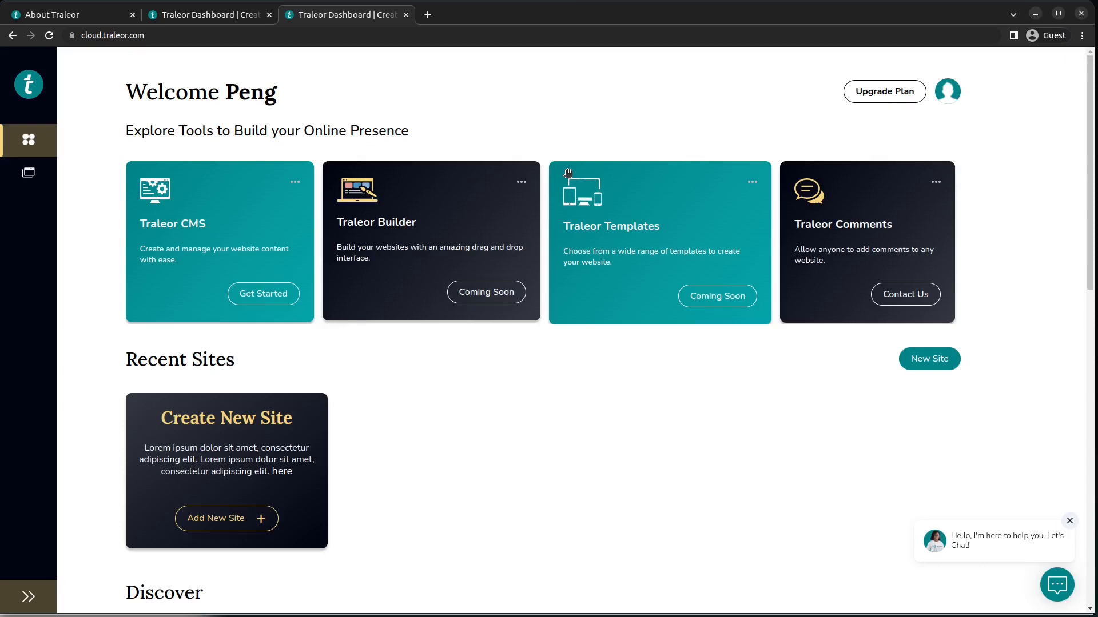
click(226, 518)
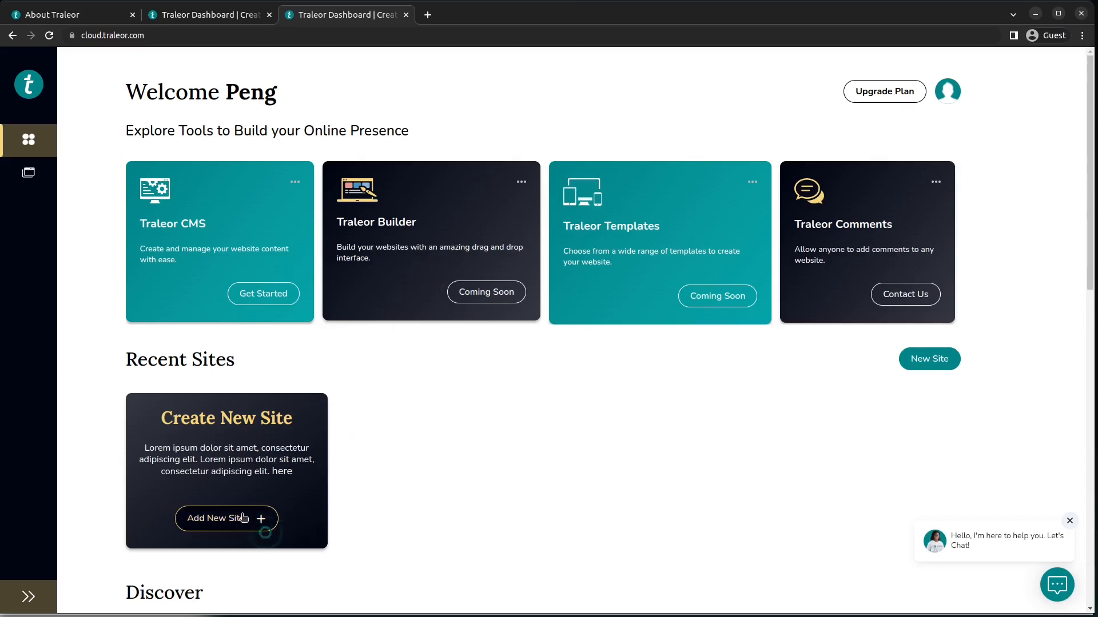
- Create website 'Peng Portfolio', described as 'My First Website', using the Boilerplate template
click(226, 518)
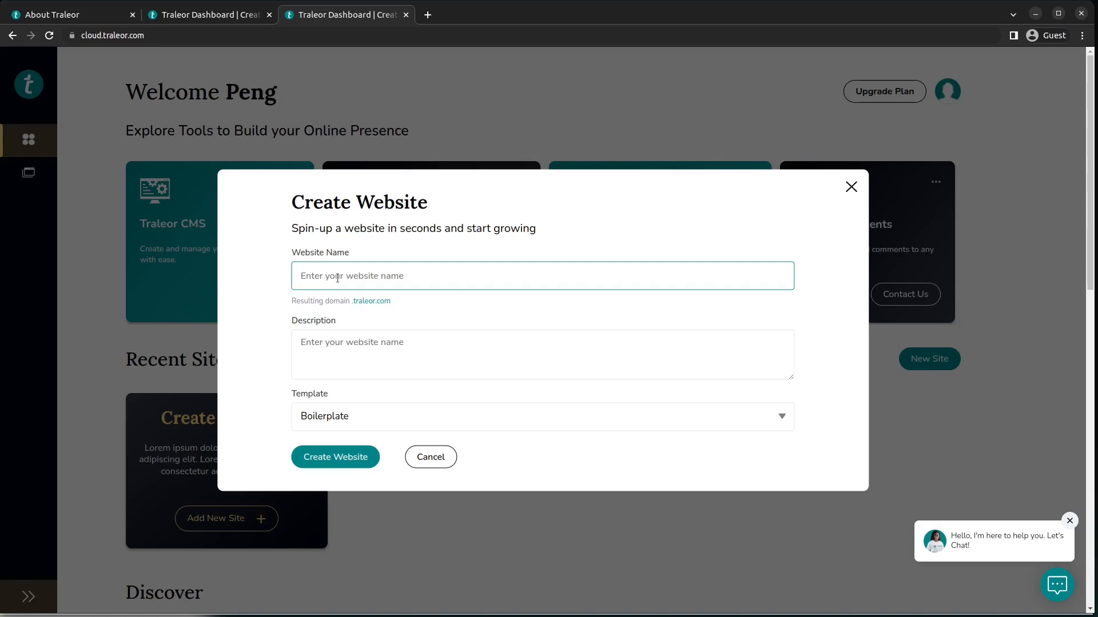
text(Peng)
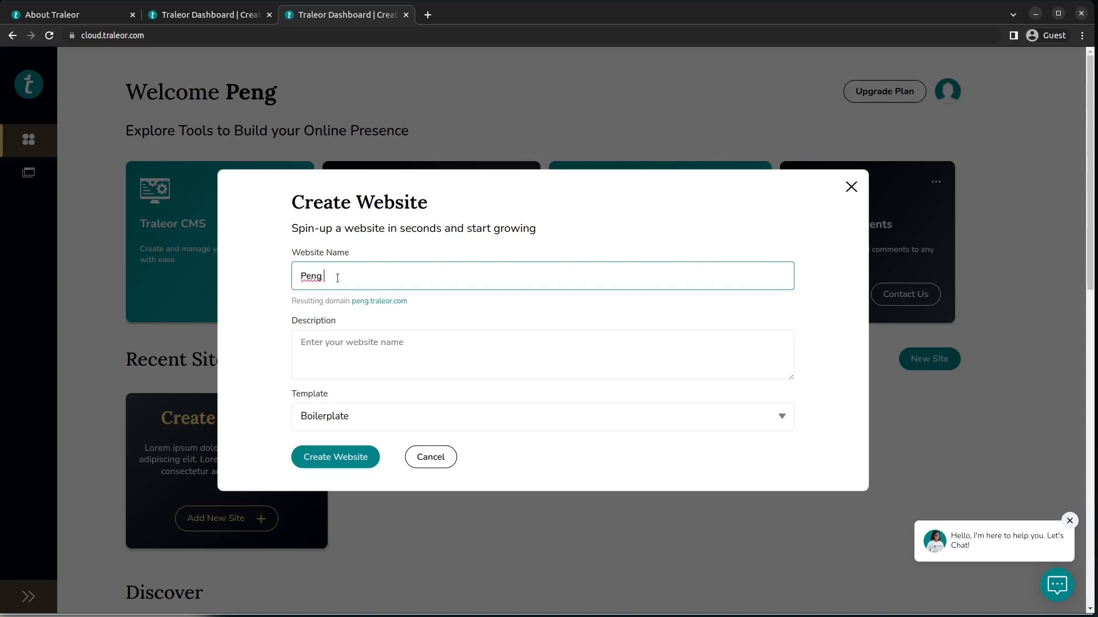
text(Por)
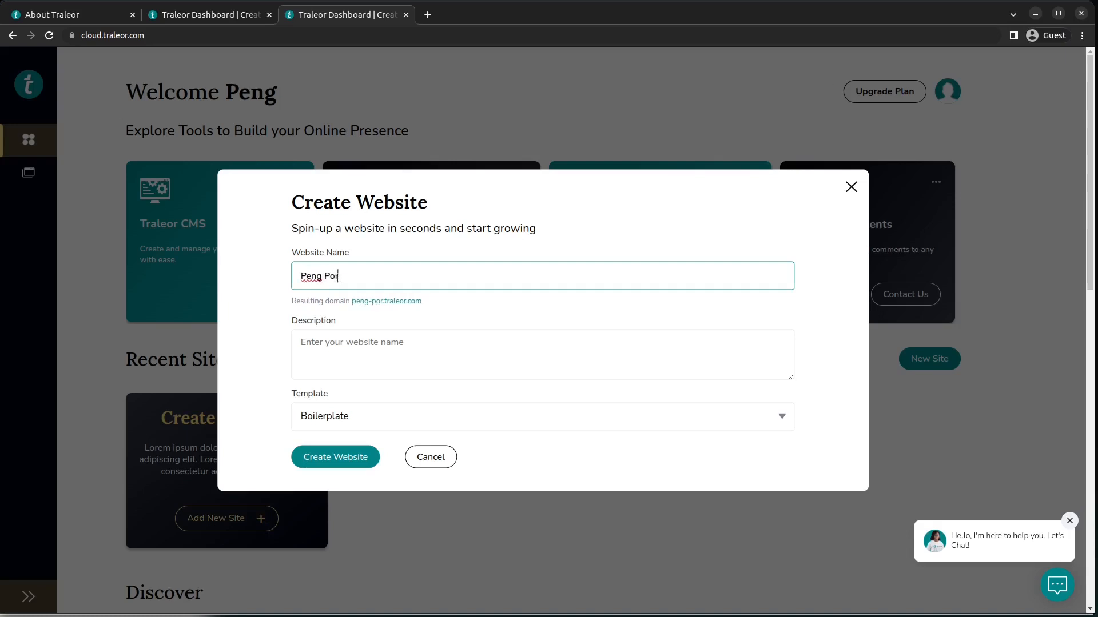
text(tfolio)
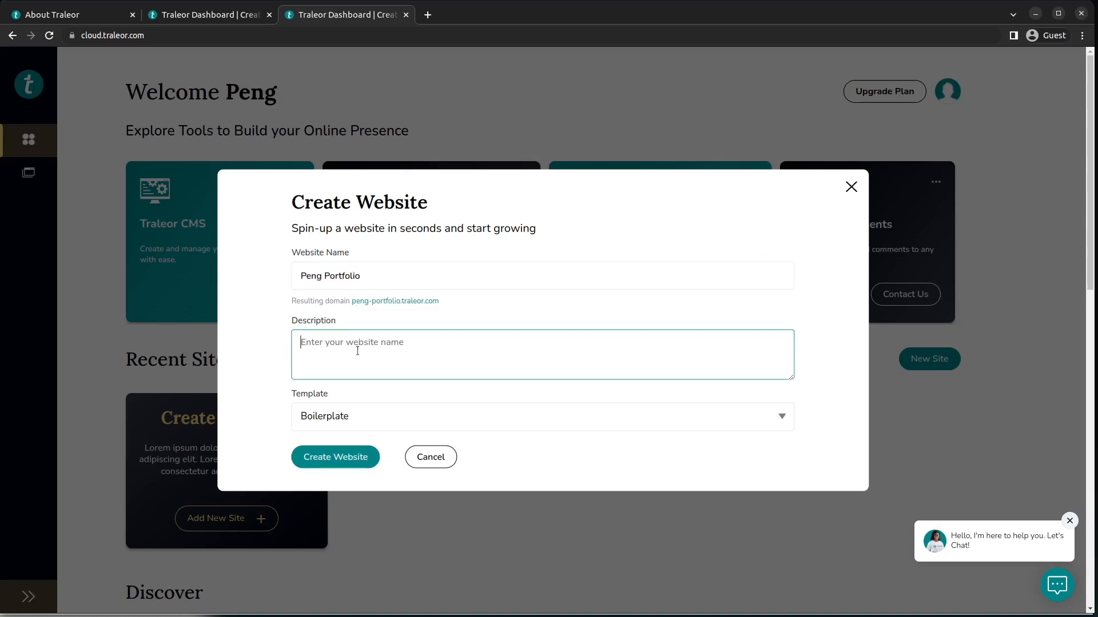
text(My First)
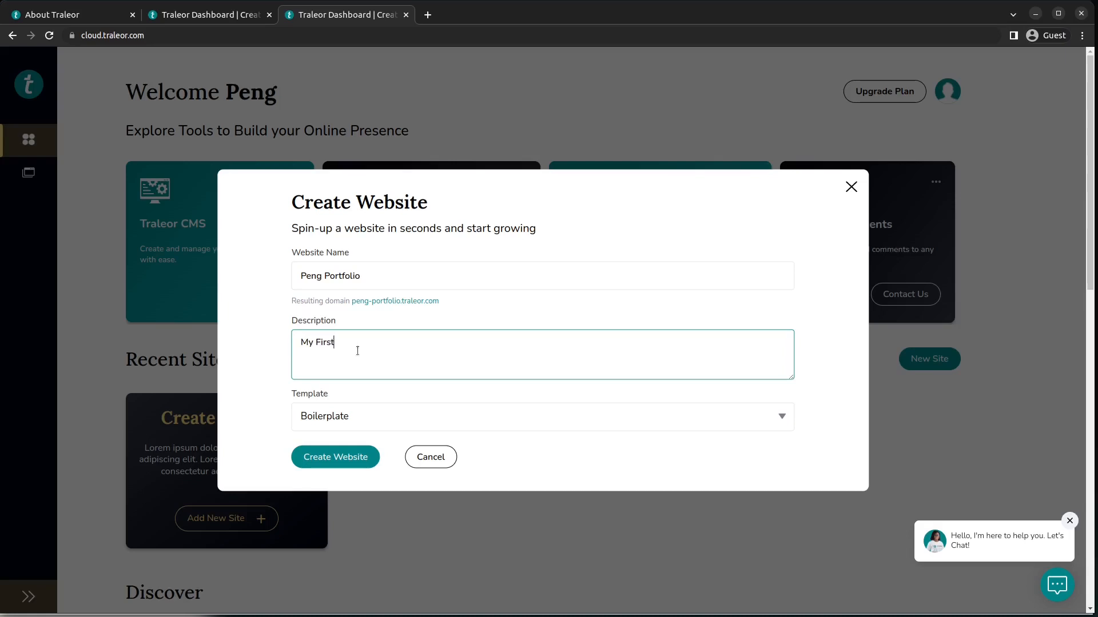
text(Webs)
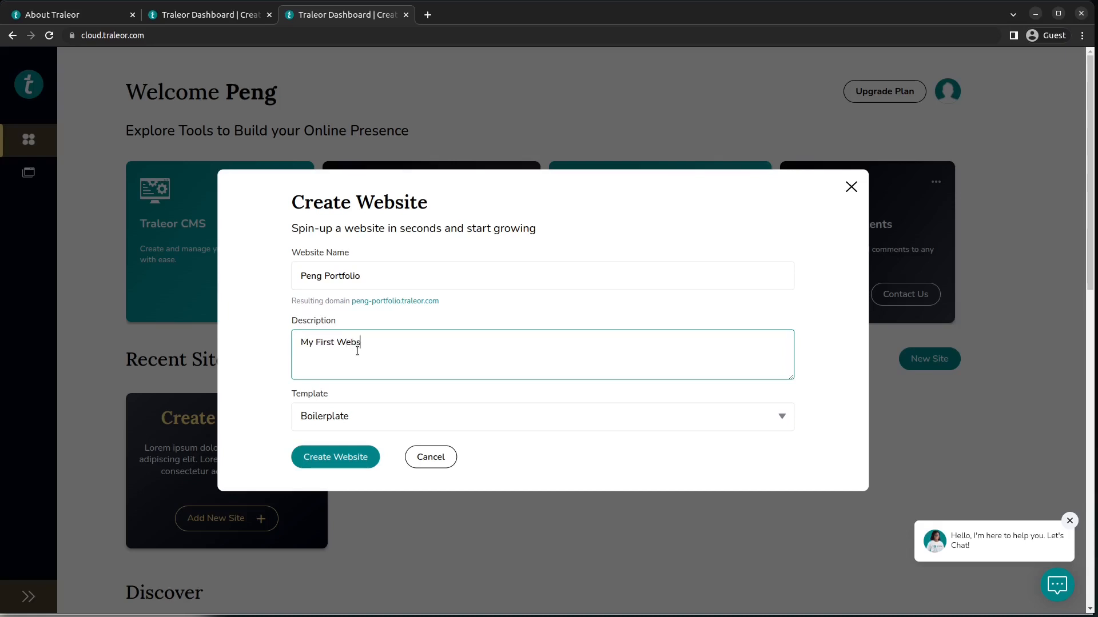
text(ite)
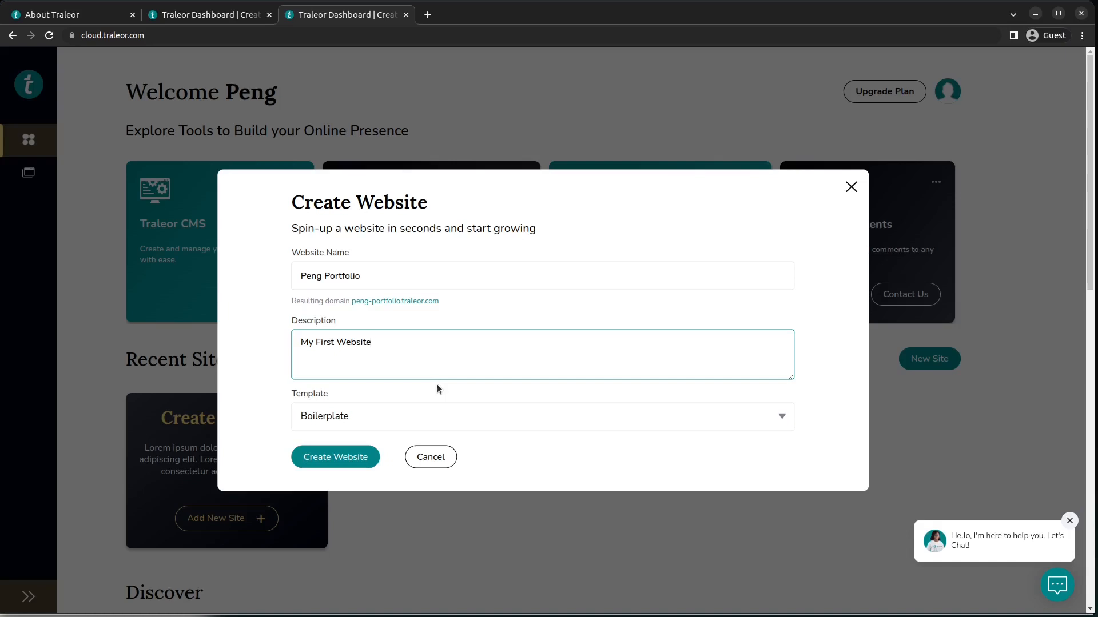
click(371, 342)
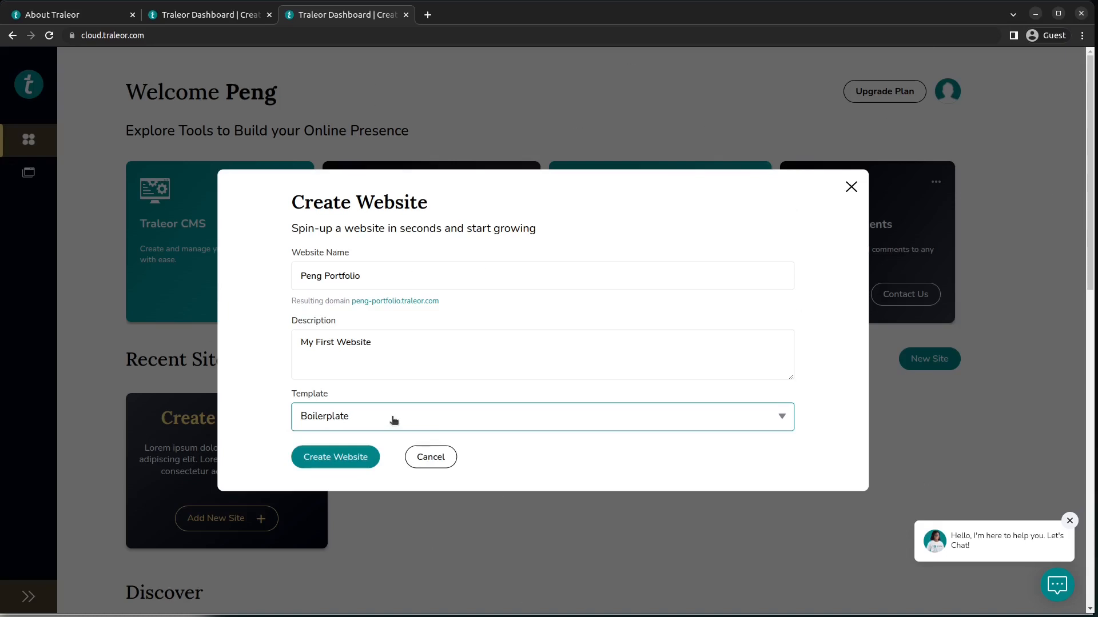
click(335, 456)
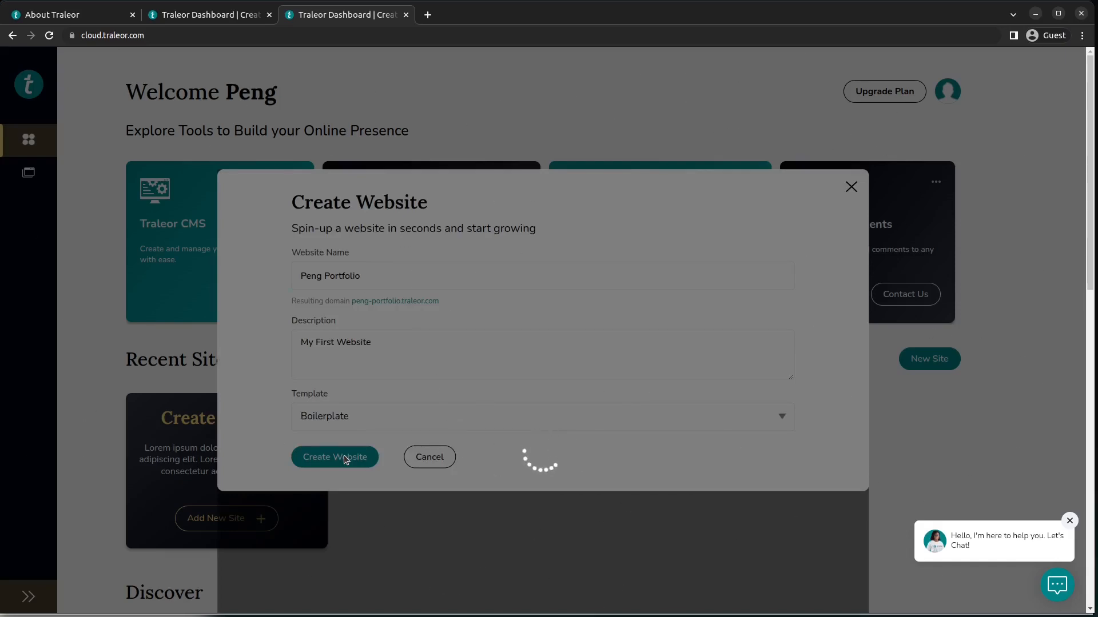
click(334, 457)
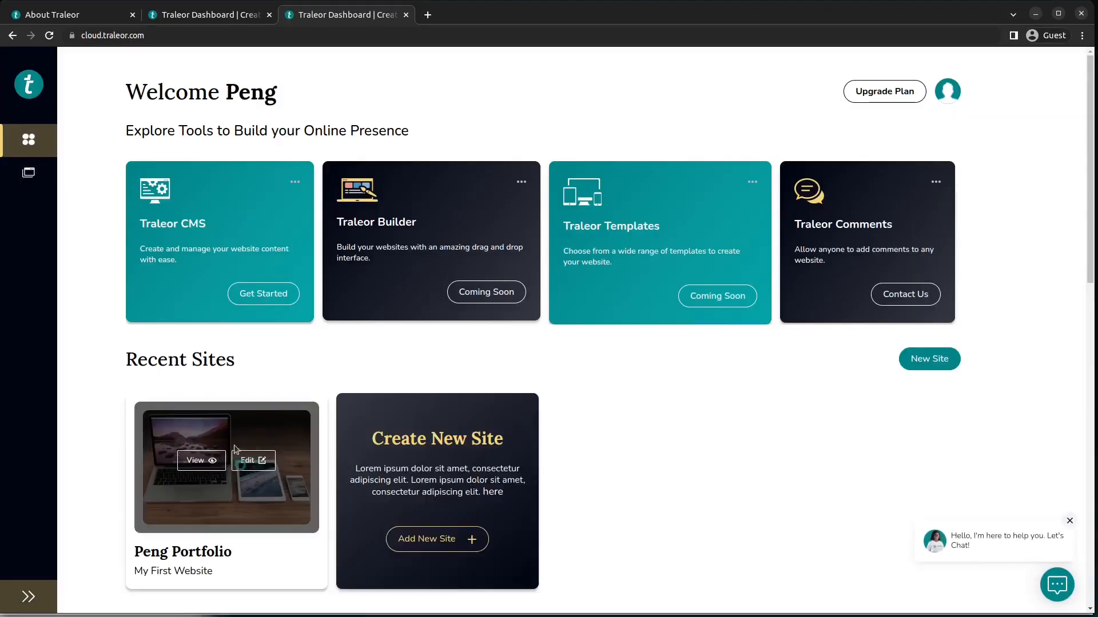
- View the Peng Portfolio card from Recent Sites to open the live site
scroll(down, 3)
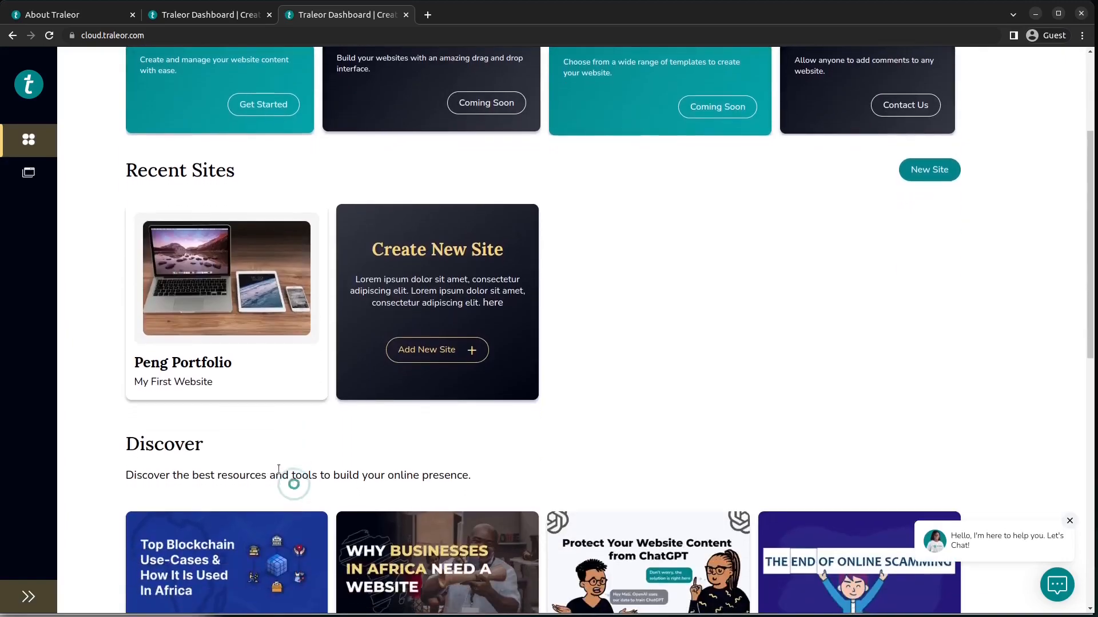
scroll(down, 3)
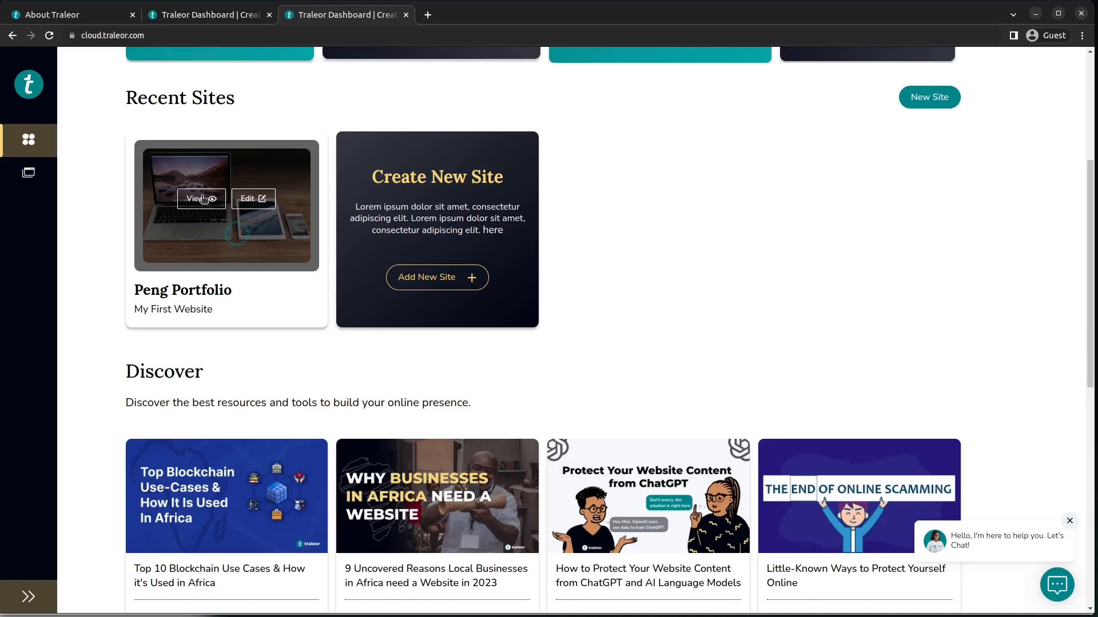
mouse_move(196, 199)
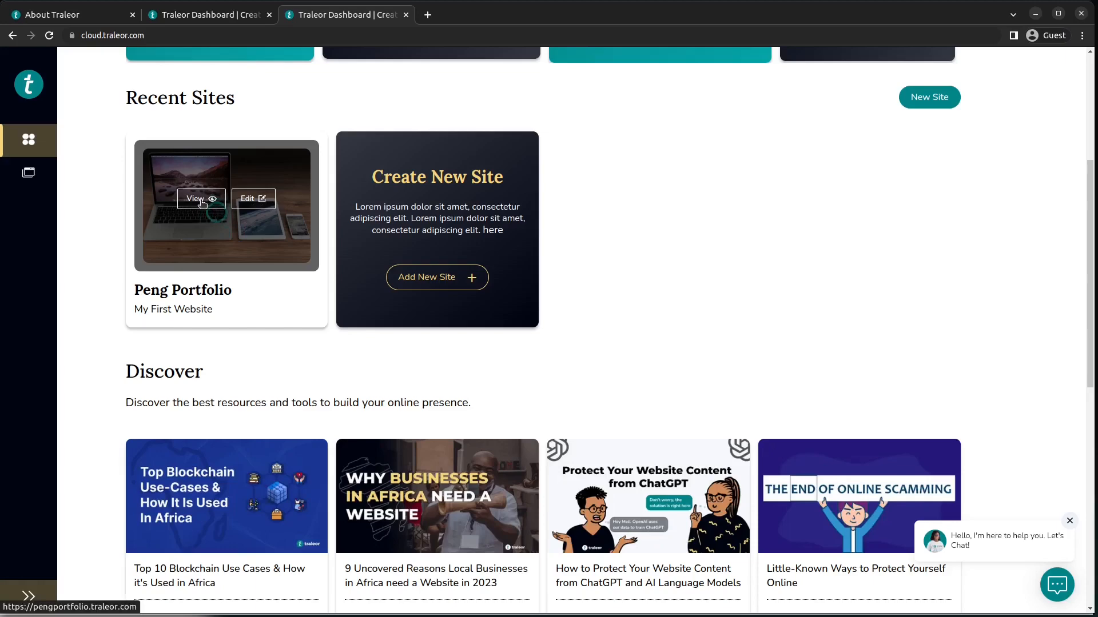
click(200, 199)
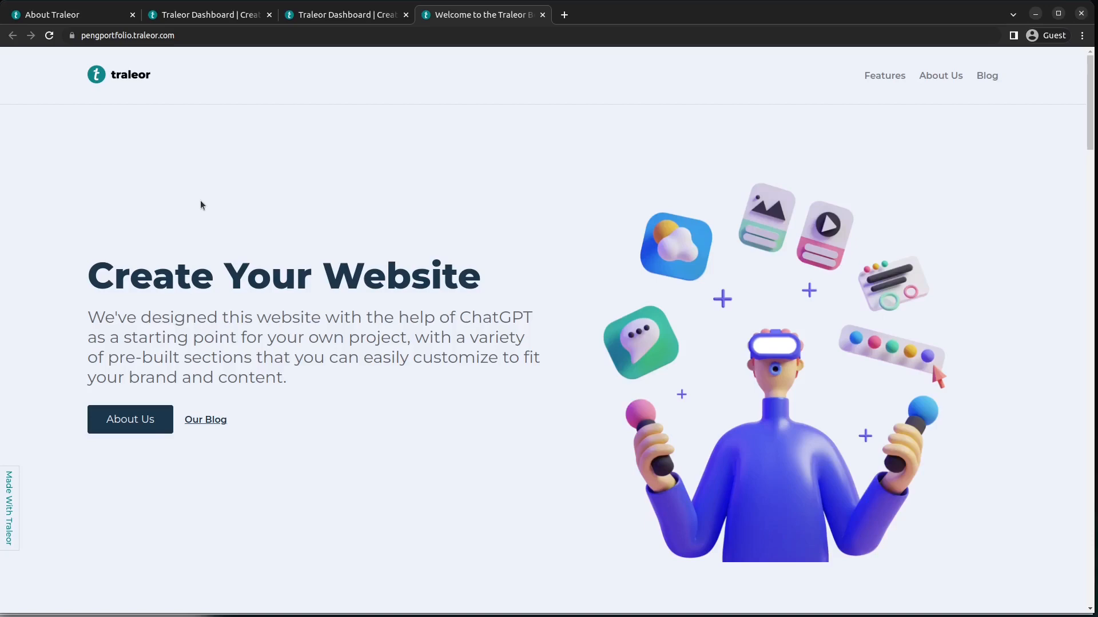
mouse_move(241, 271)
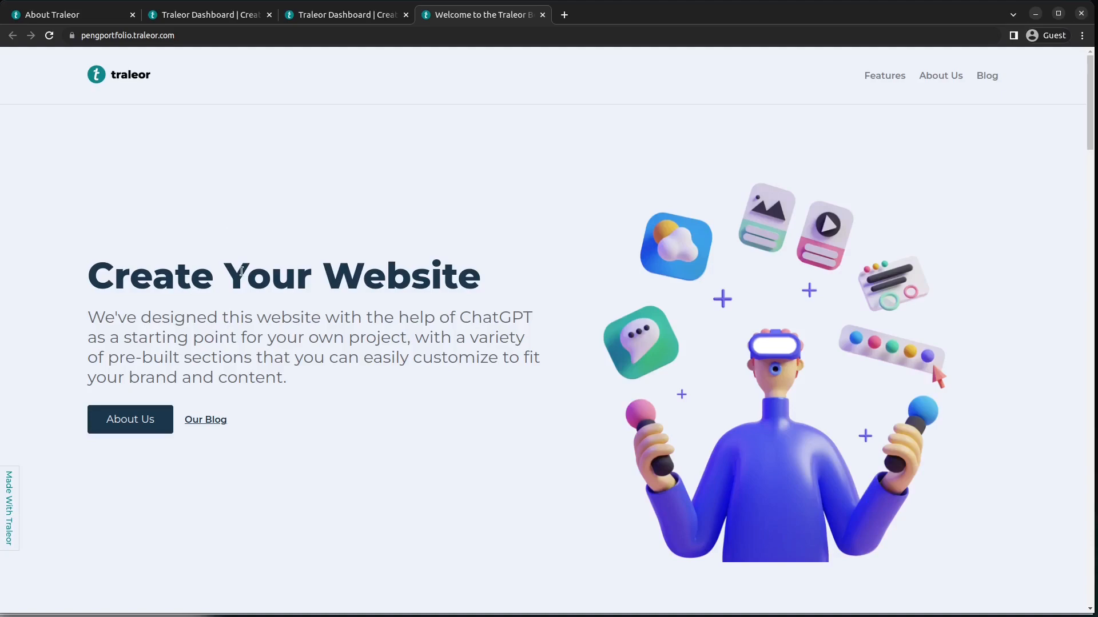
- Scroll through the live home page and jump to its Features section
scroll(down, 3)
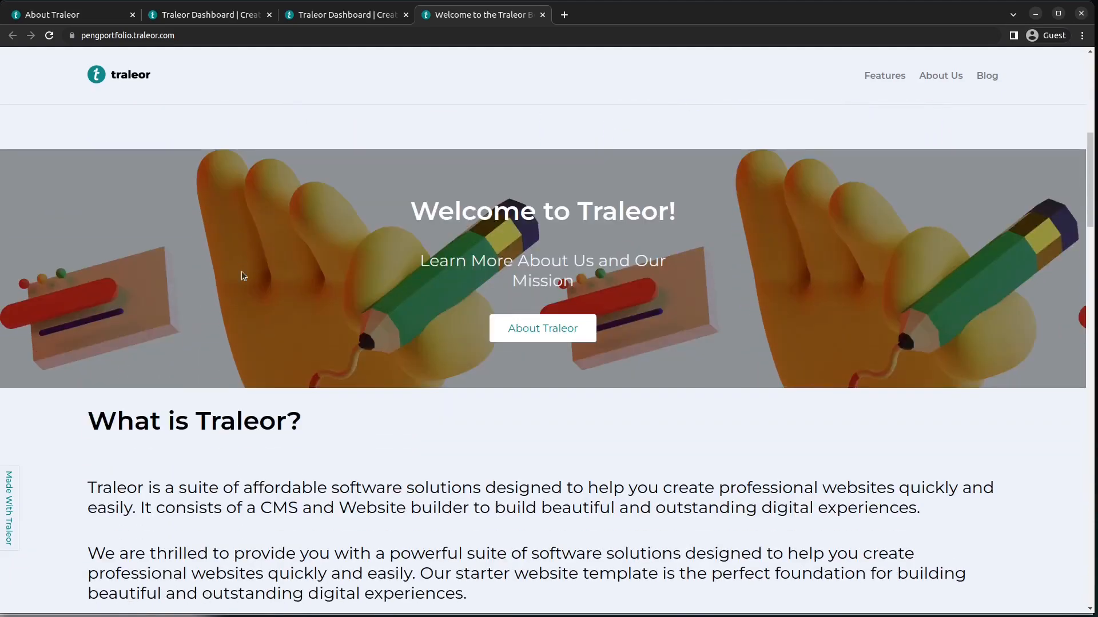
scroll(down, 3)
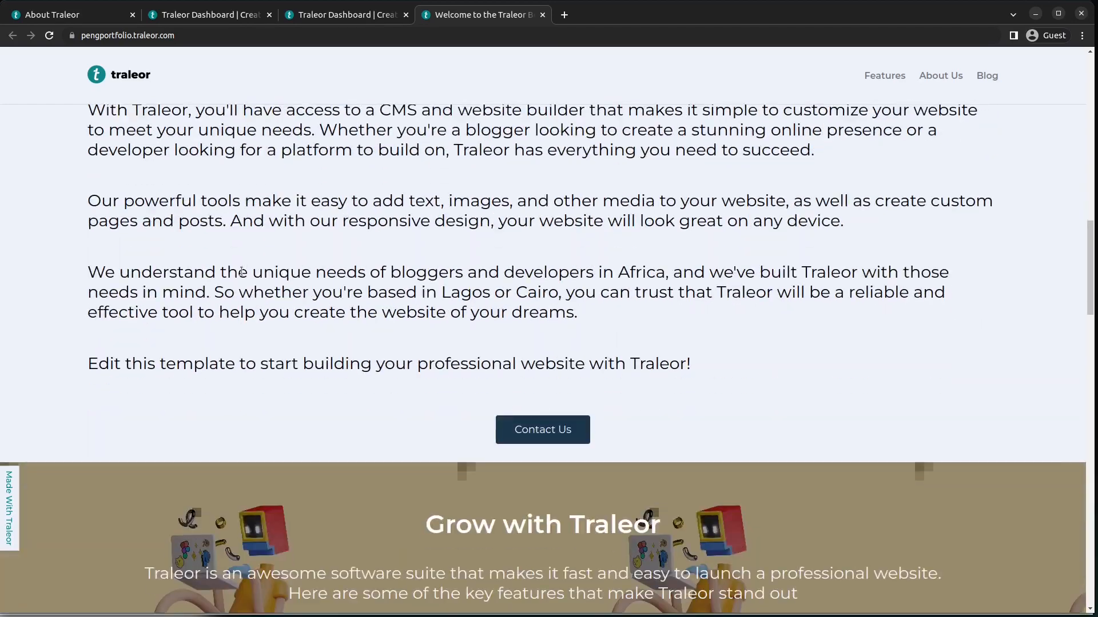
scroll(down, 3)
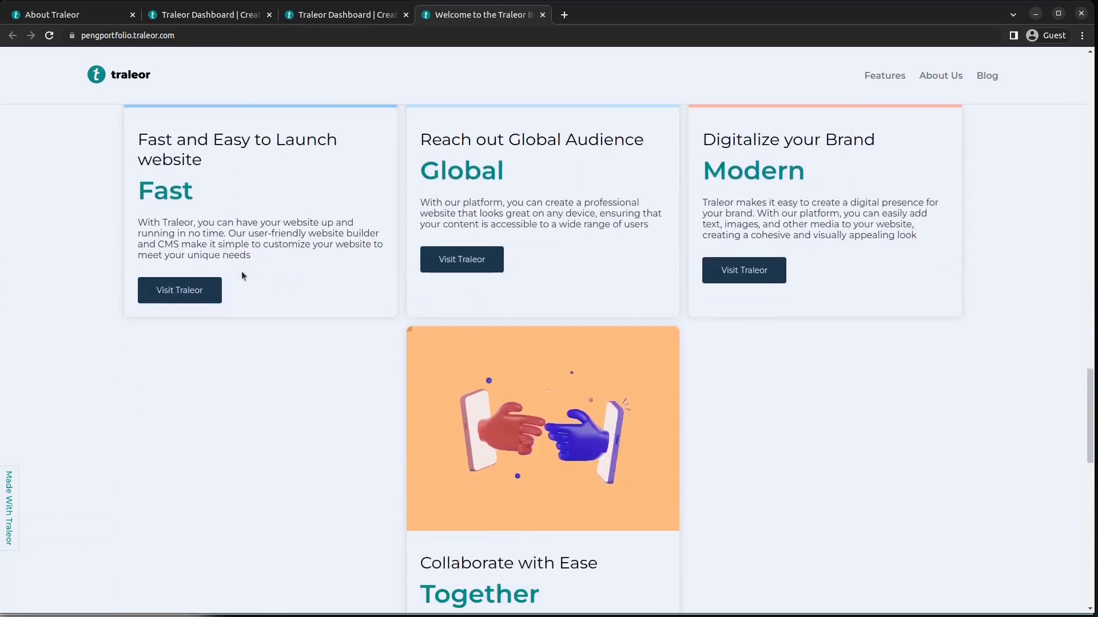
scroll(down, 3)
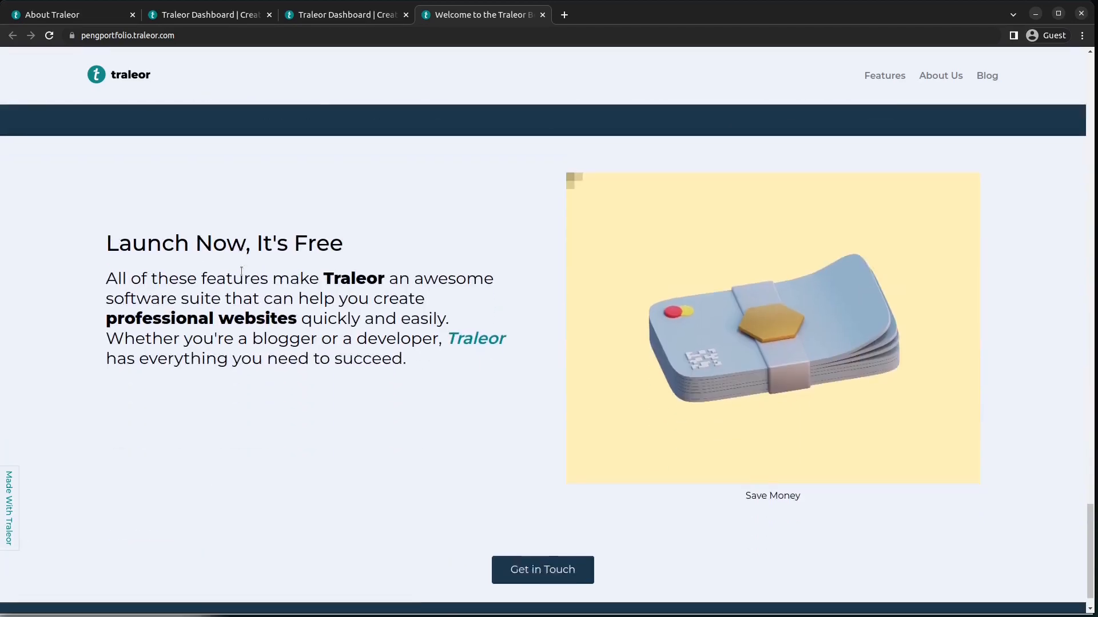
scroll(down, 3)
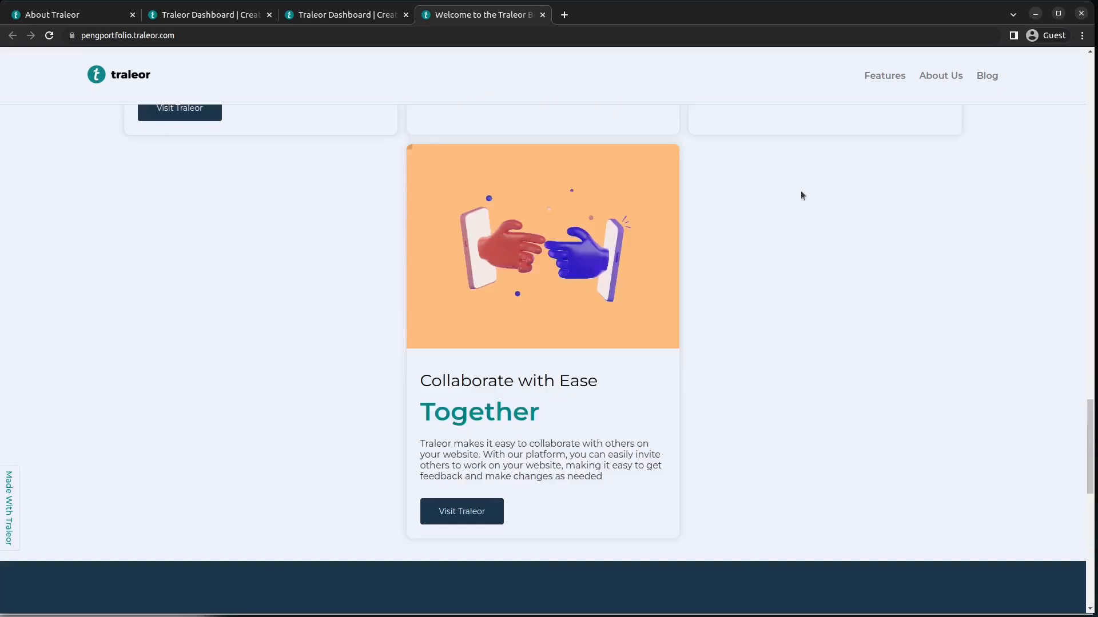
click(884, 76)
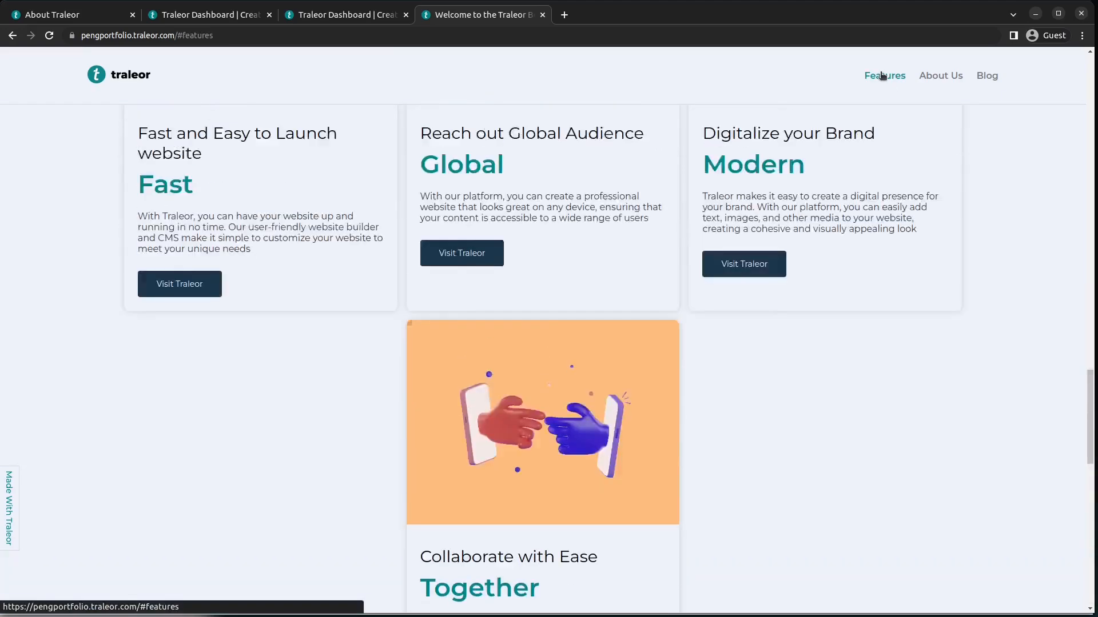
- Browse the About Us and Blog pages and read the 'Ultimate Tool for African Businesses' post
click(939, 75)
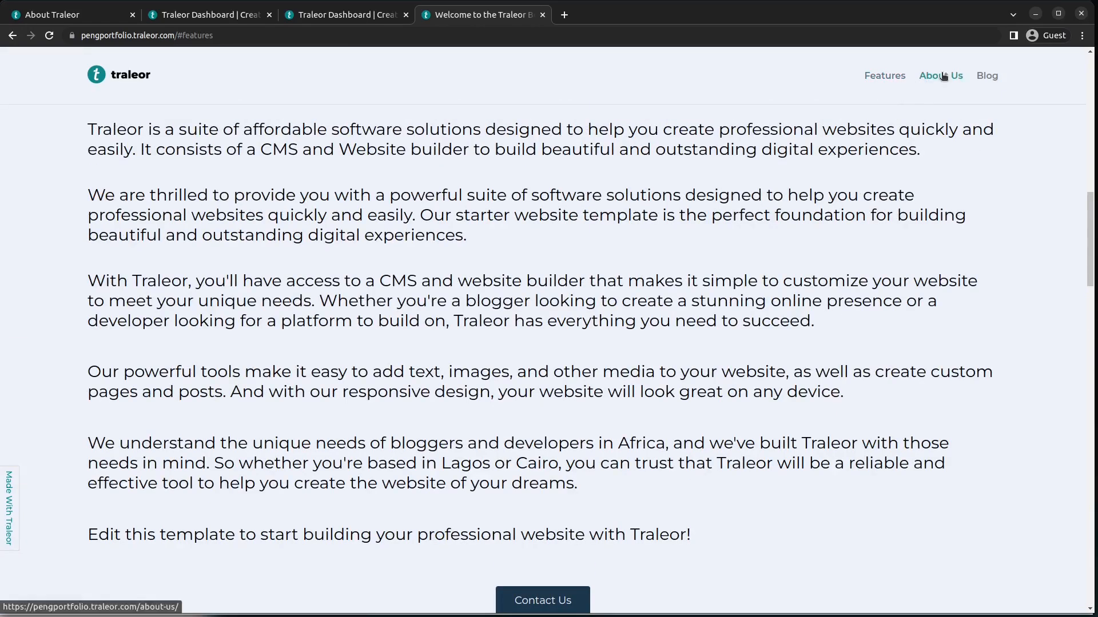
click(940, 75)
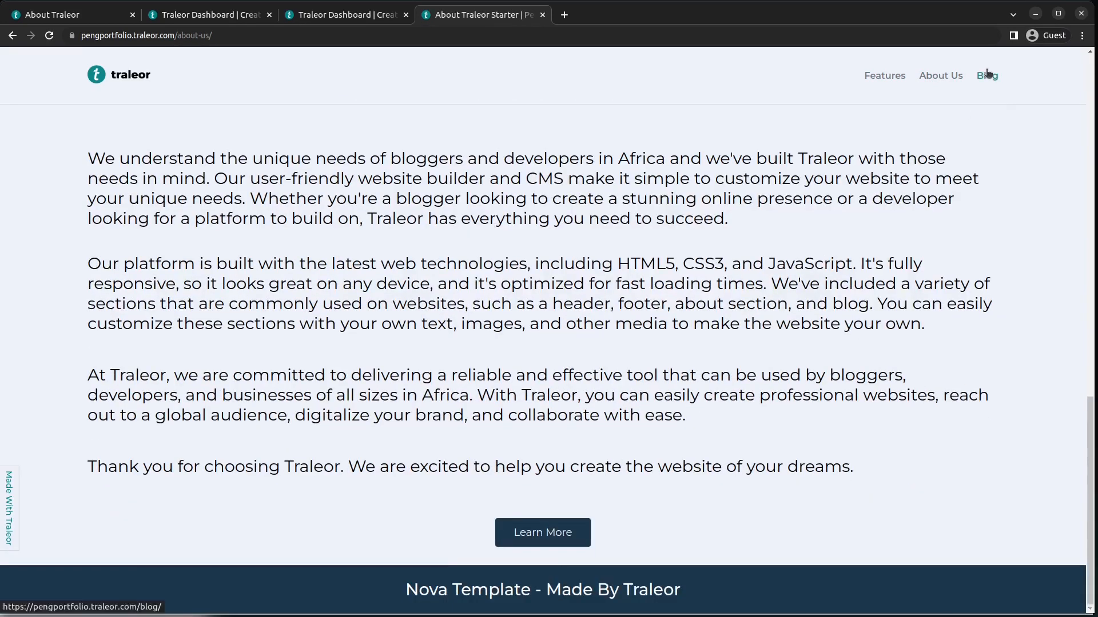
click(986, 76)
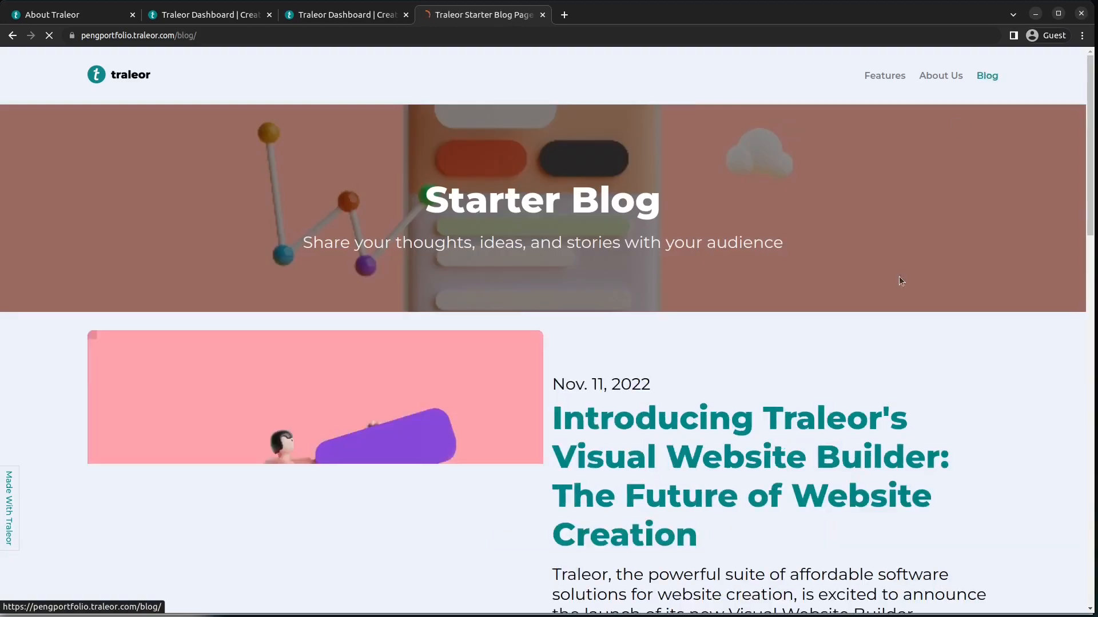
scroll(down, 3)
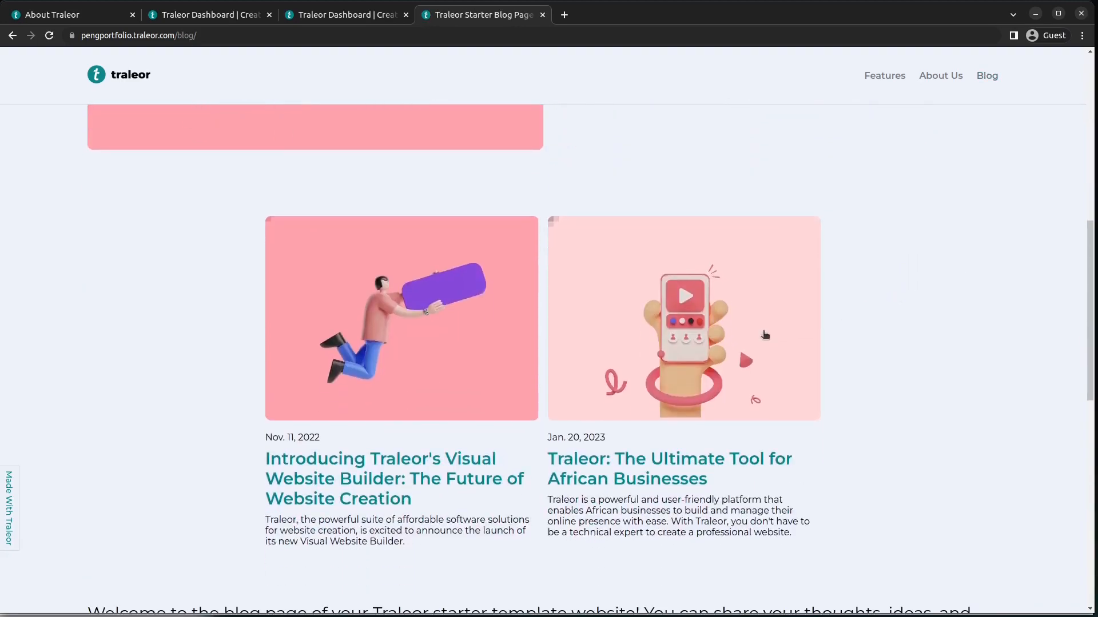
click(669, 468)
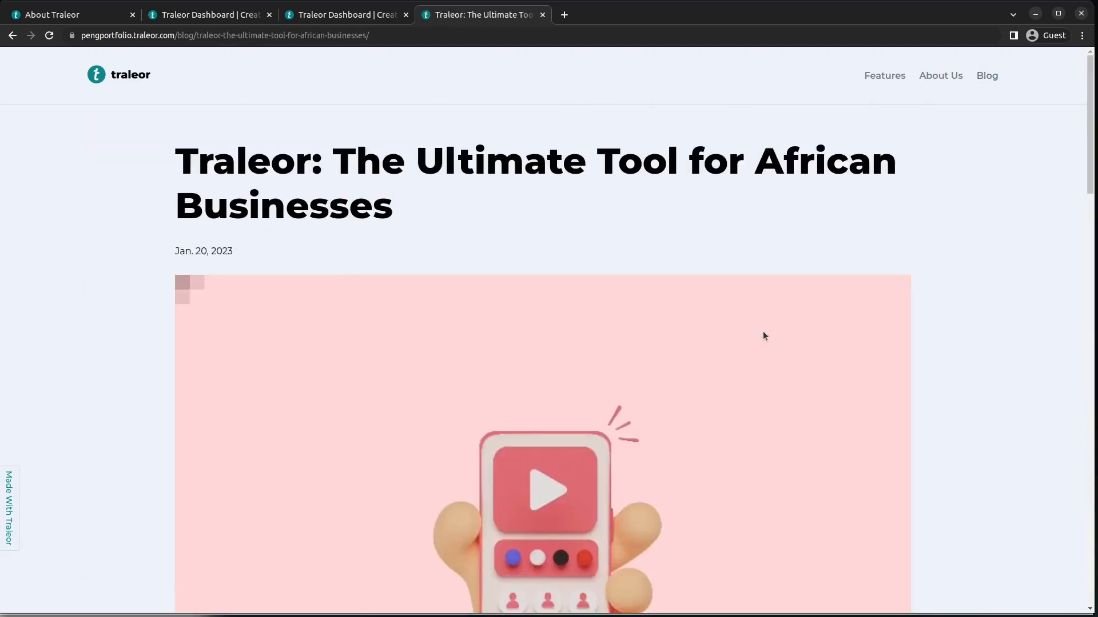
scroll(down, 3)
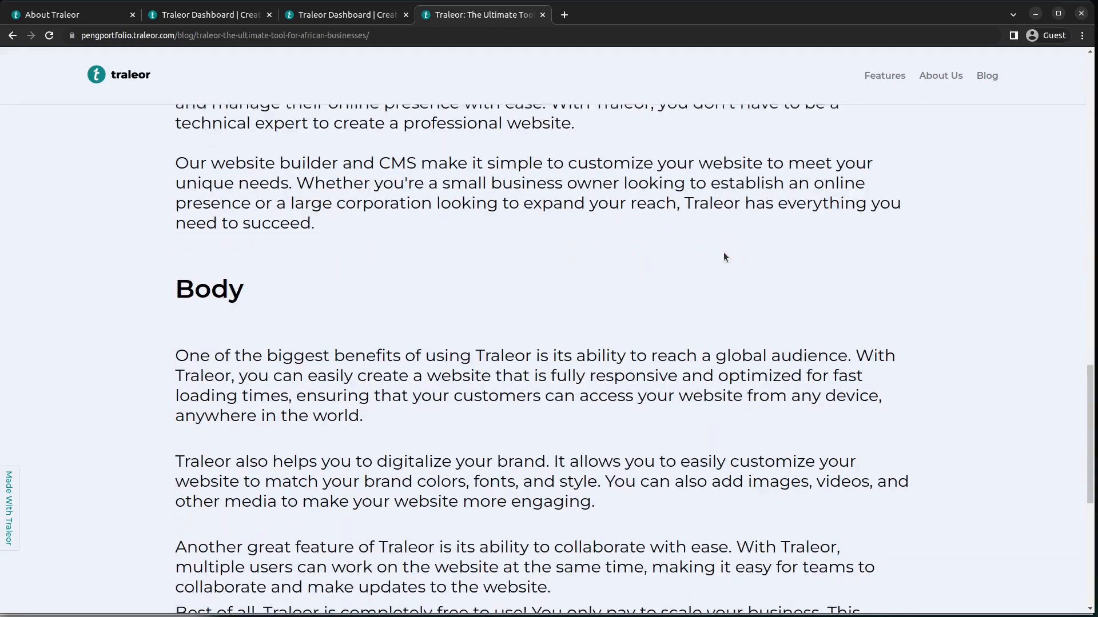
scroll(down, 3)
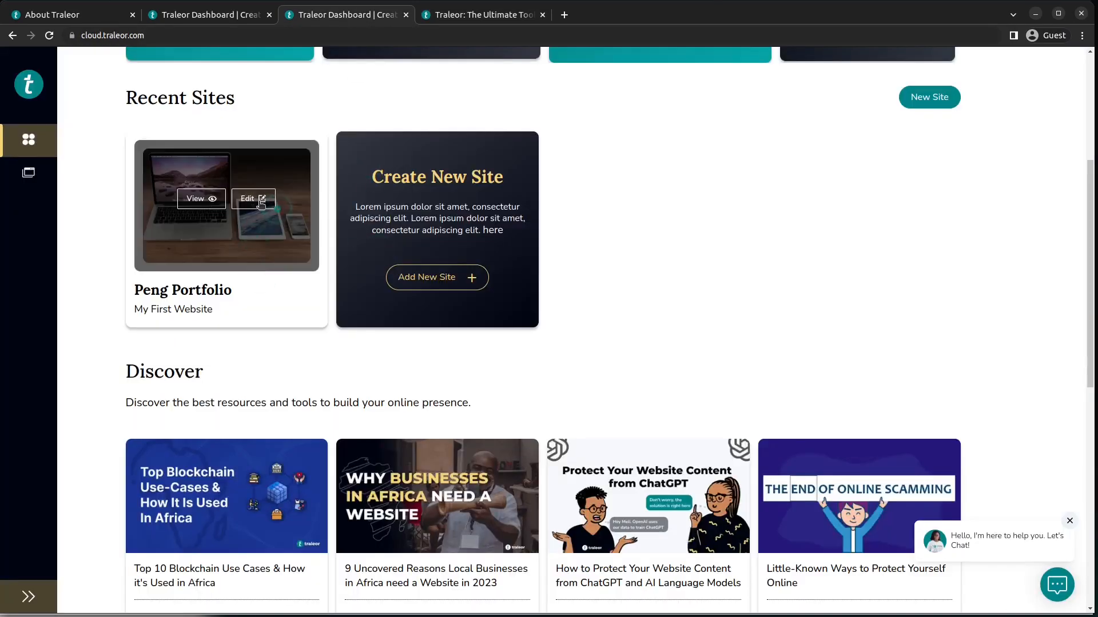
- Edit Peng Portfolio and sign in to its CMS as Peng
click(249, 199)
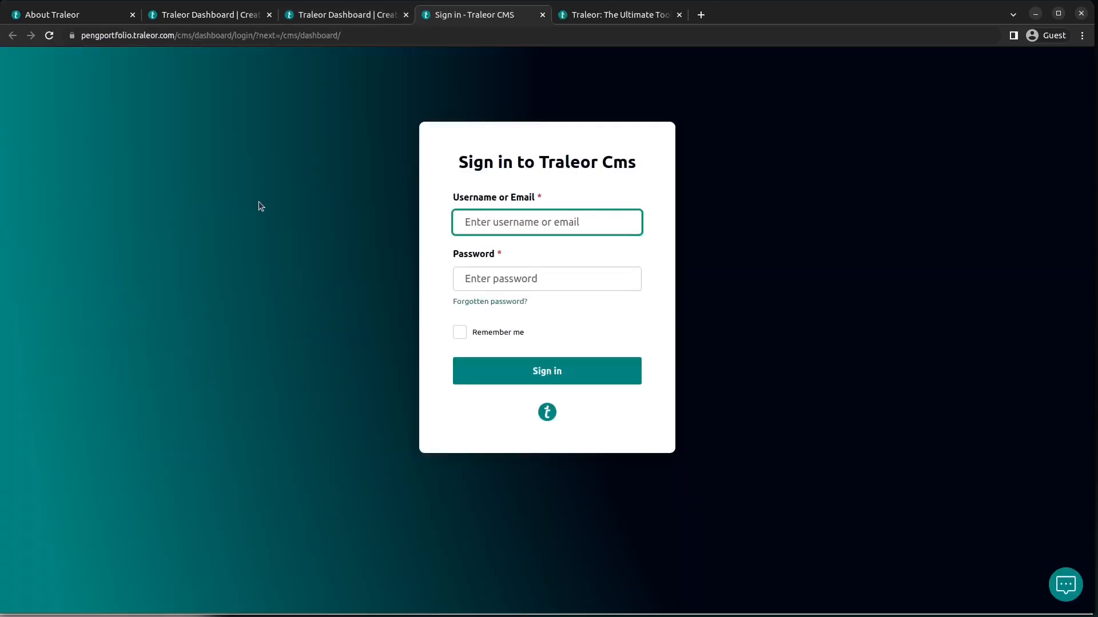
mouse_move(364, 214)
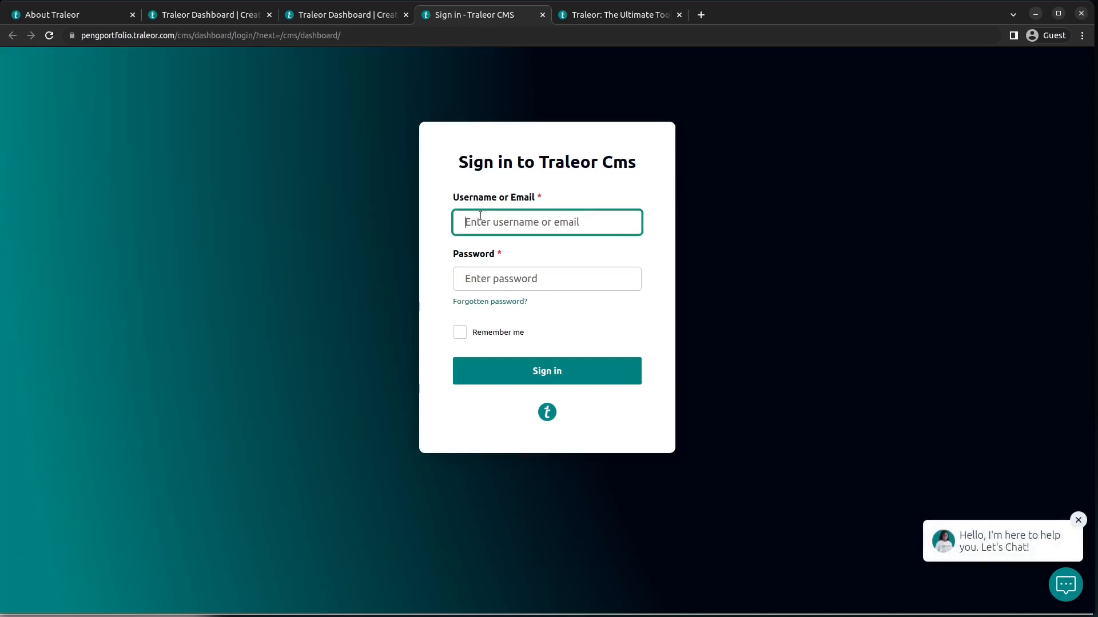
mouse_move(381, 197)
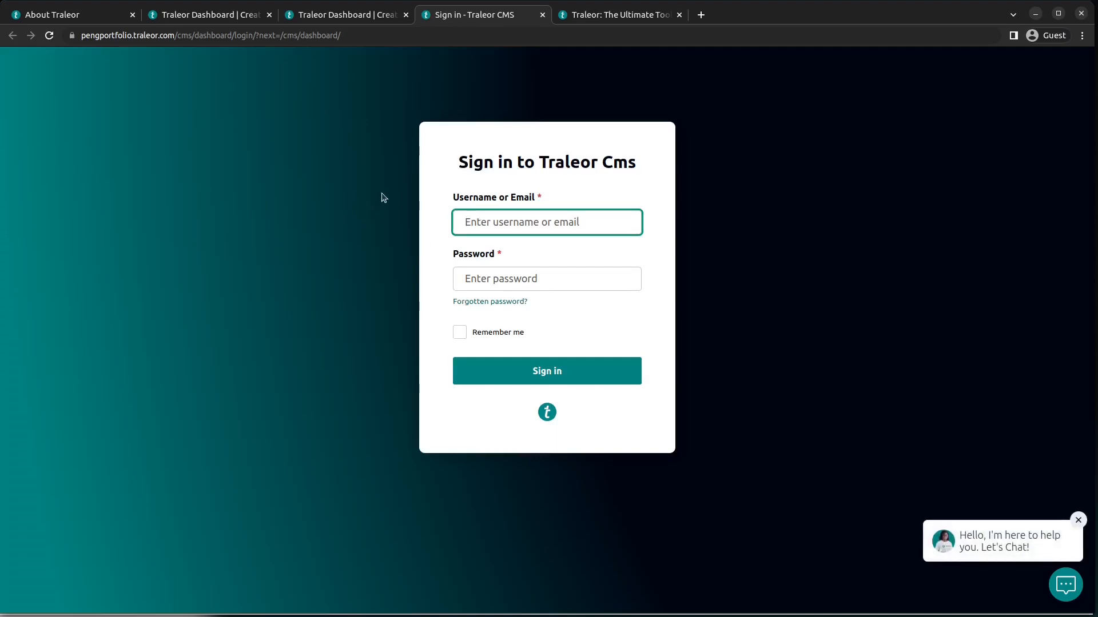
mouse_move(310, 170)
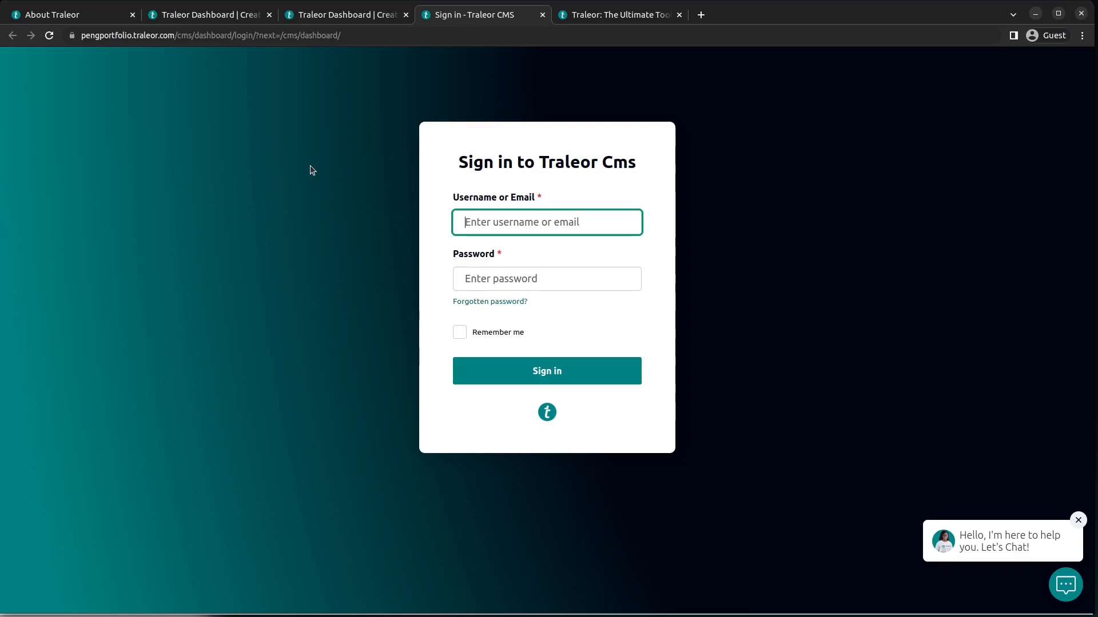
text(P)
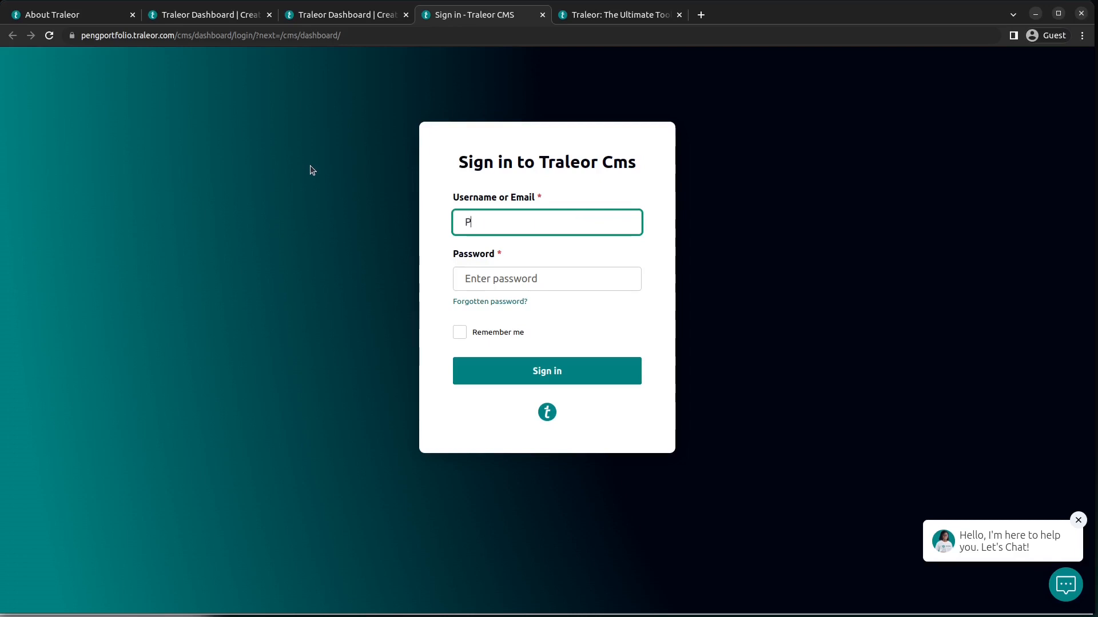
text(eng)
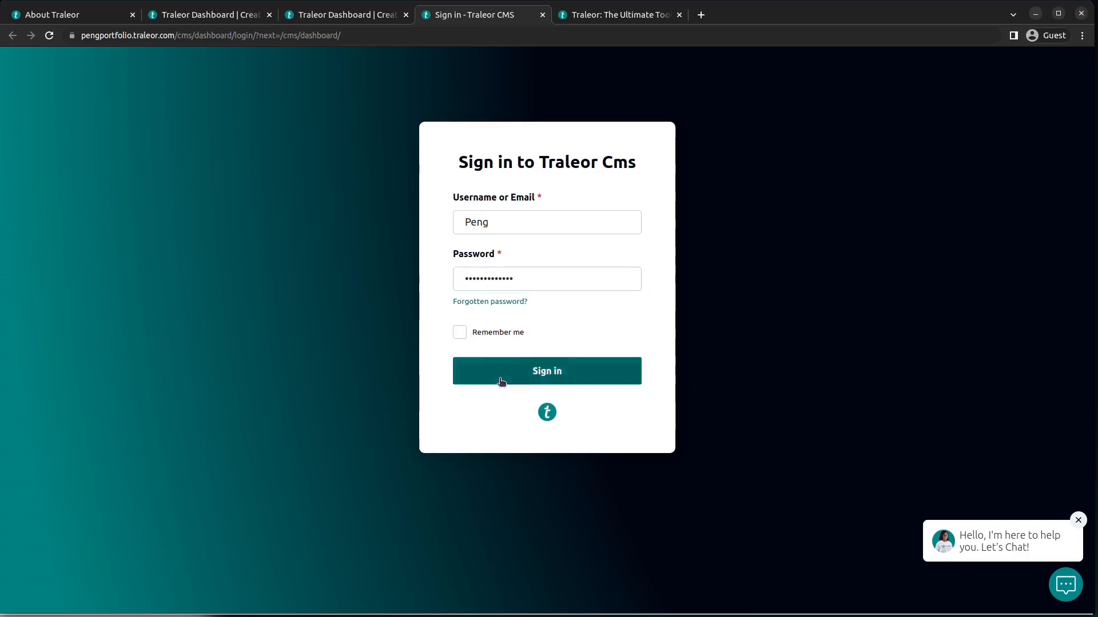
click(547, 371)
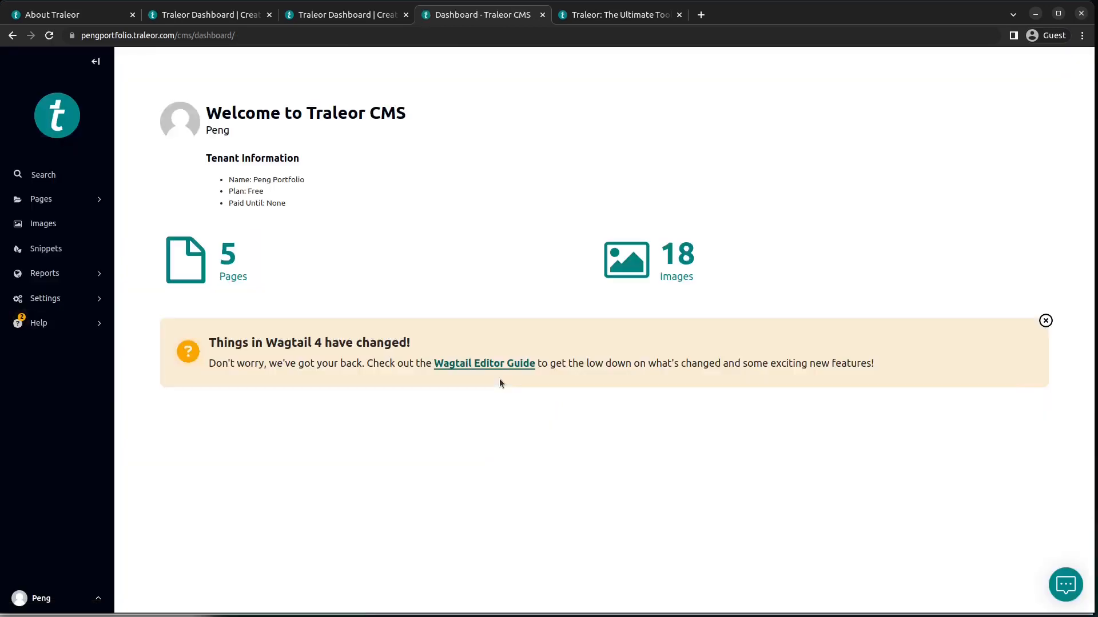
click(1065, 584)
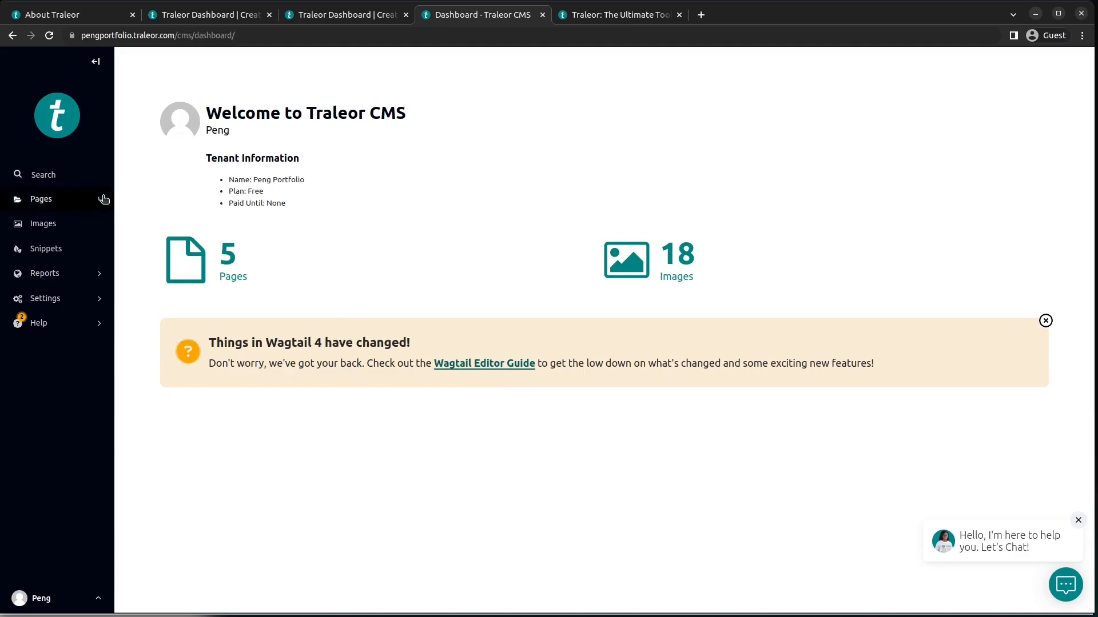
click(41, 199)
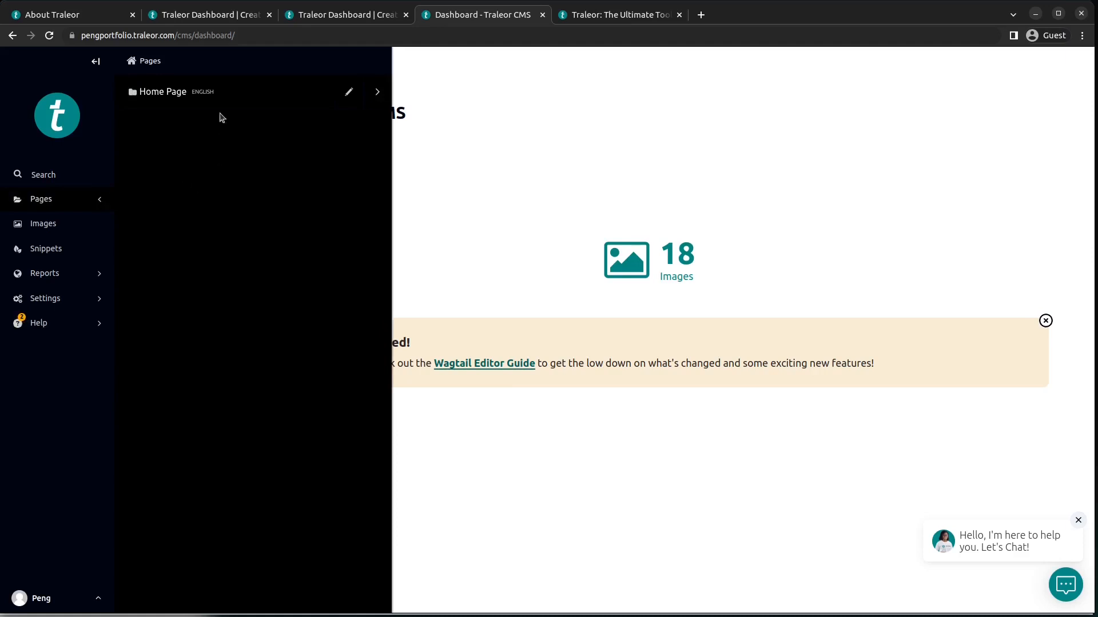
mouse_move(163, 87)
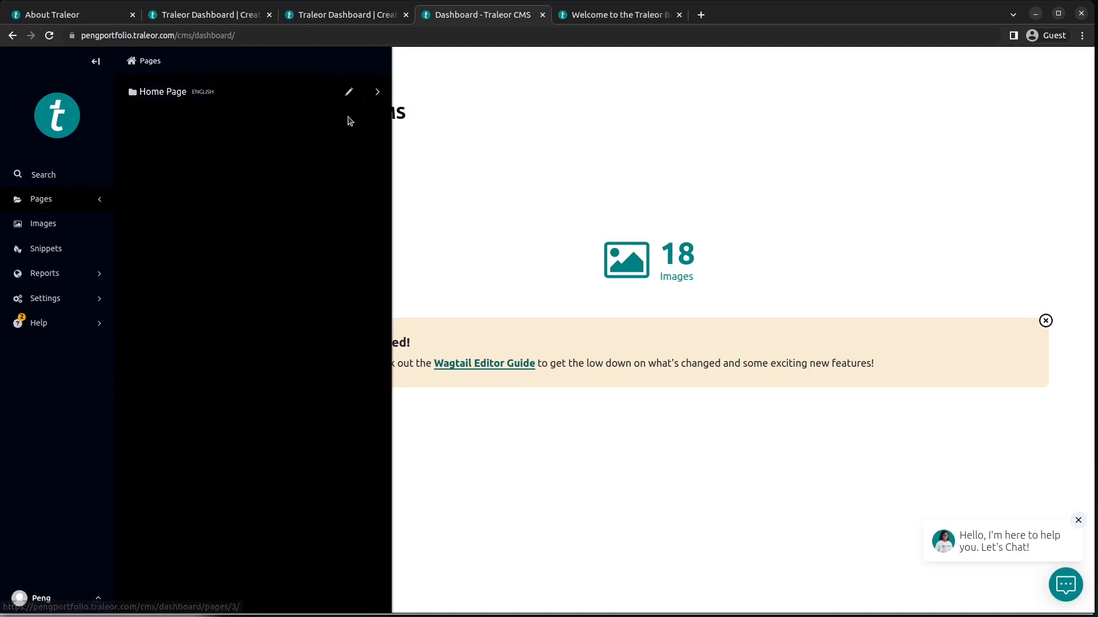
click(377, 92)
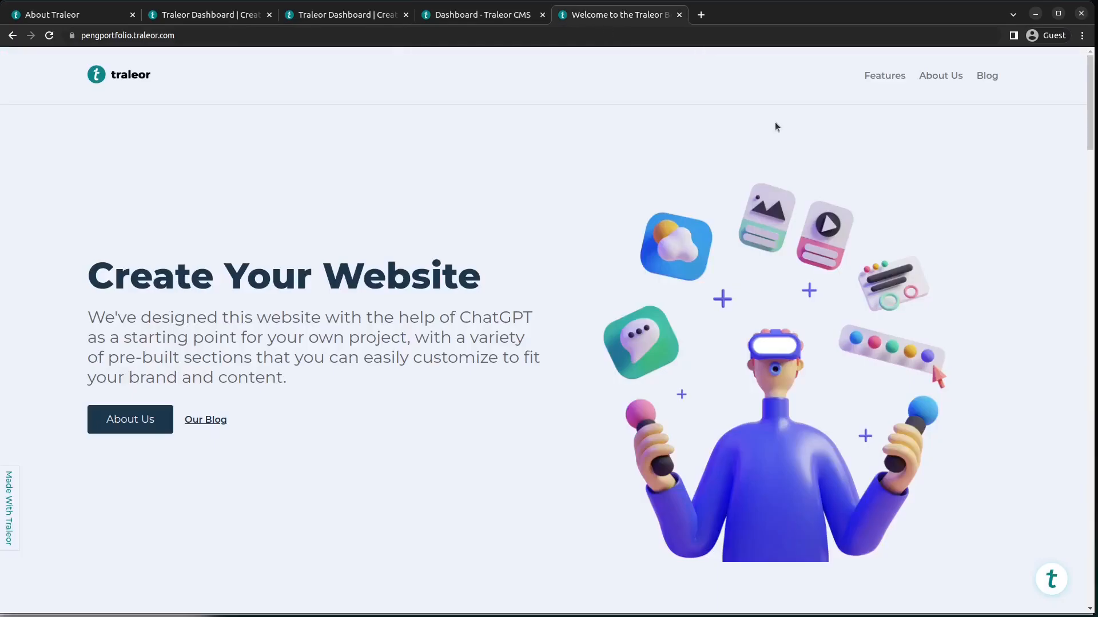
mouse_move(940, 75)
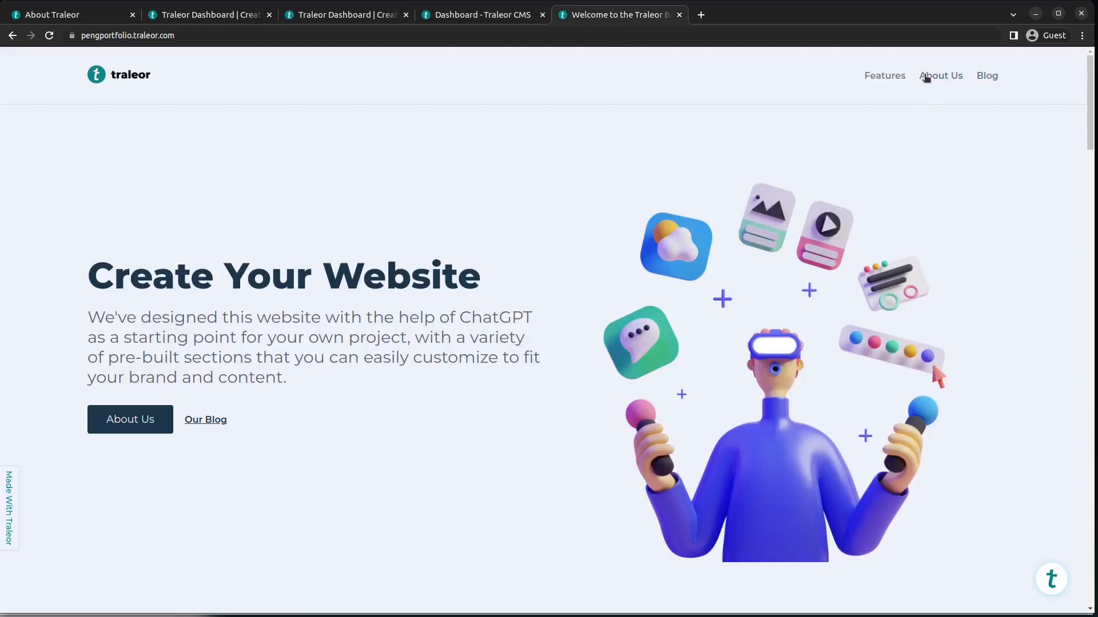
mouse_move(940, 75)
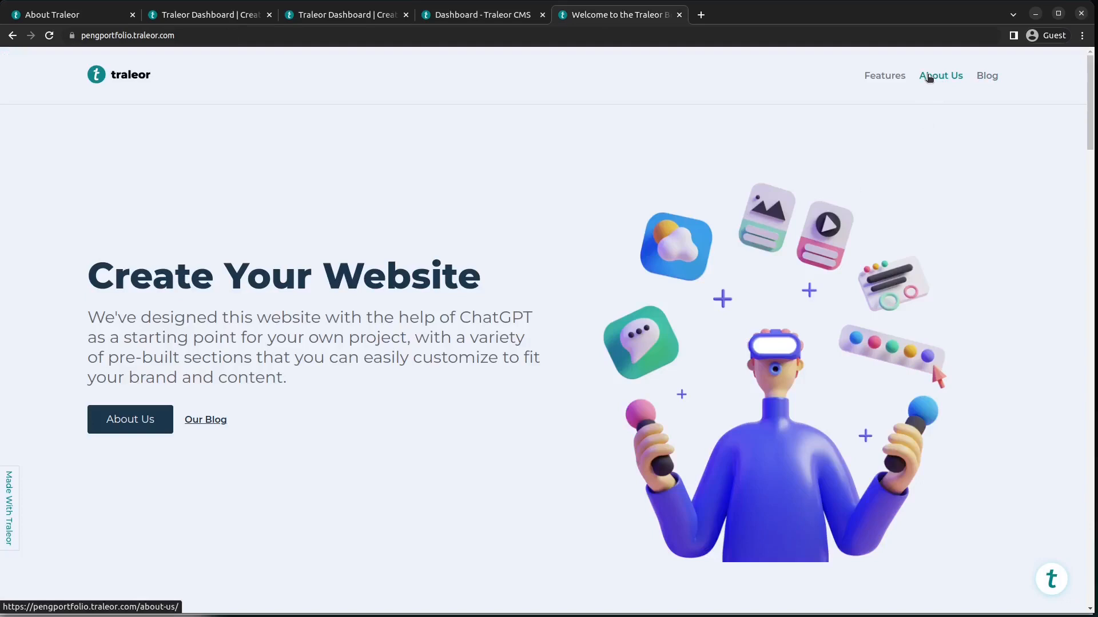
mouse_move(987, 75)
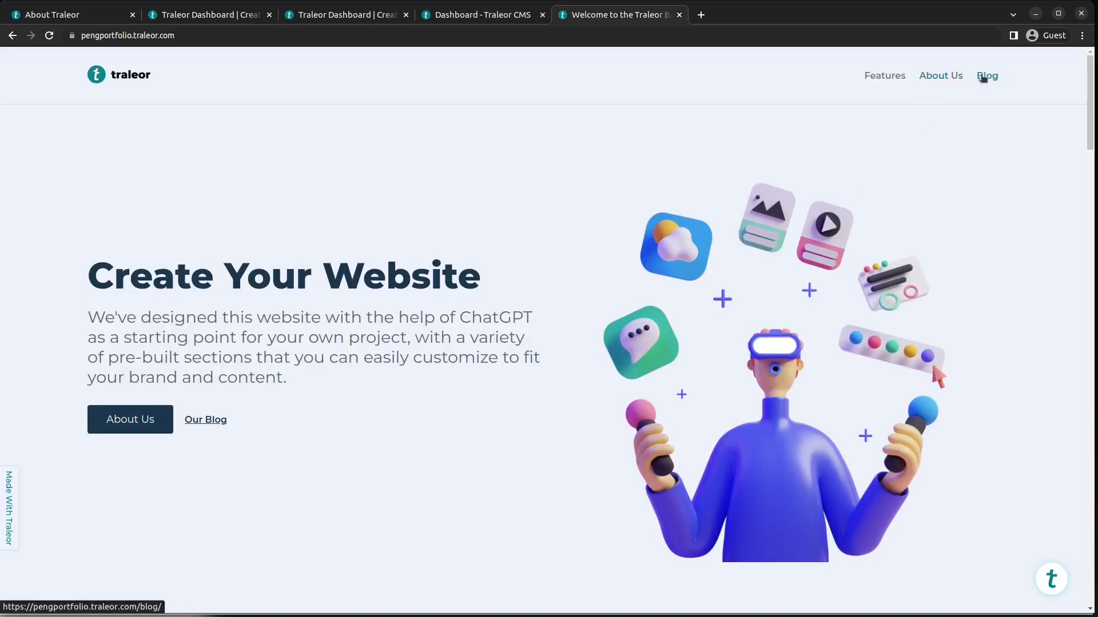
click(481, 13)
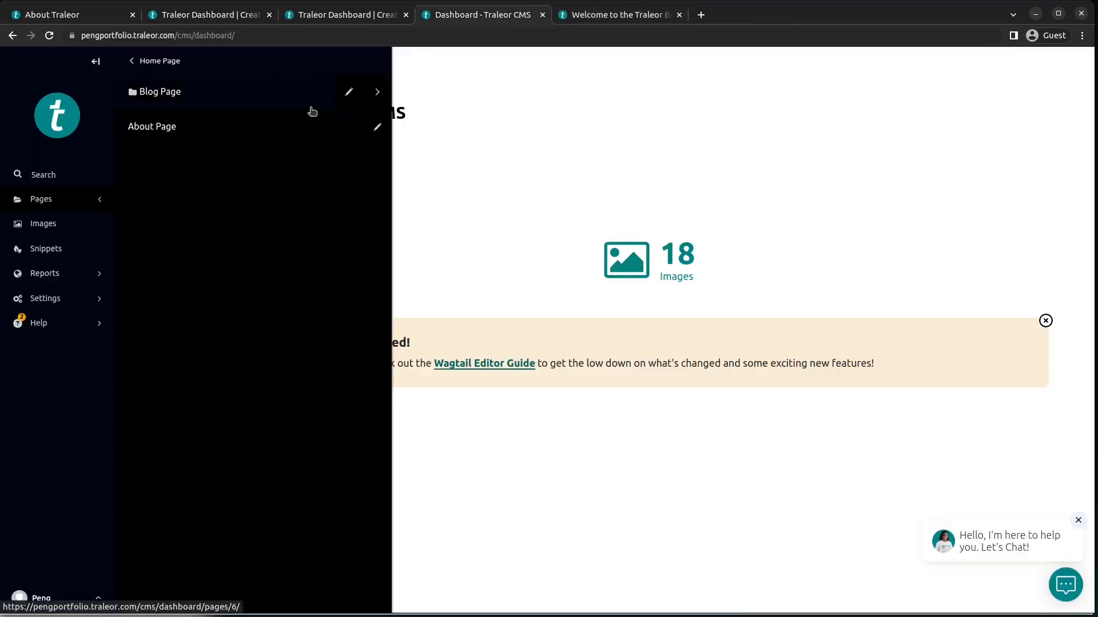
click(378, 91)
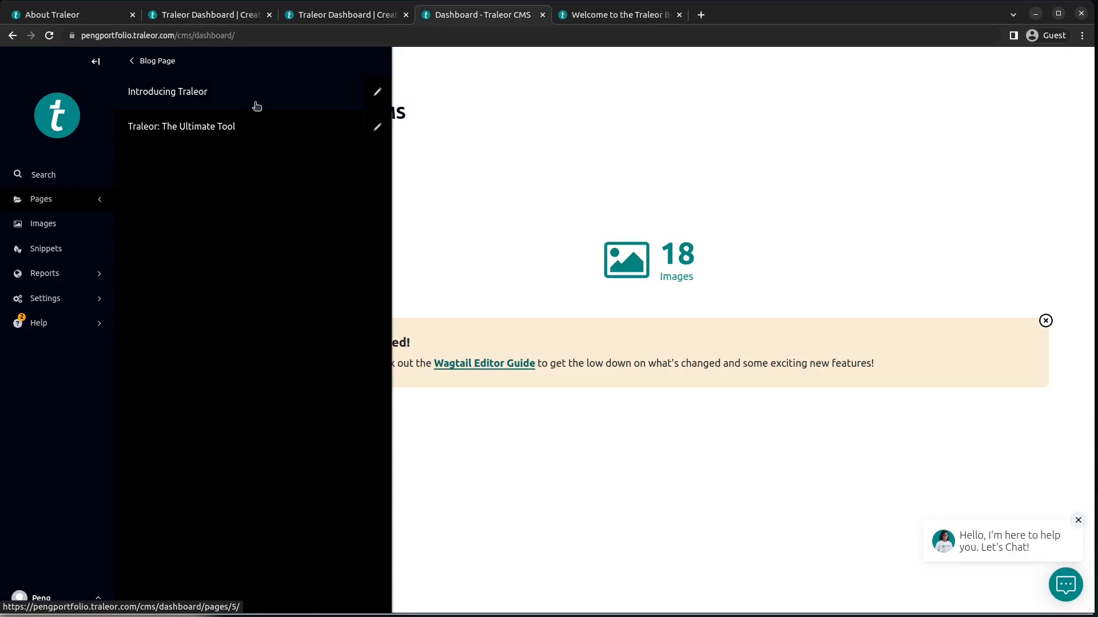
mouse_move(244, 99)
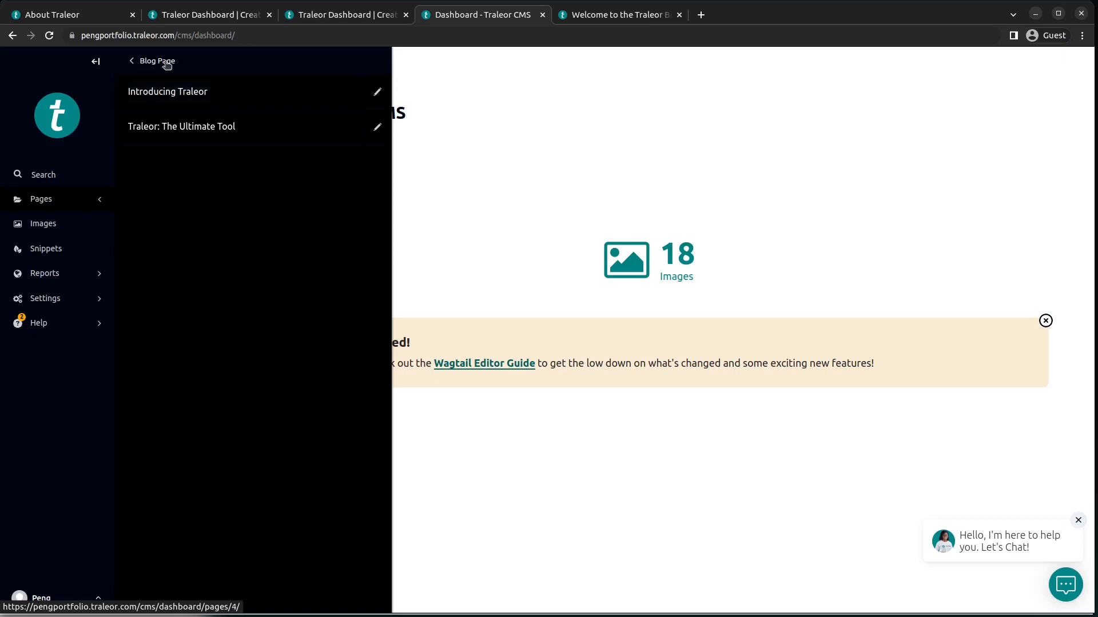
click(131, 61)
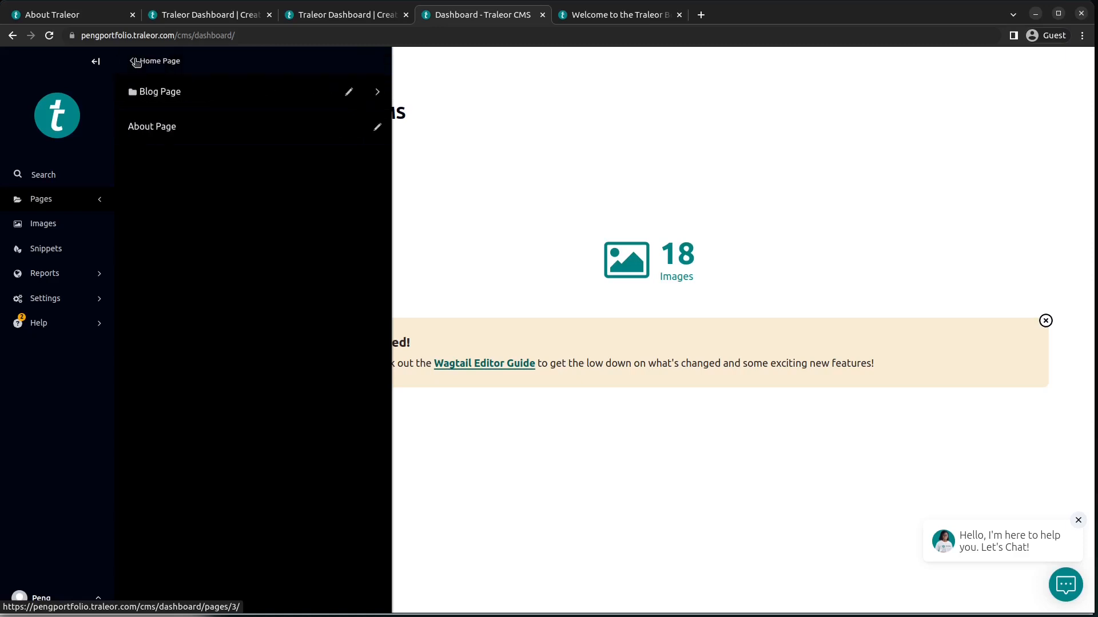
click(154, 61)
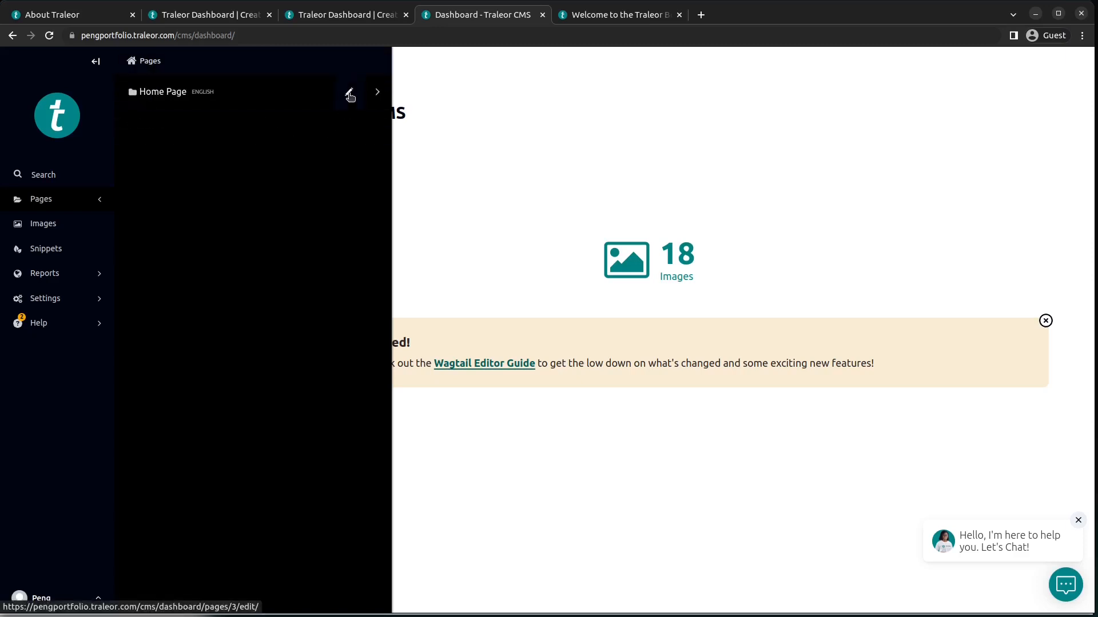
- Edit the Home Page with live preview, switching between tablet and desktop widths
click(349, 92)
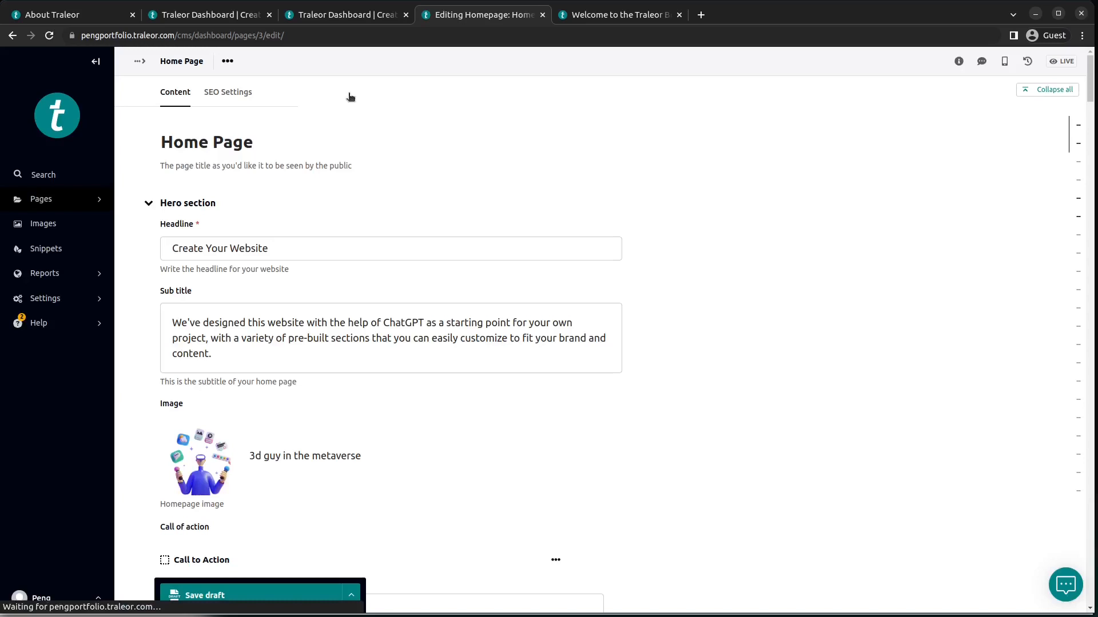
click(1064, 585)
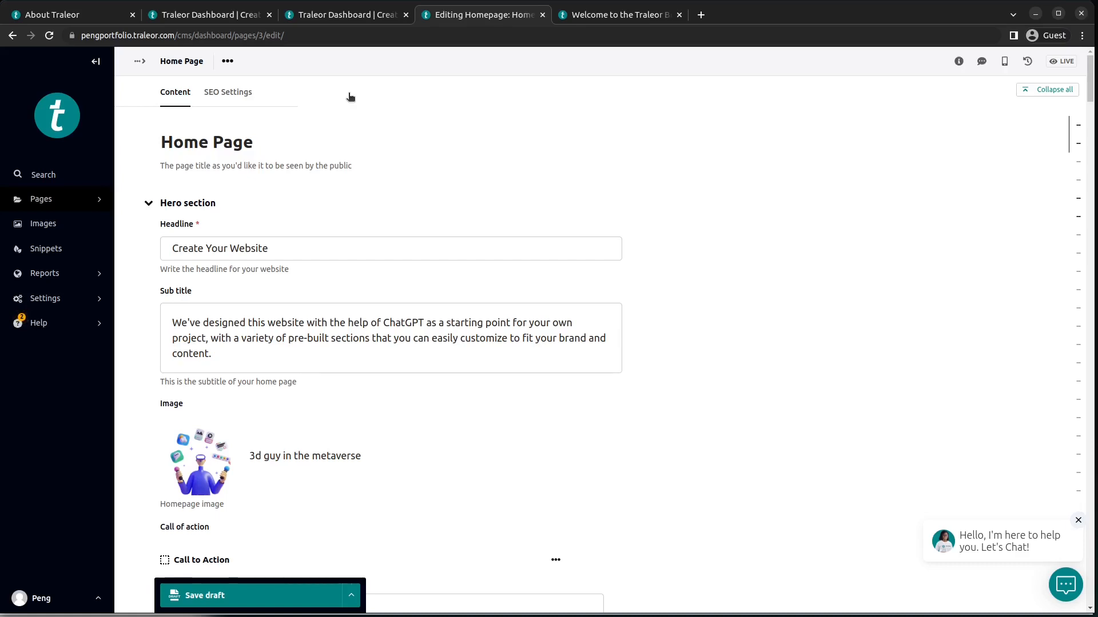
mouse_move(981, 84)
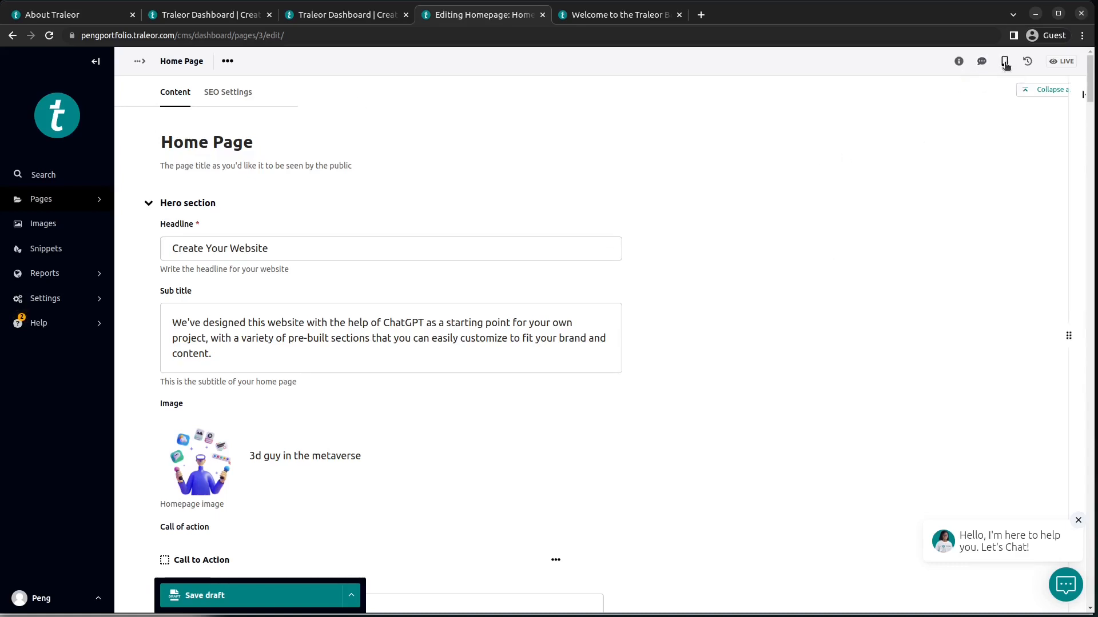
click(1004, 61)
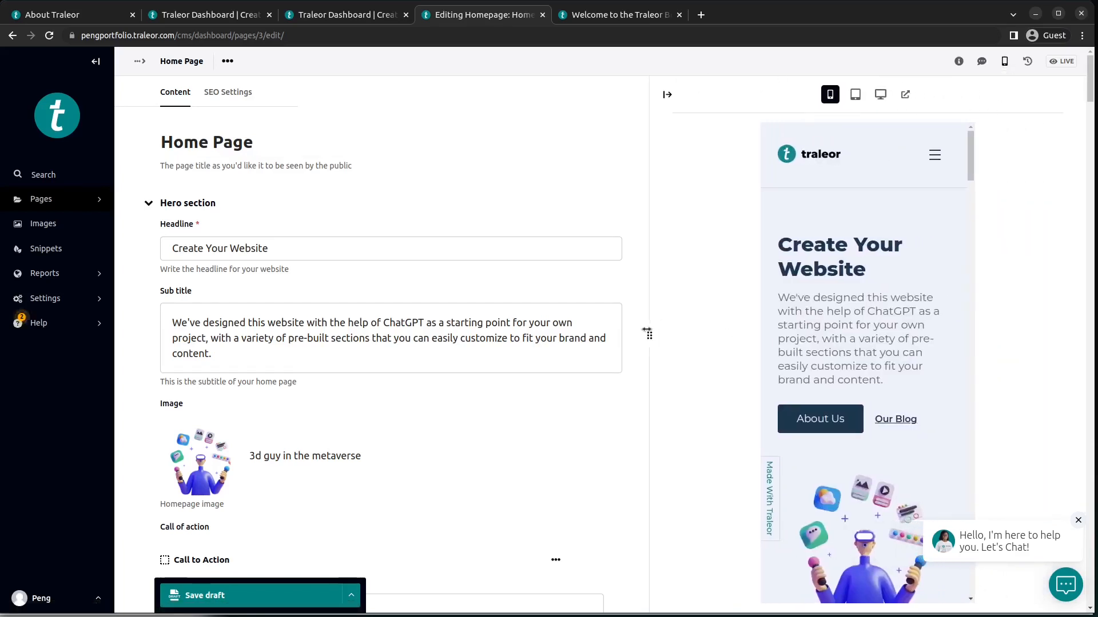
mouse_move(876, 105)
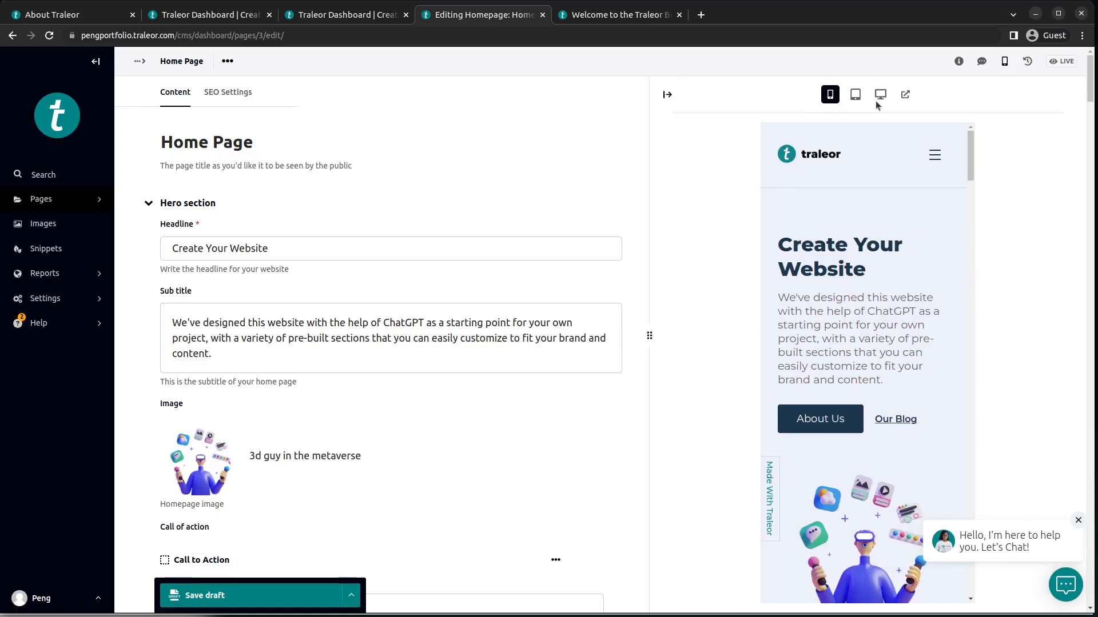
click(855, 95)
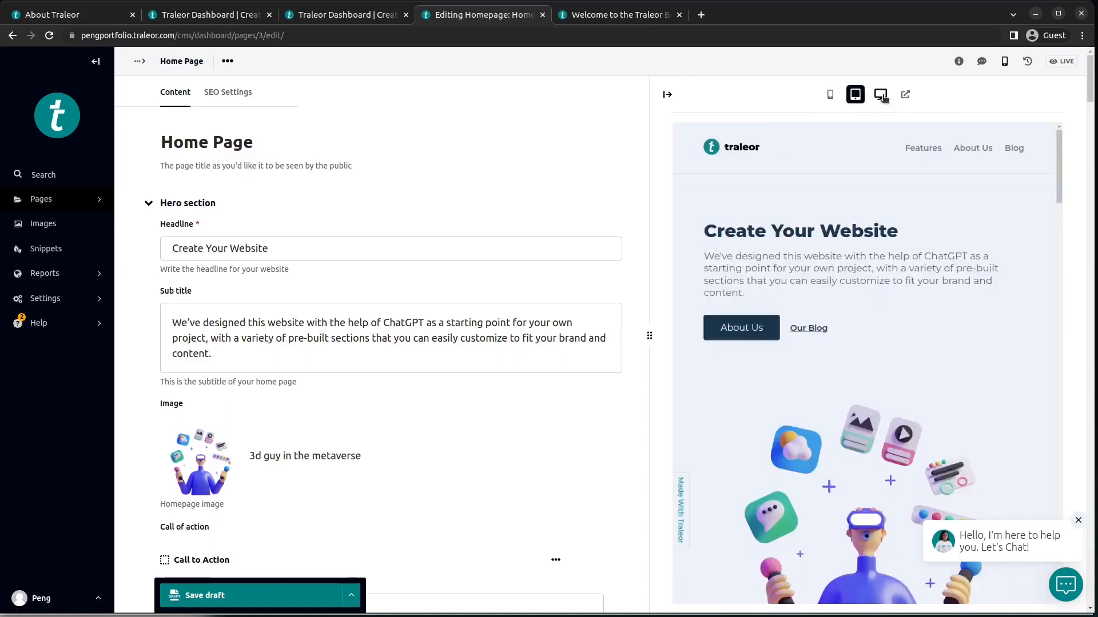
click(879, 95)
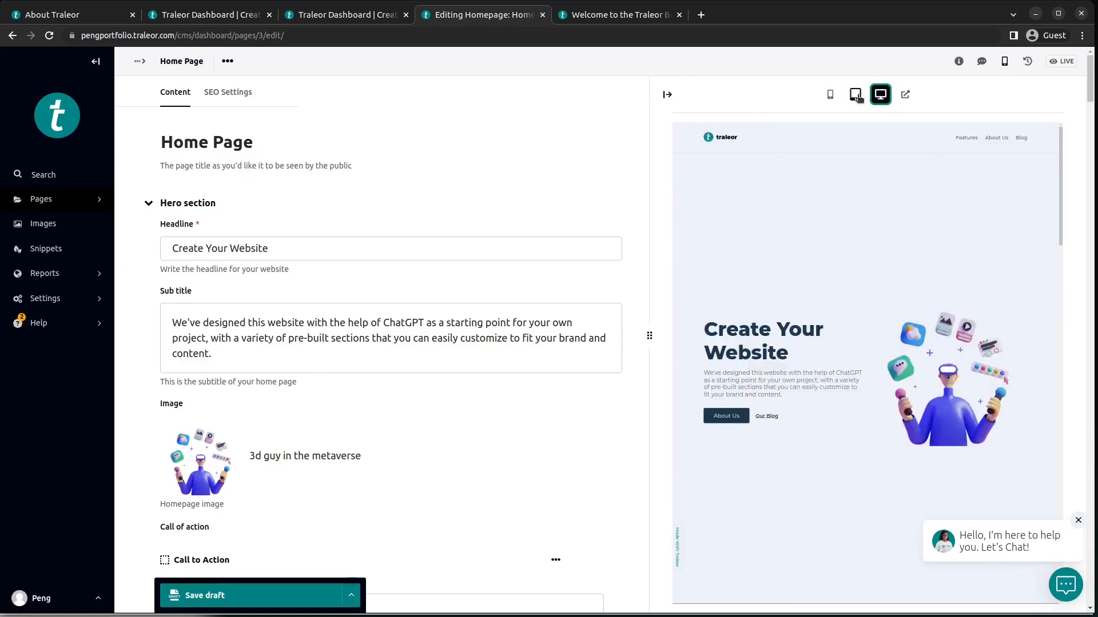
click(855, 94)
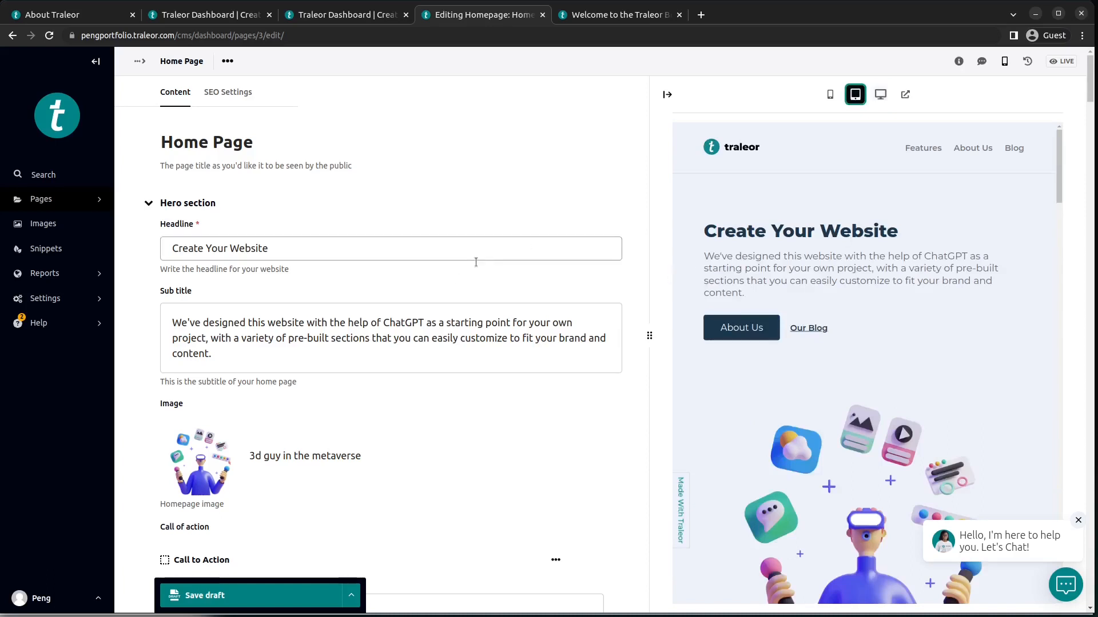
- Replace the home page headline with 'Hello There'
triple_click(219, 249)
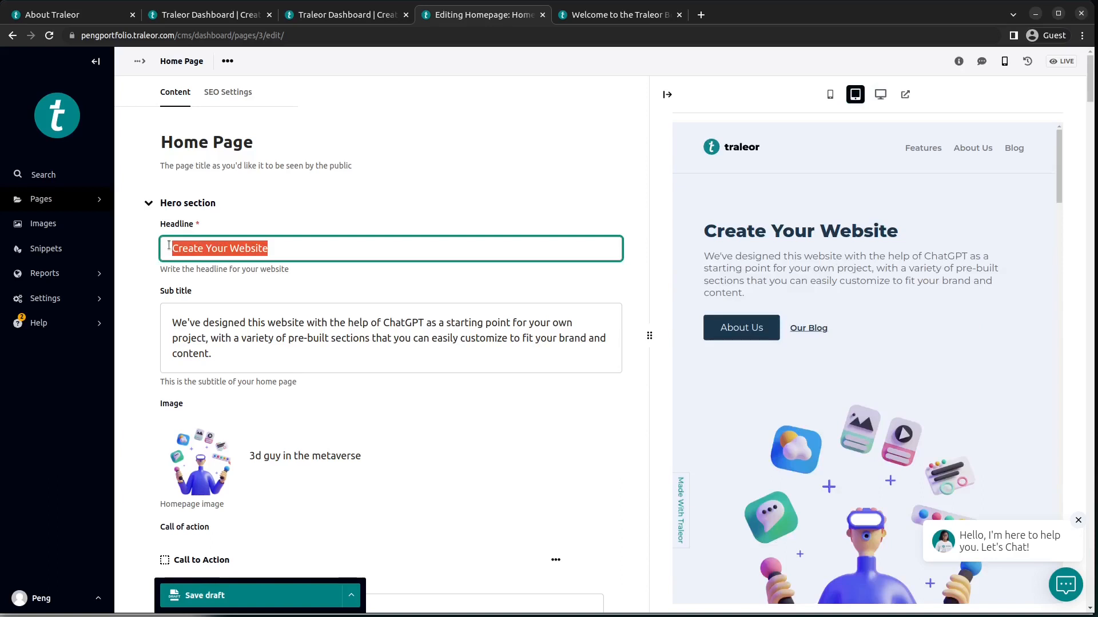
text(H)
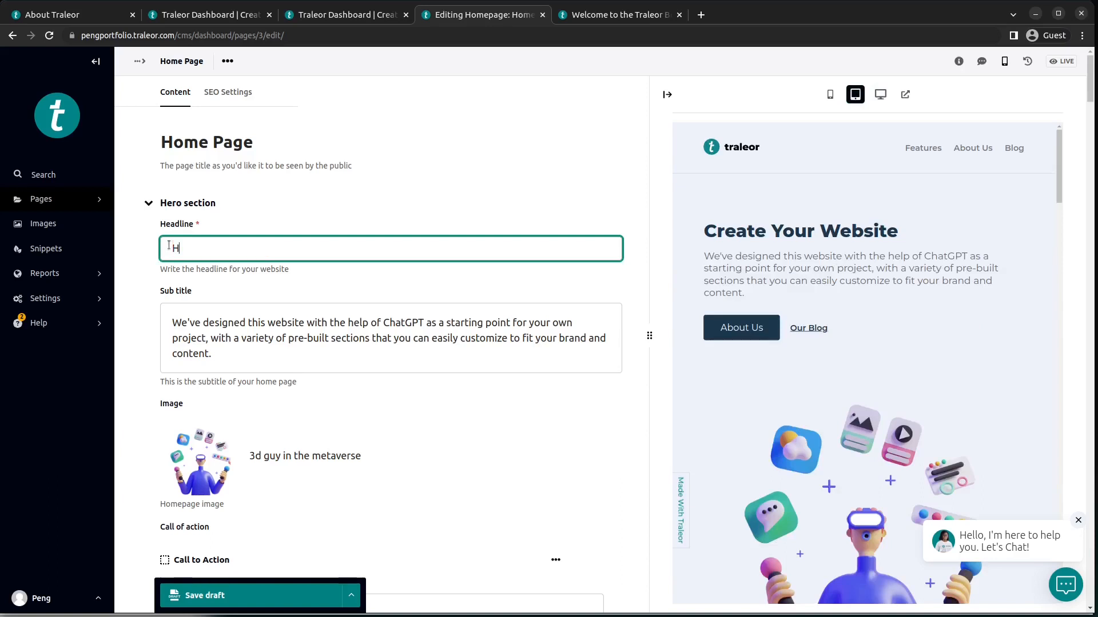
text(ello Th)
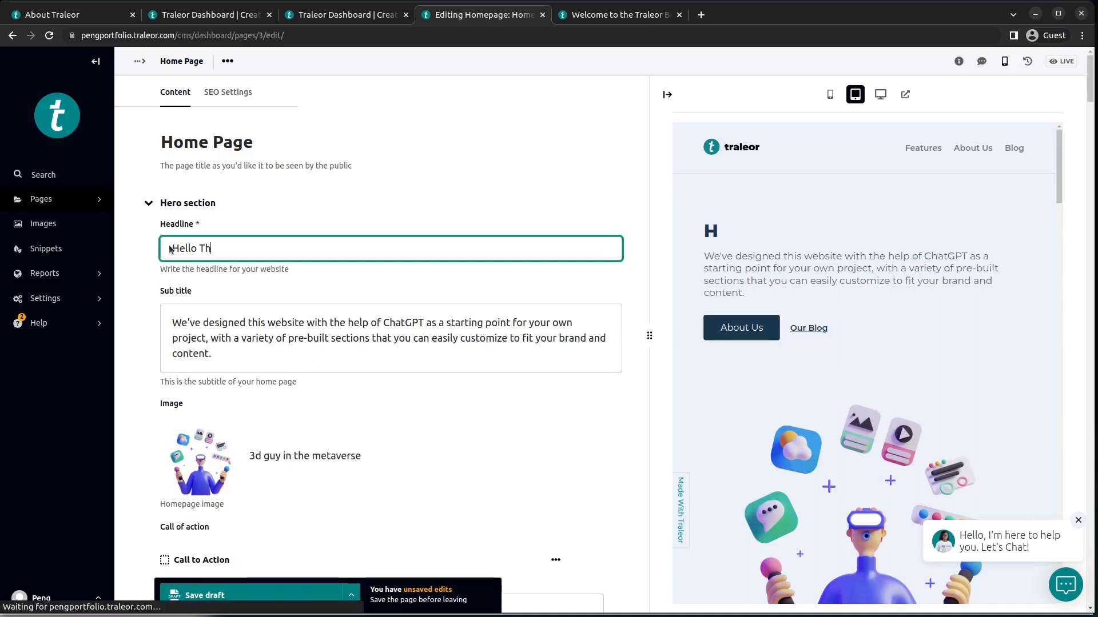
text(ere)
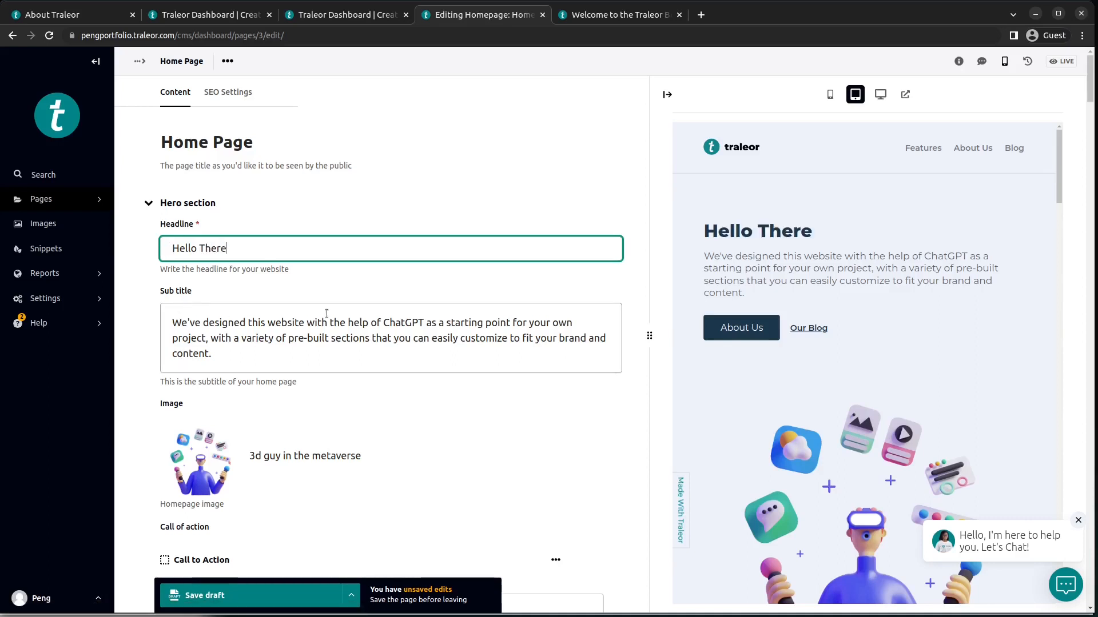
- Set the first call-to-action text to 'About Me'
scroll(down, 3)
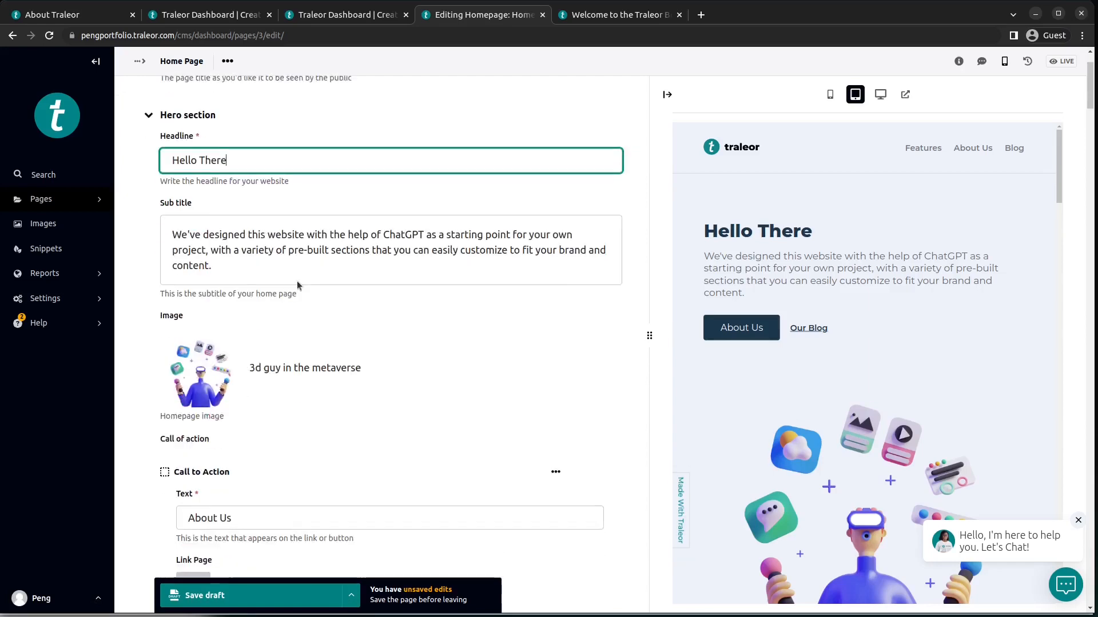
scroll(down, 3)
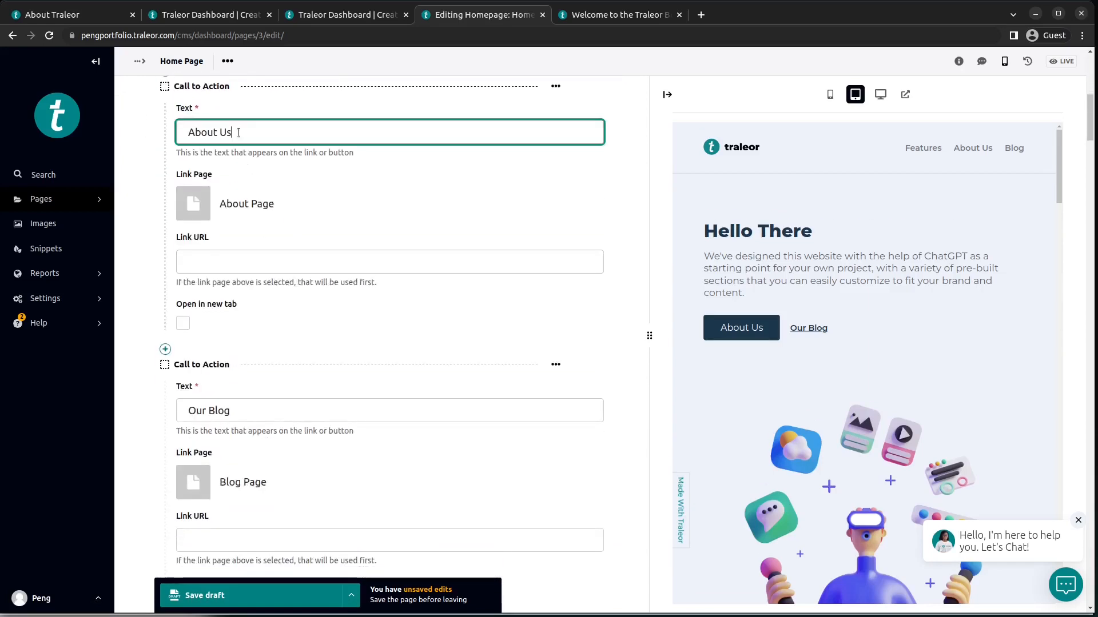
text(About Me)
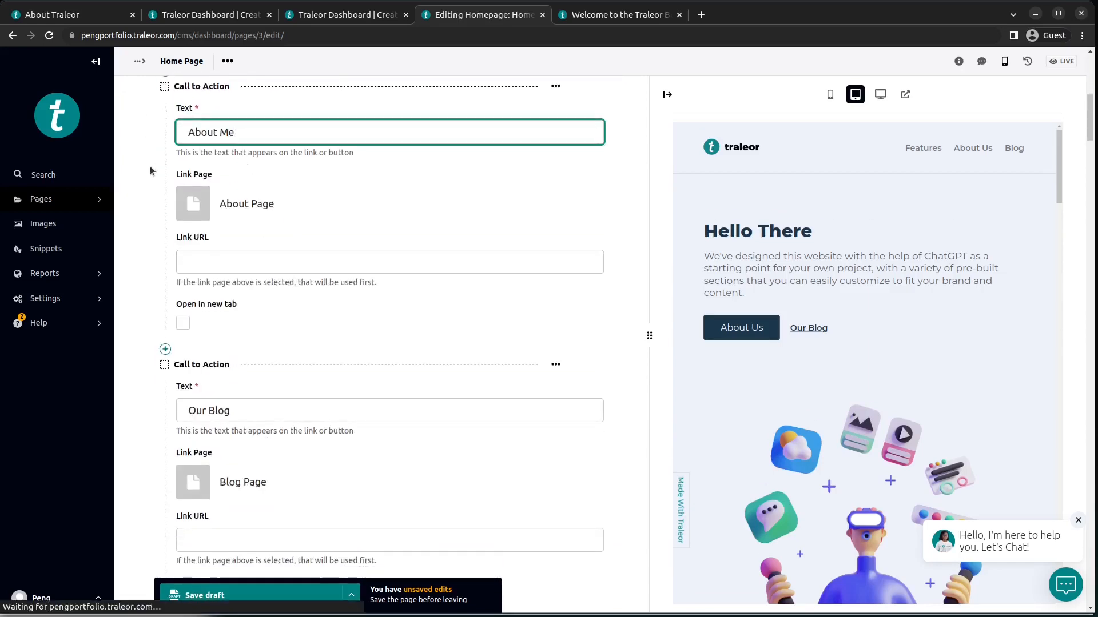
scroll(up, 3)
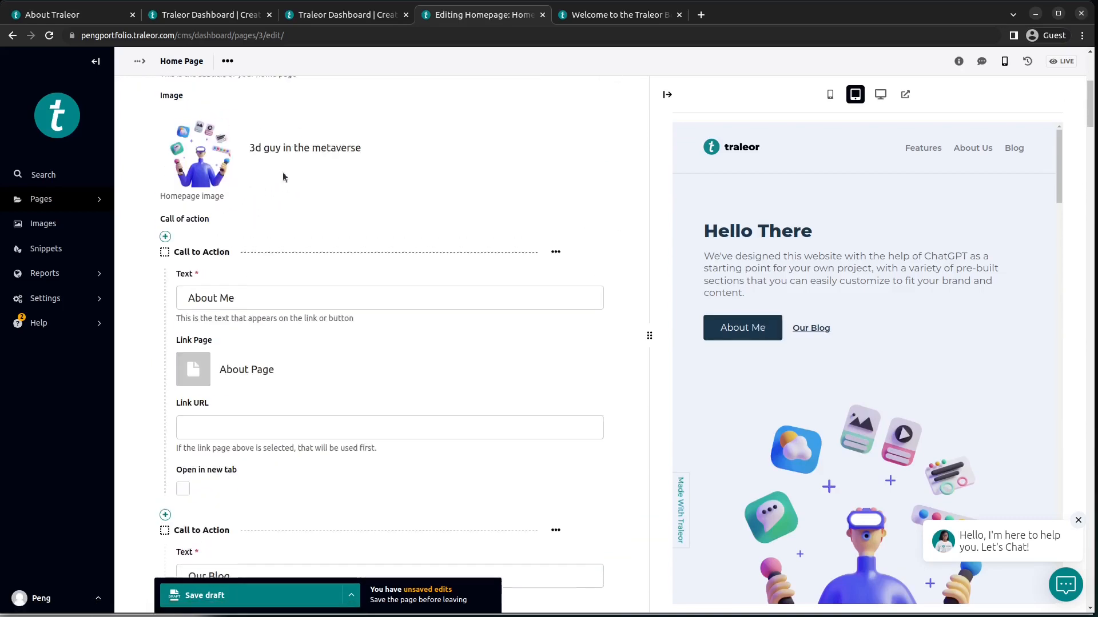
scroll(up, 3)
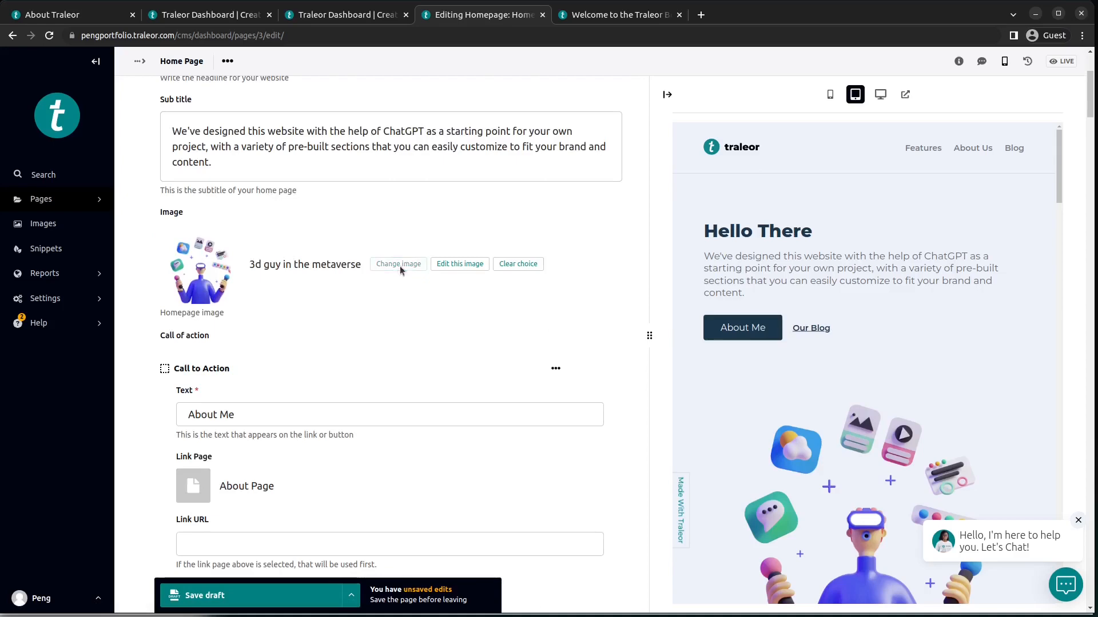
- Browse the image library and upload form, then close the chooser without changing the image
click(398, 264)
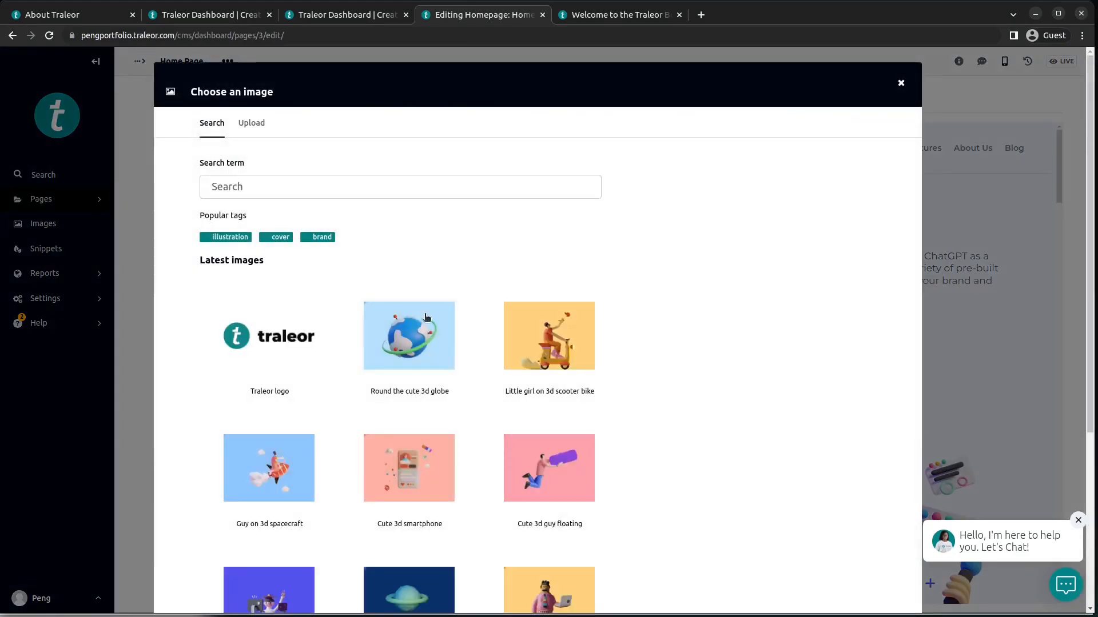
scroll(down, 3)
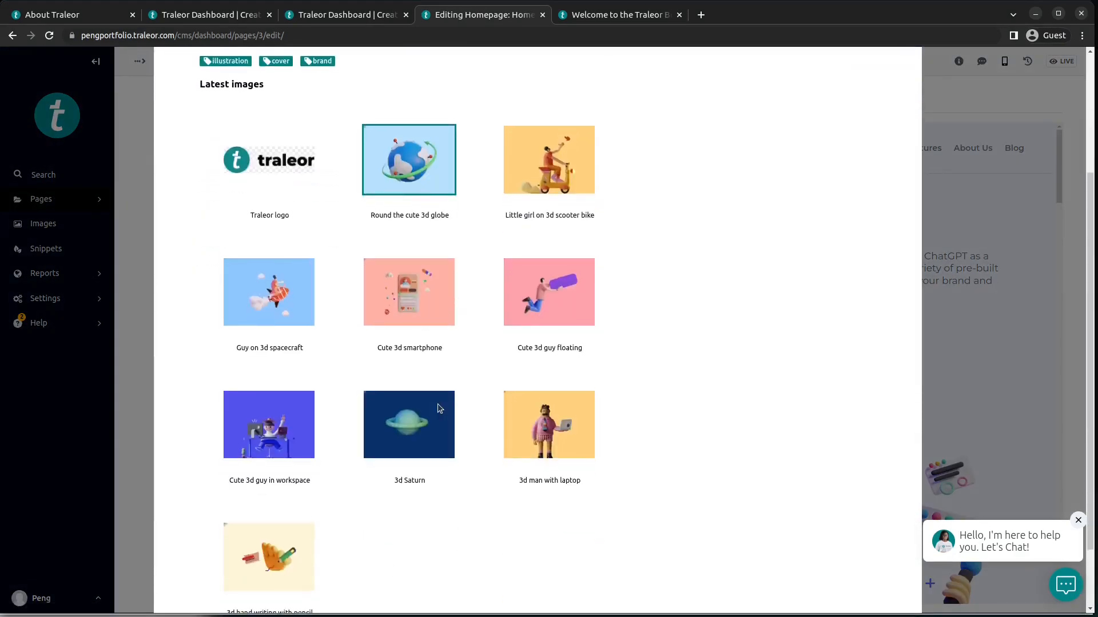
scroll(down, 3)
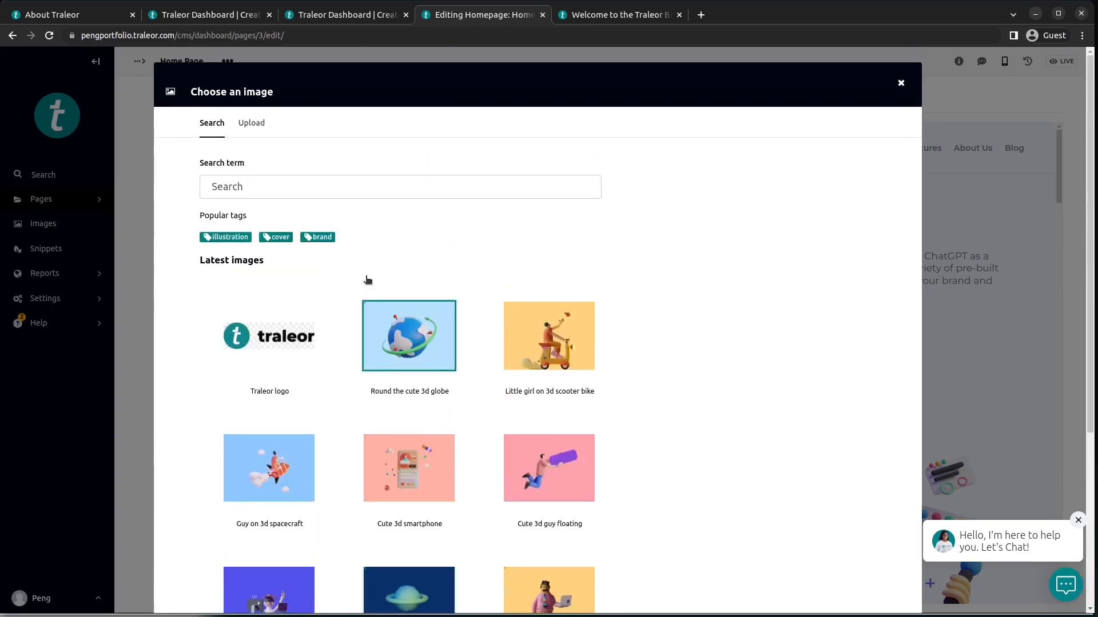
click(251, 123)
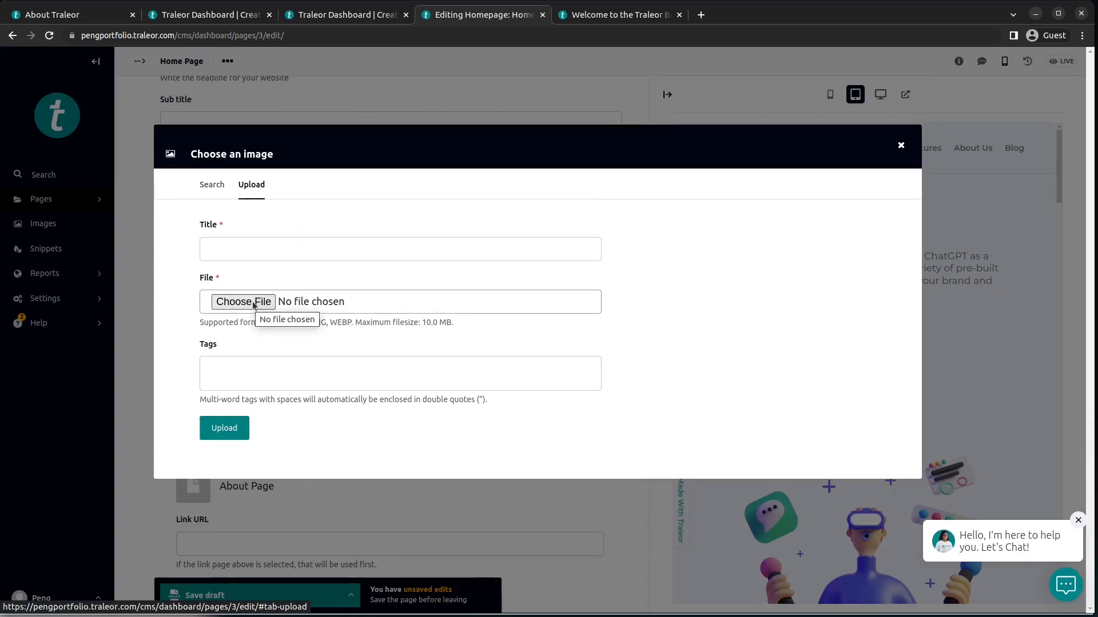
mouse_move(224, 428)
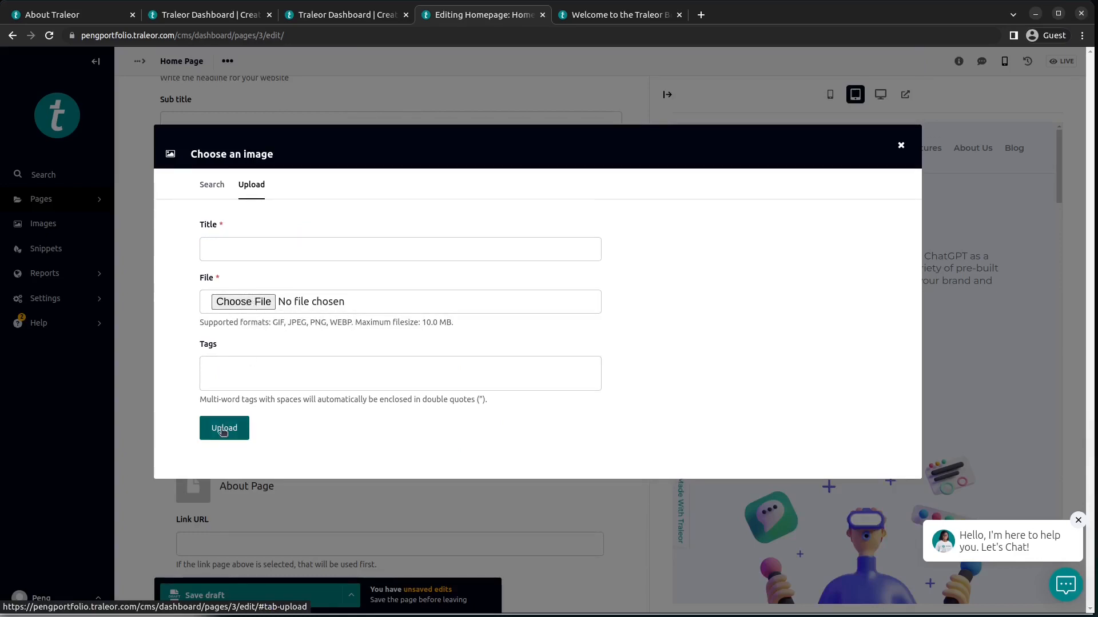
mouse_move(907, 152)
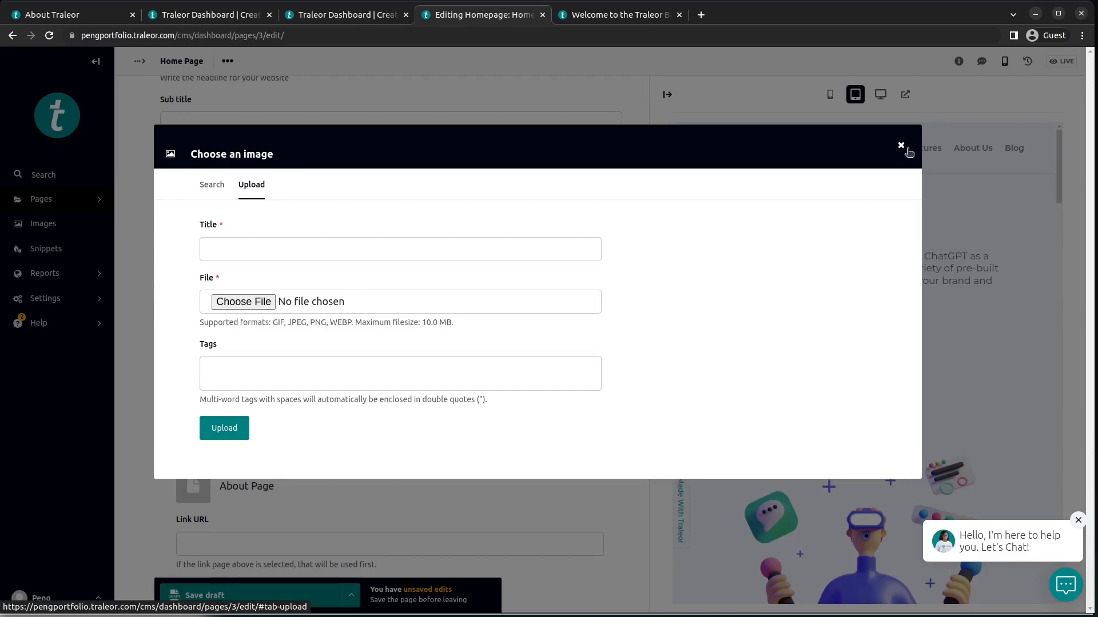
click(901, 145)
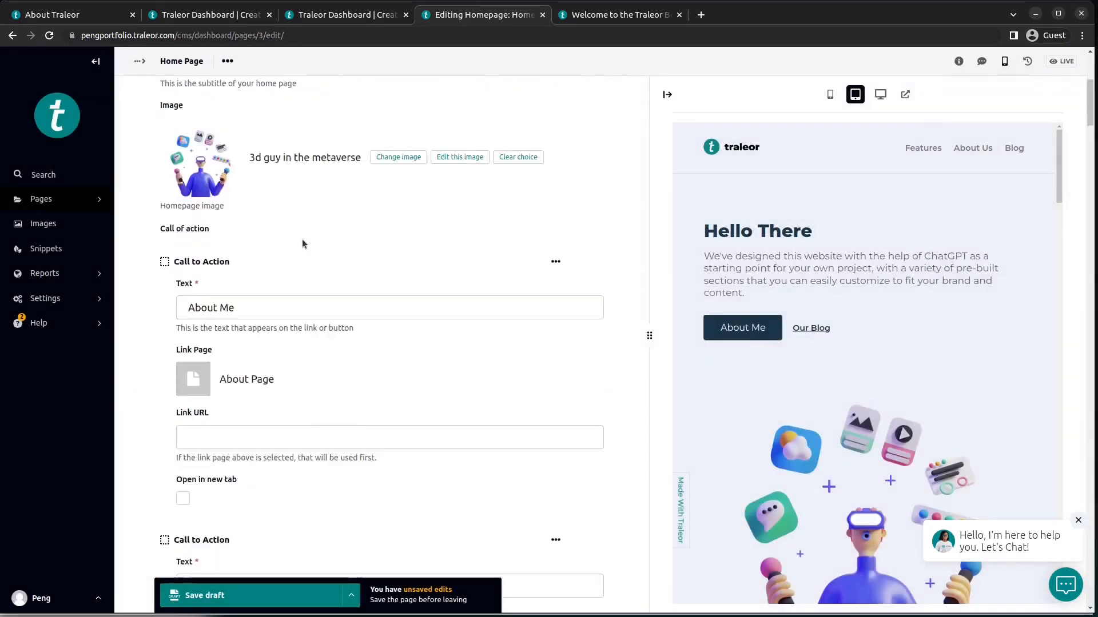
scroll(down, 3)
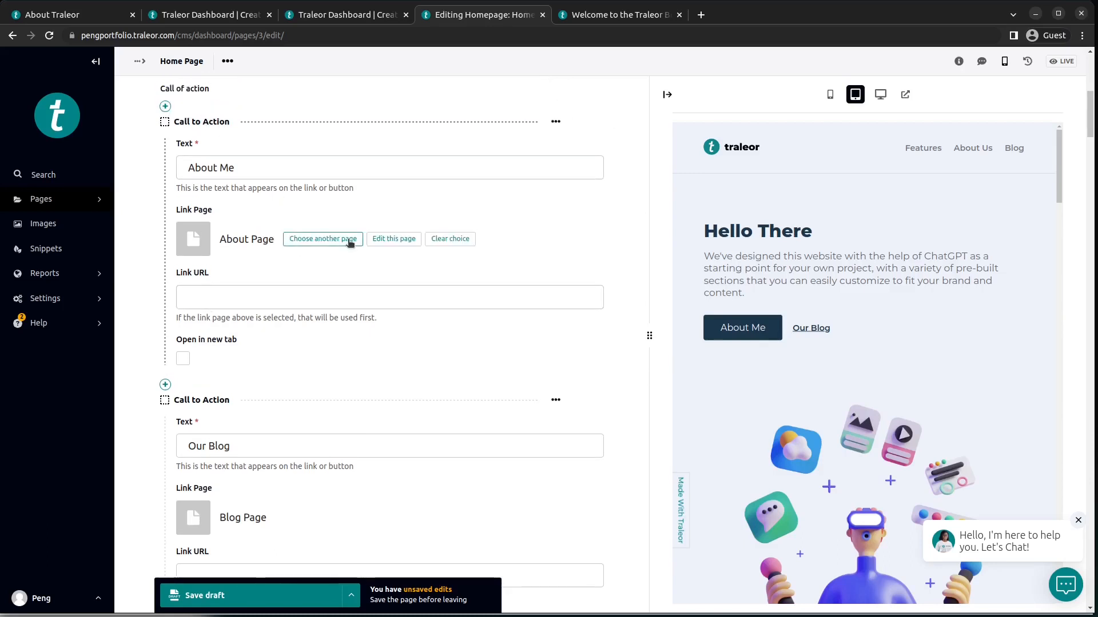
click(322, 239)
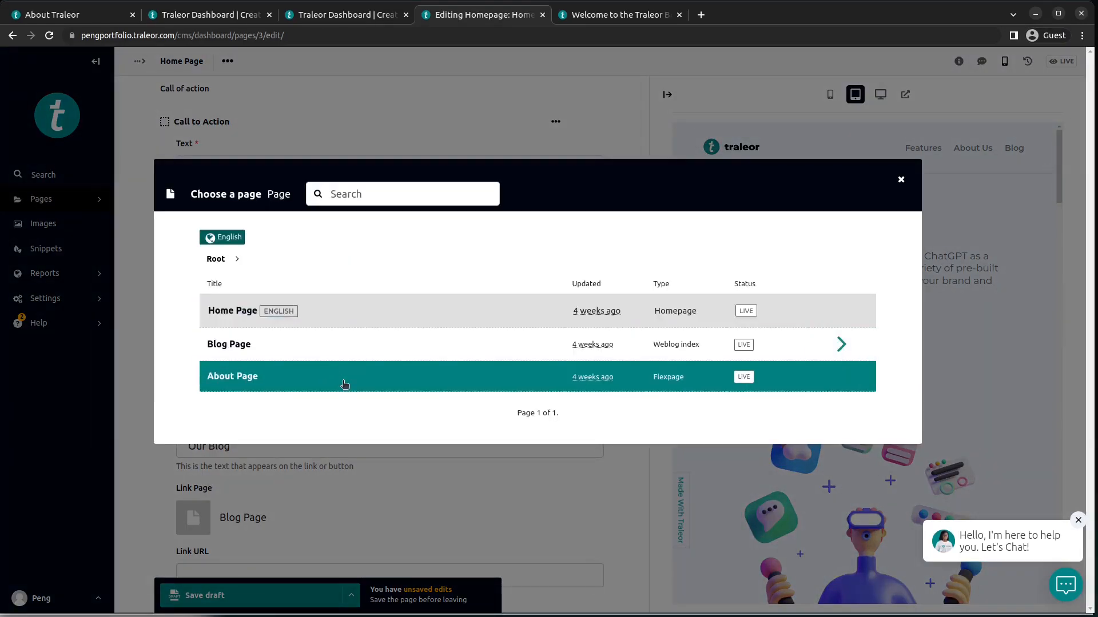
mouse_move(241, 382)
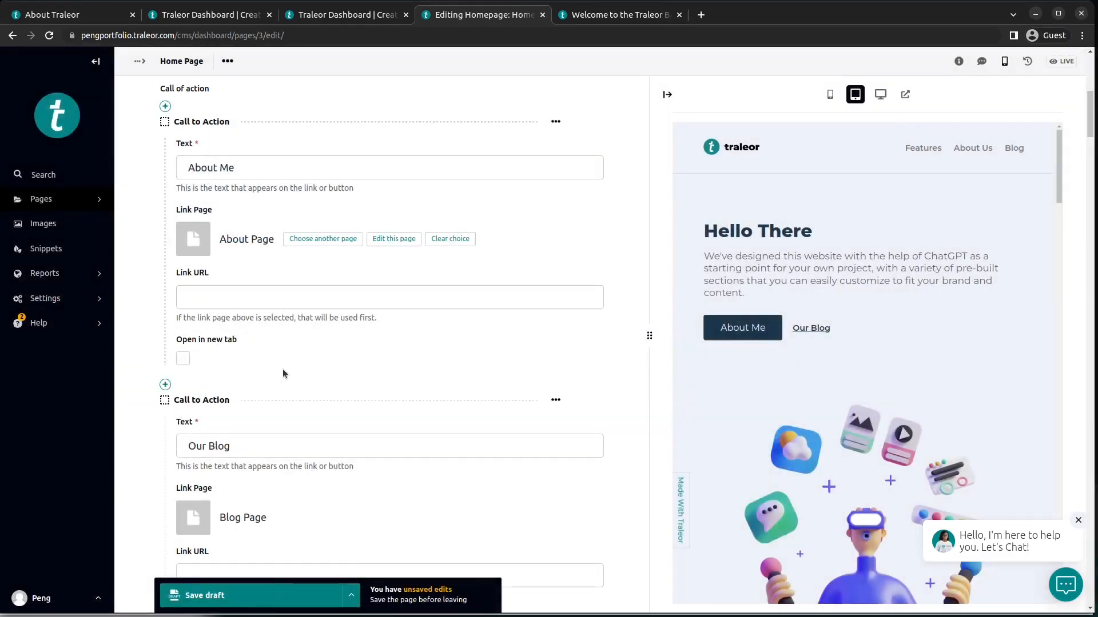
mouse_move(314, 365)
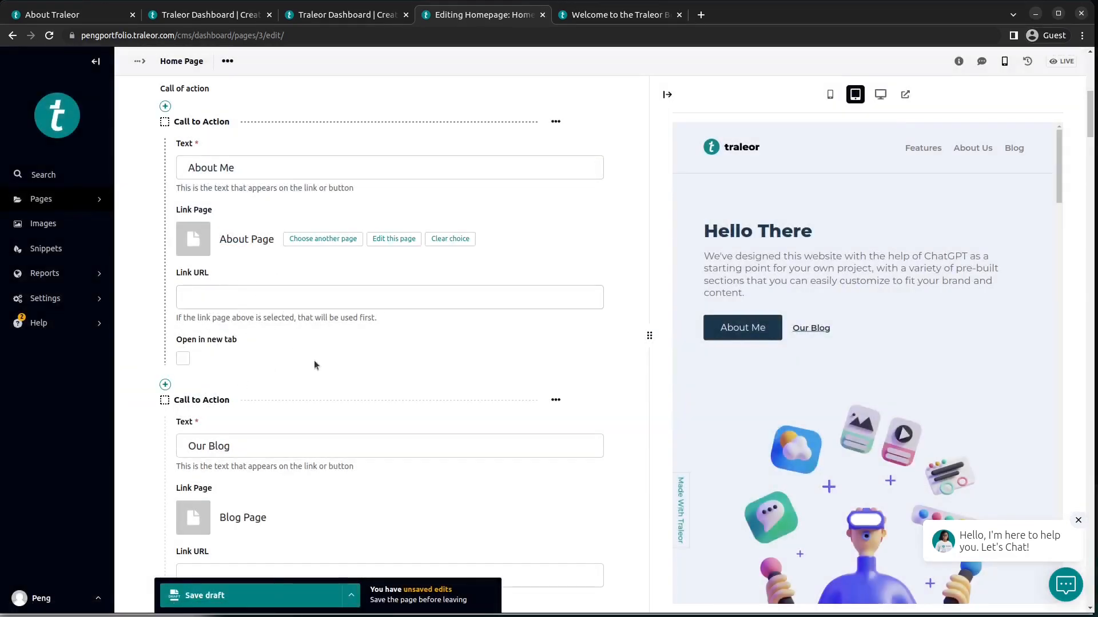
- Retitle the hero to 'Welcome to My World!' and use the 'Round the cute 3d globe' image
scroll(up, 3)
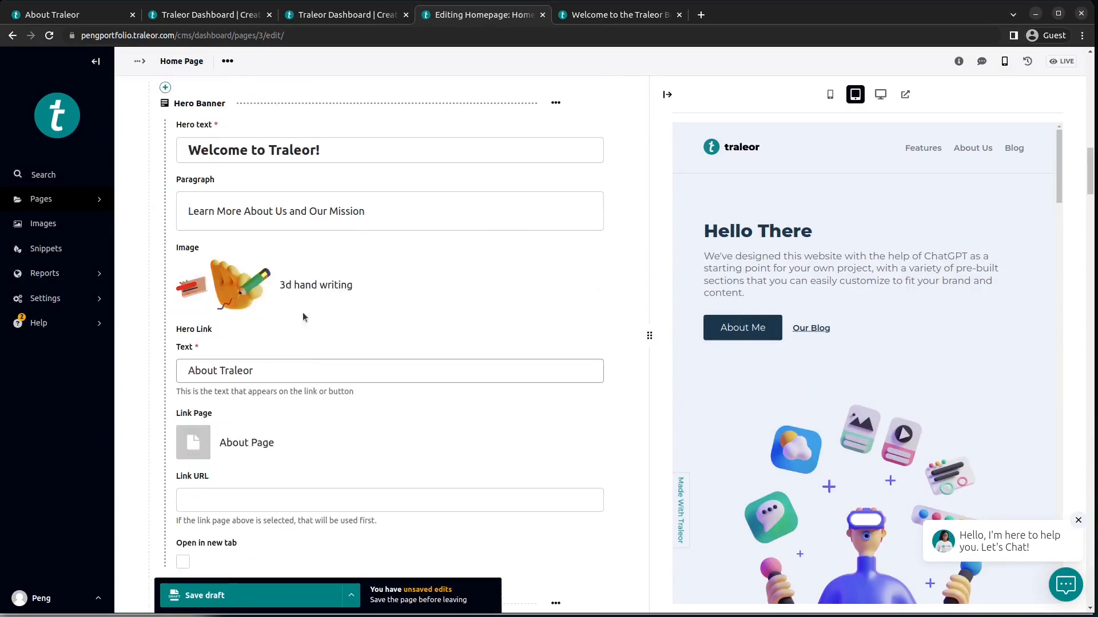
double_click(294, 150)
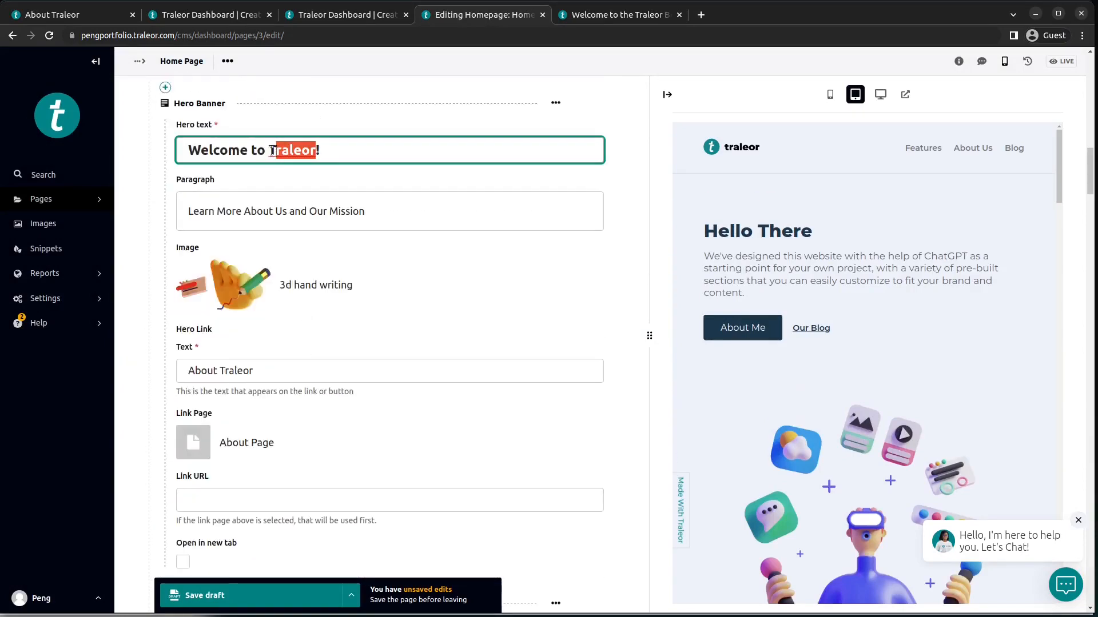
text(My)
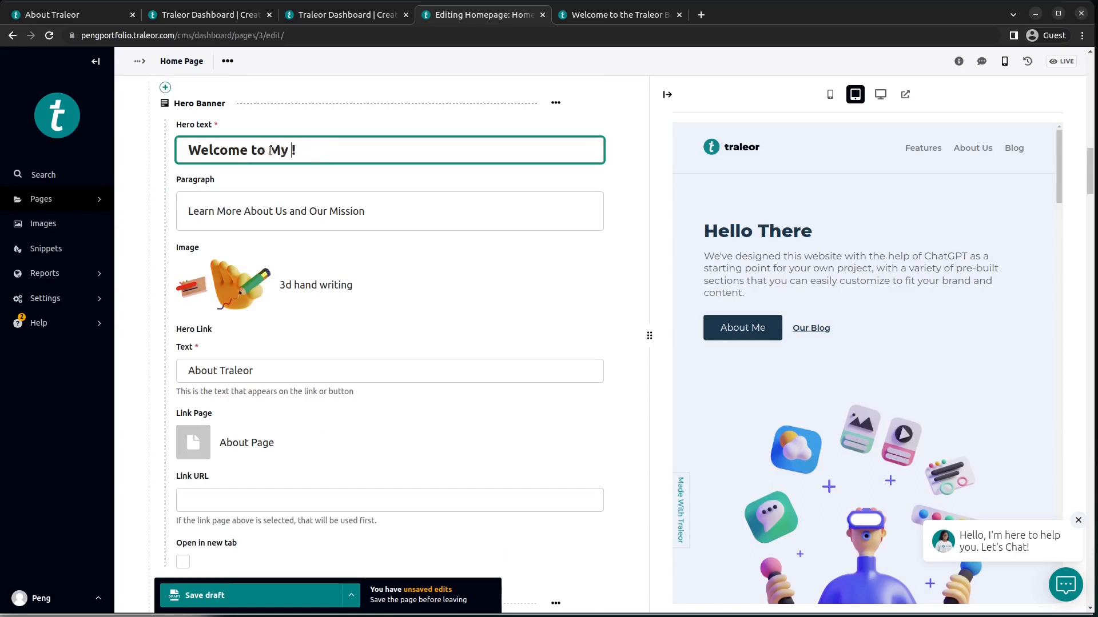
text(World!)
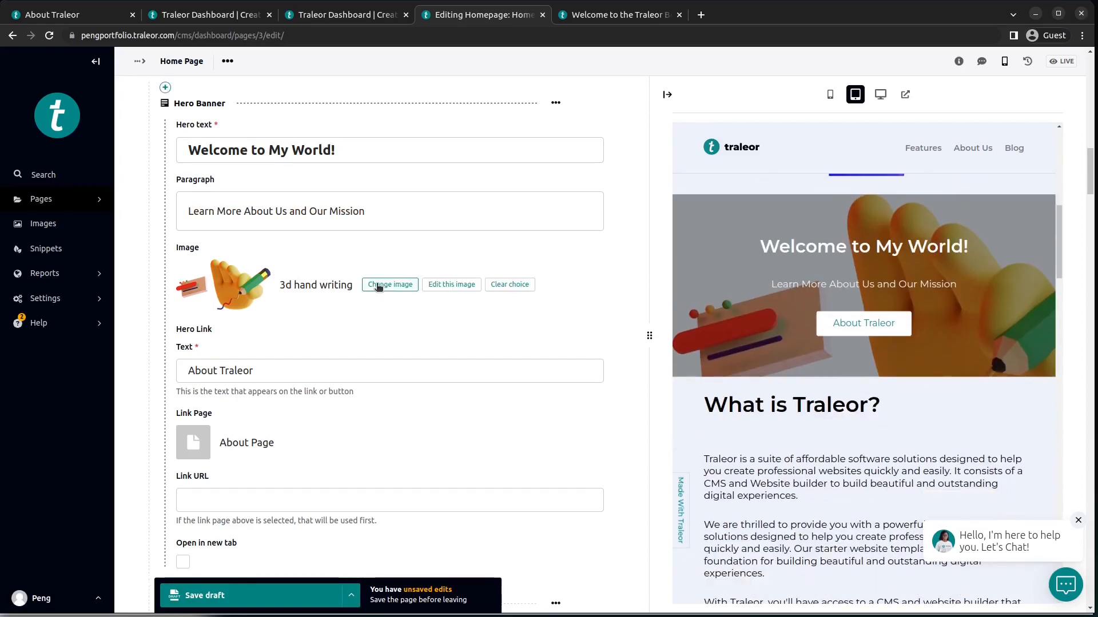
click(389, 284)
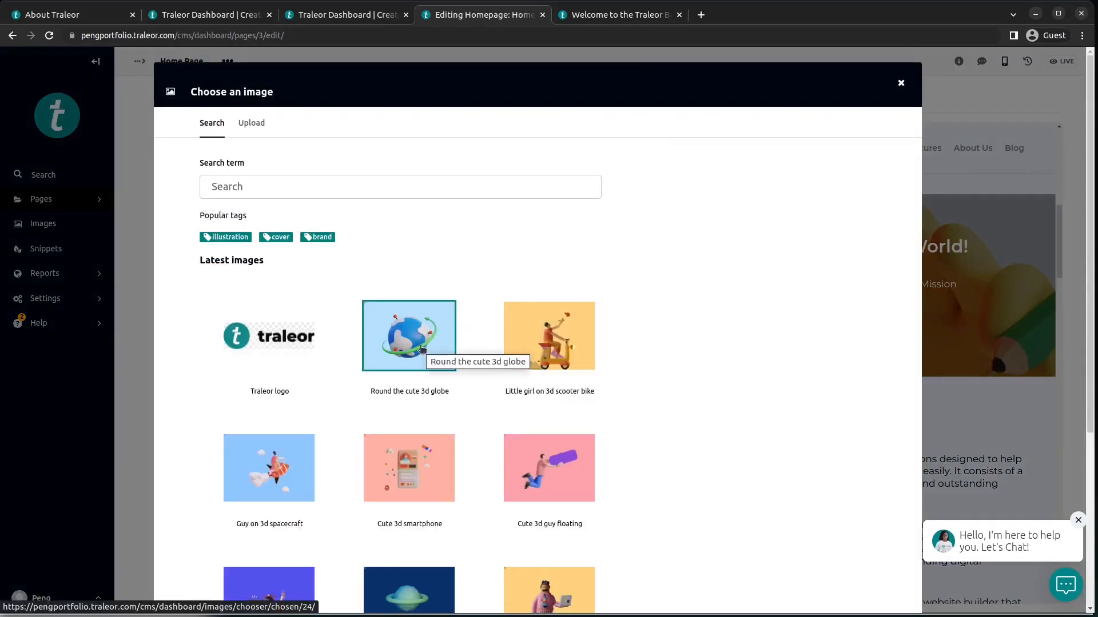
click(409, 336)
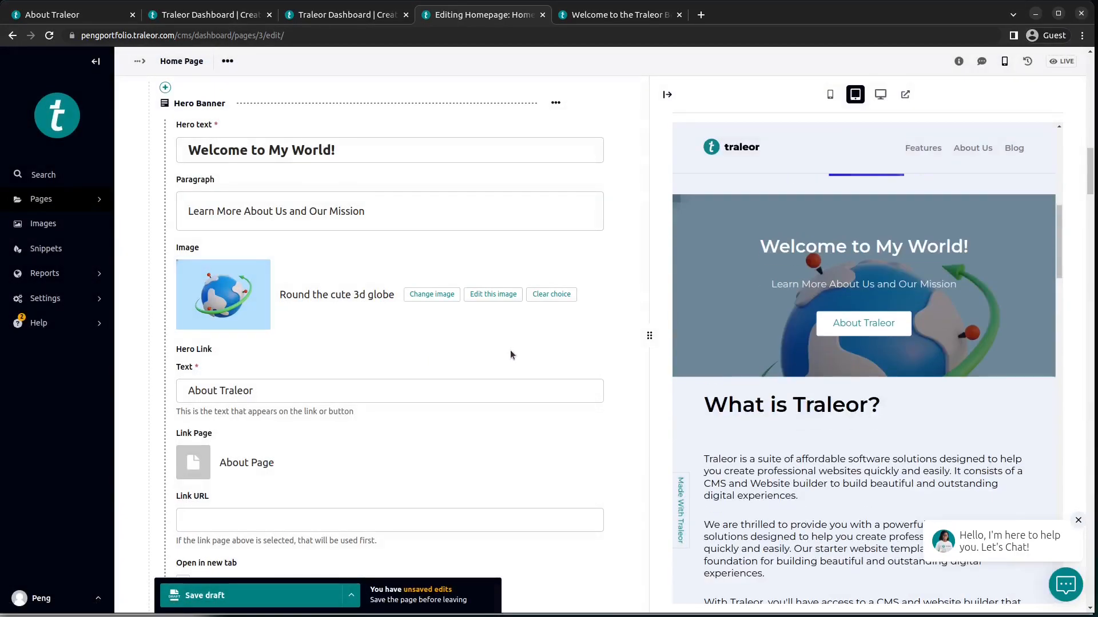
scroll(down, 3)
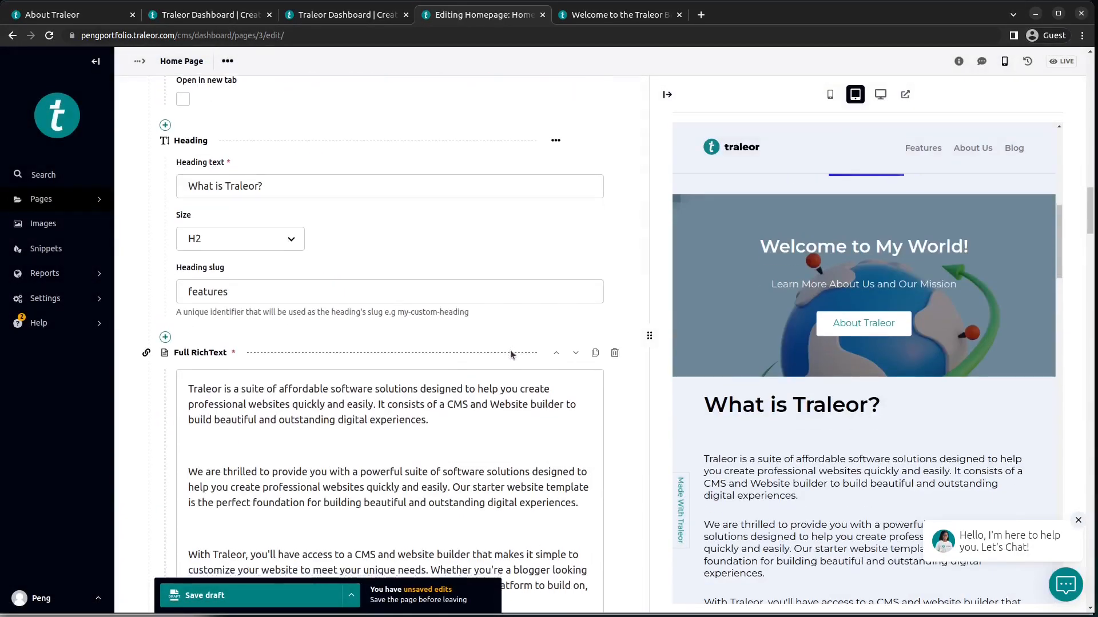
scroll(down, 3)
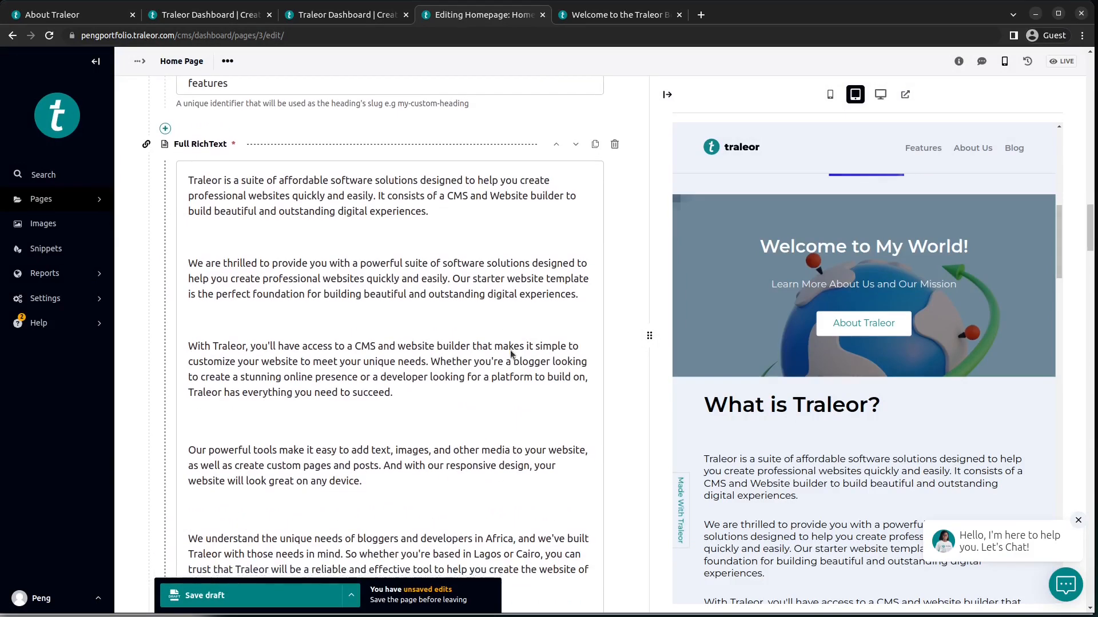
scroll(up, 3)
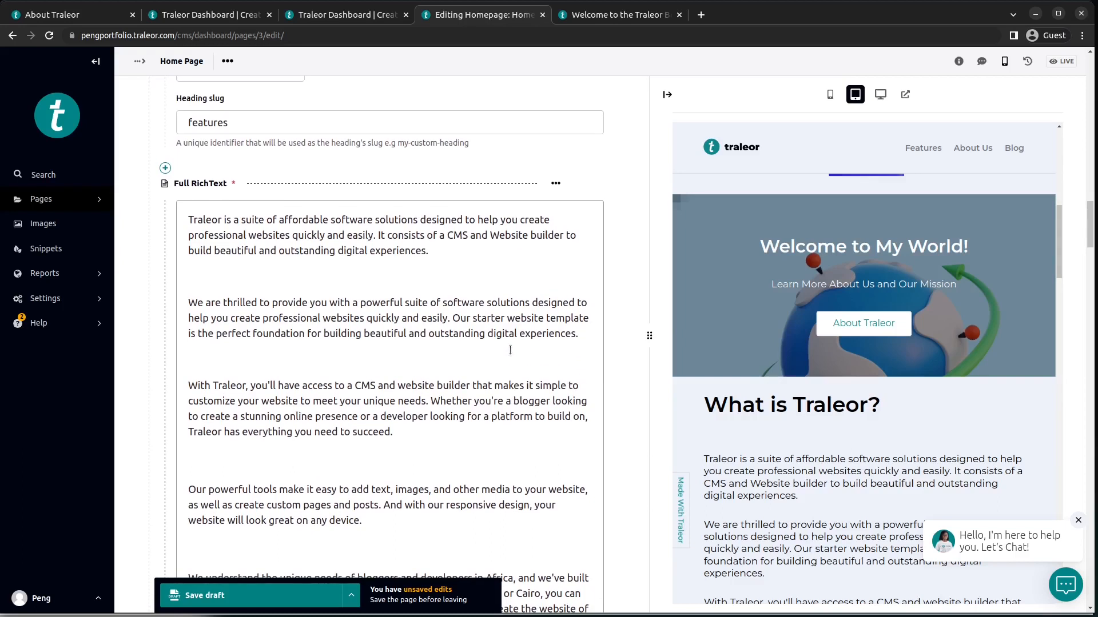
scroll(up, 3)
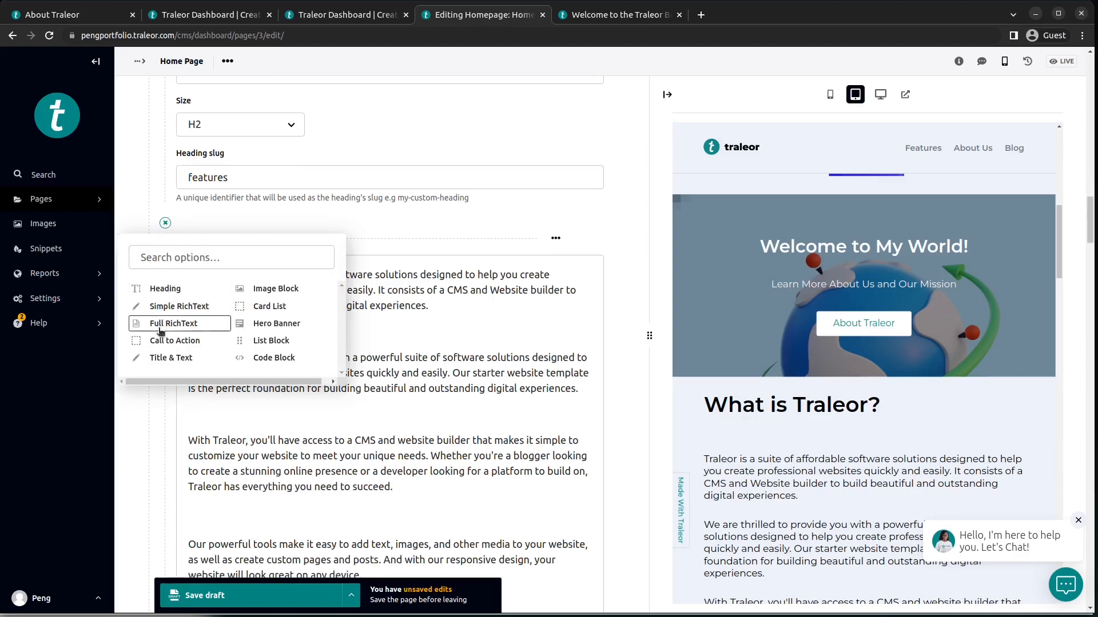
mouse_move(271, 341)
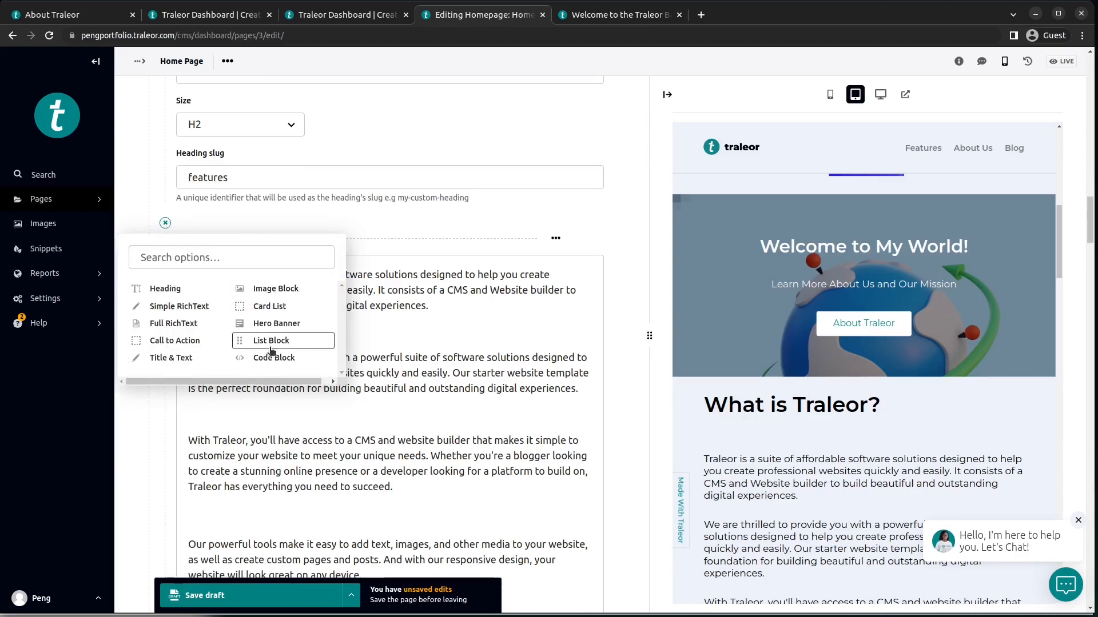
mouse_move(178, 306)
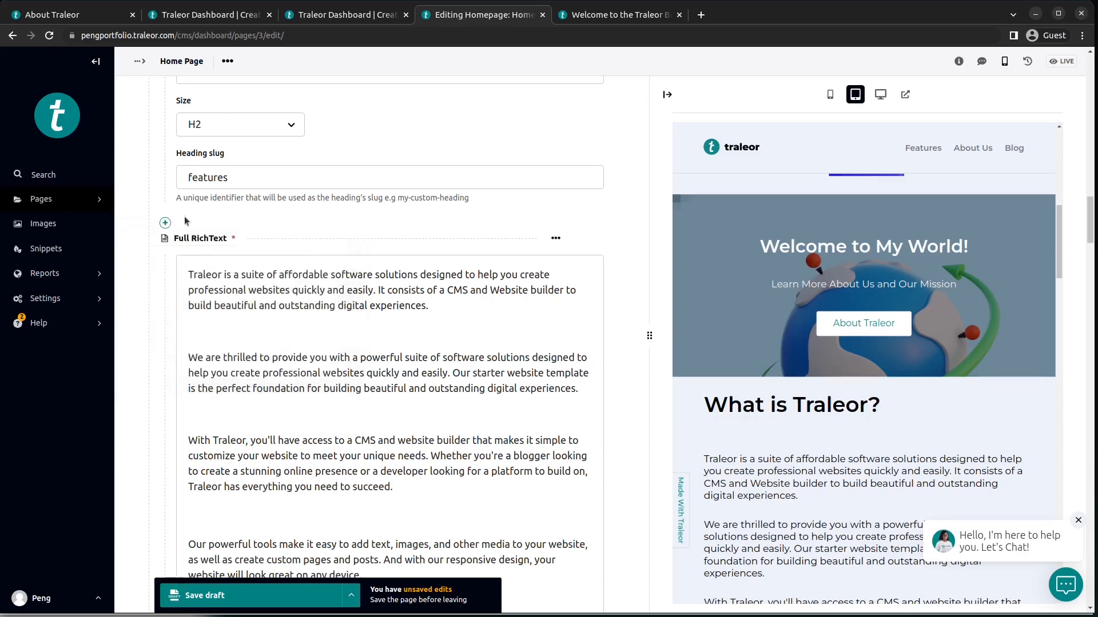
mouse_move(166, 222)
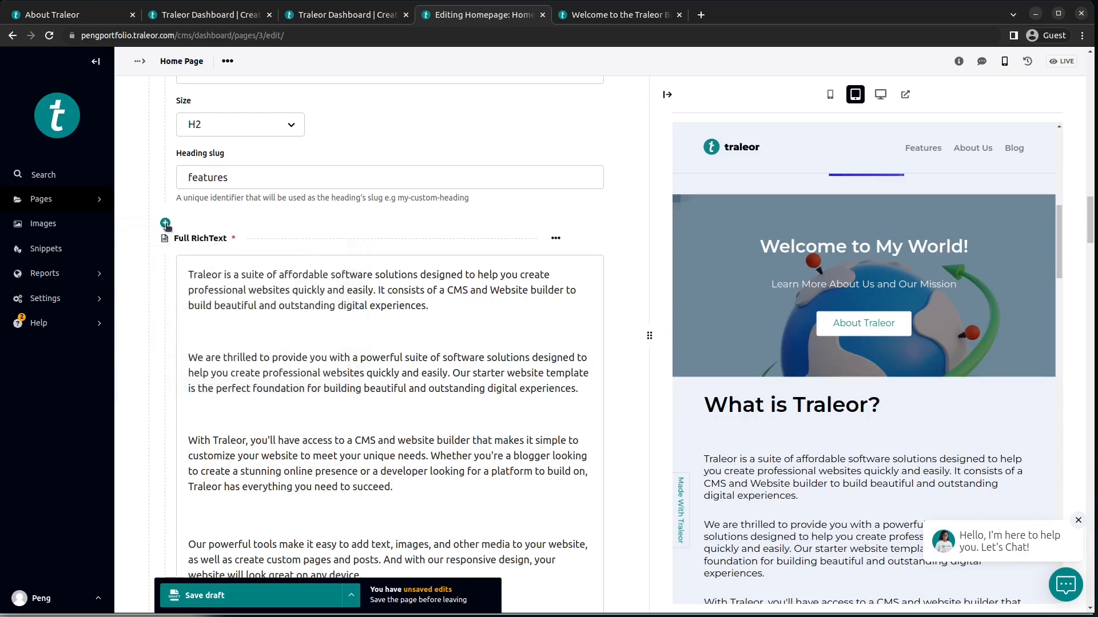
click(165, 223)
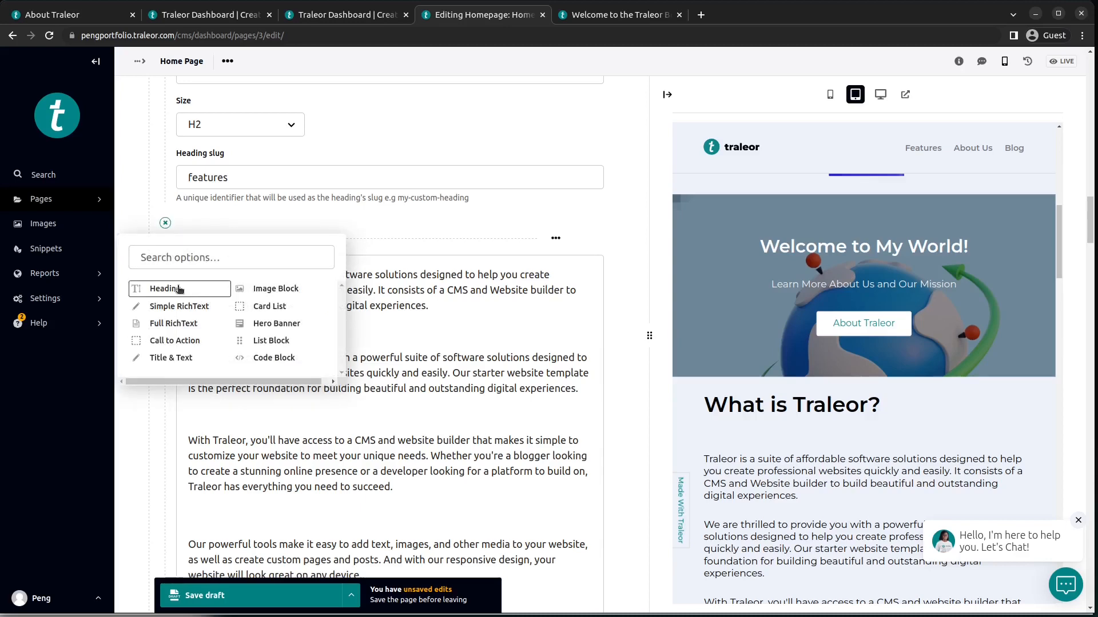
mouse_move(271, 340)
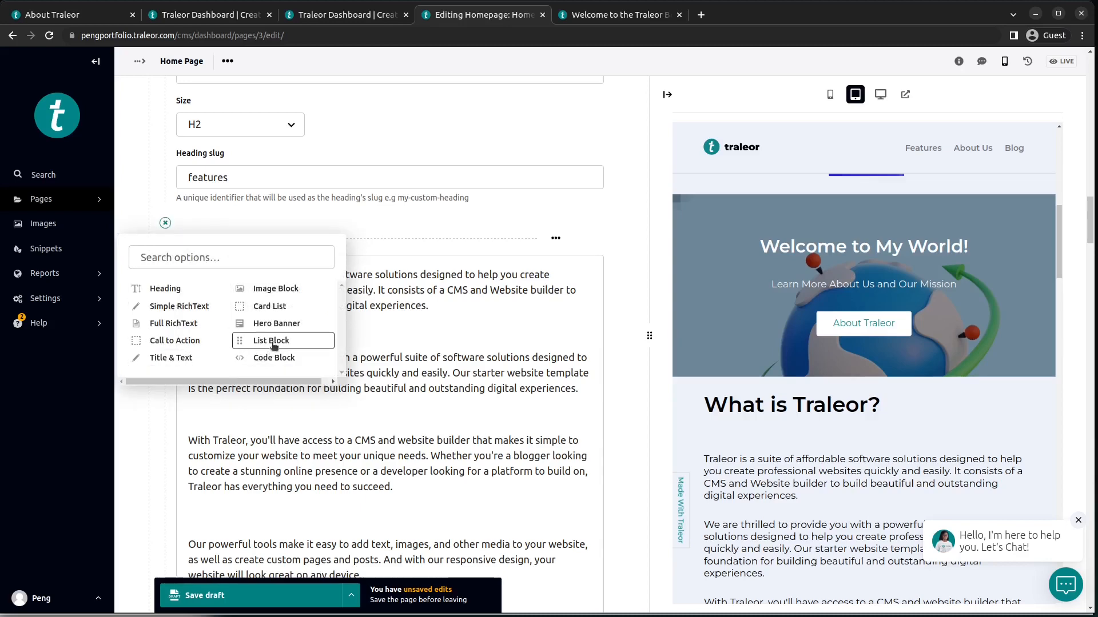
mouse_move(179, 306)
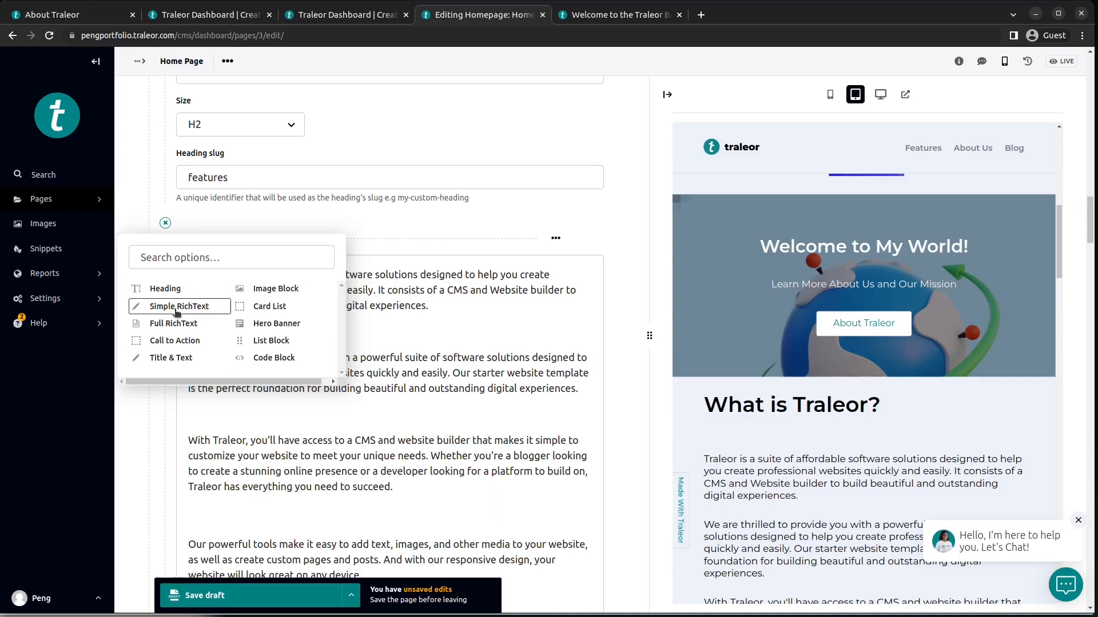
mouse_move(275, 288)
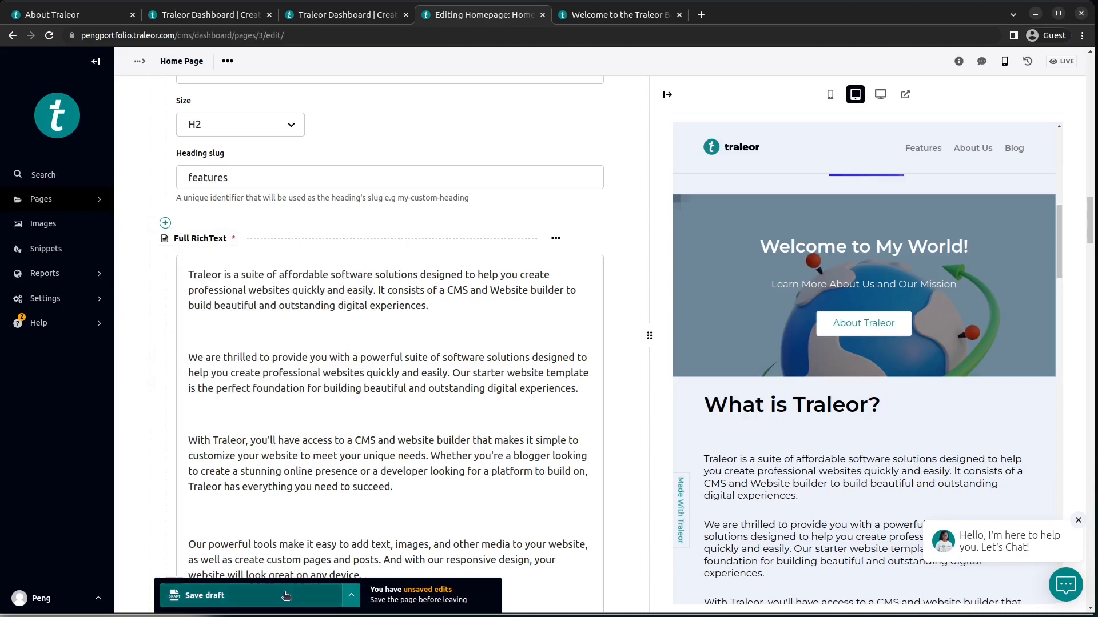
- Publish the homepage from the Save draft menu
click(350, 600)
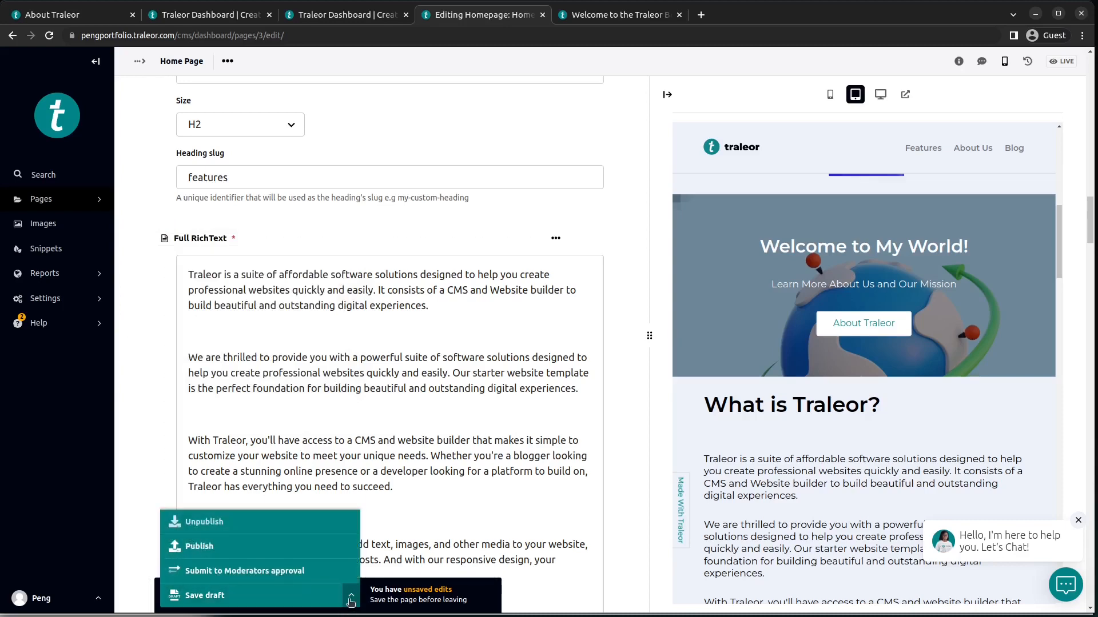
mouse_move(249, 546)
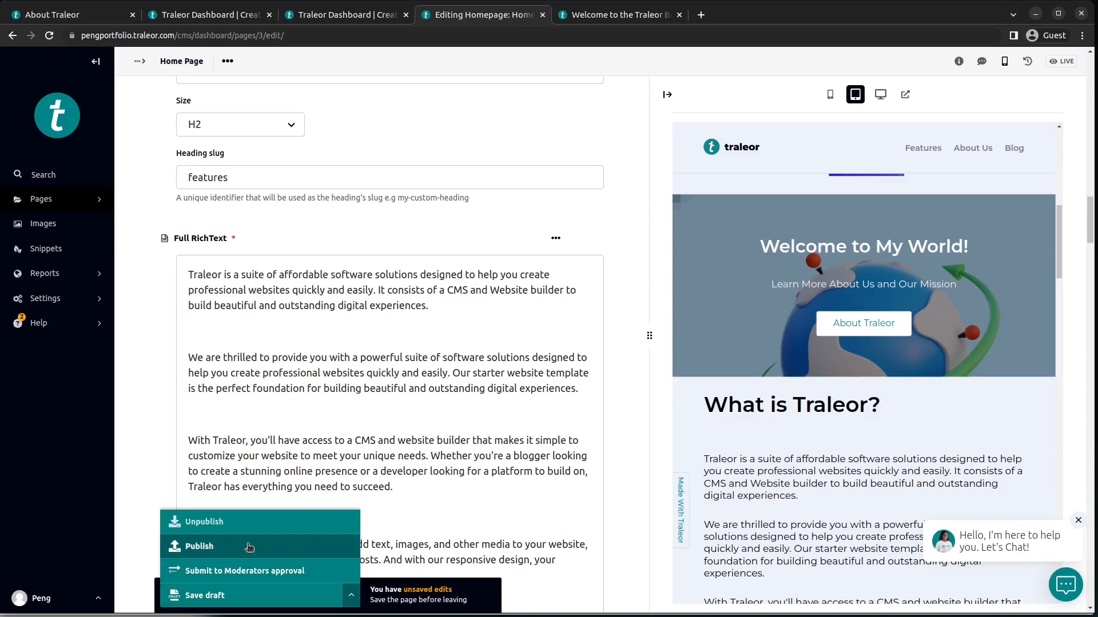
click(199, 546)
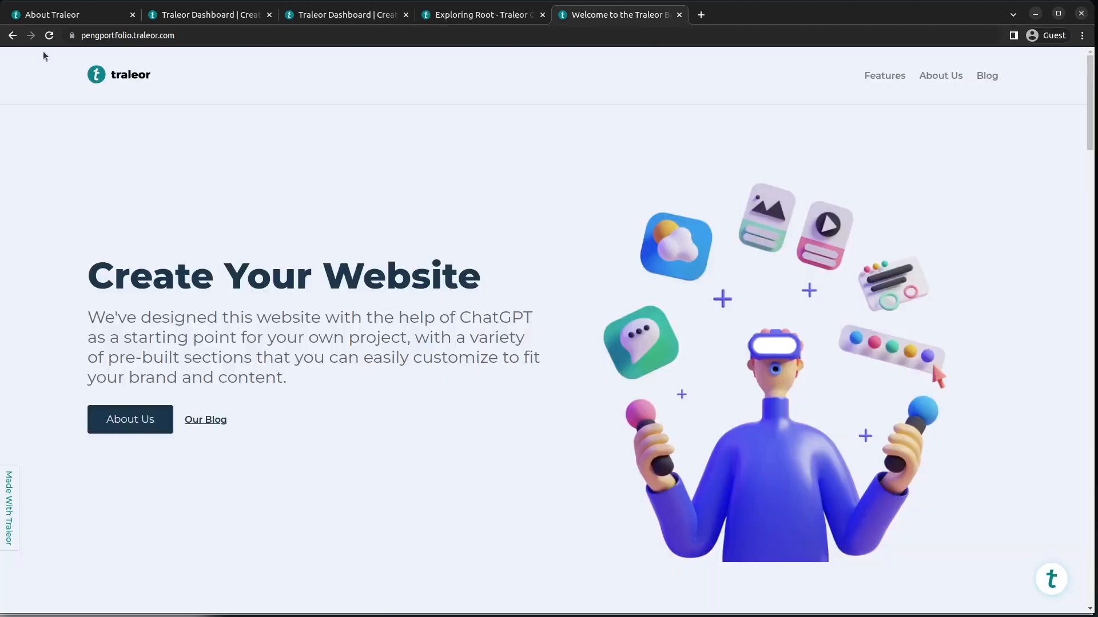
- Reload the live site and scroll down to the Features cards
click(49, 35)
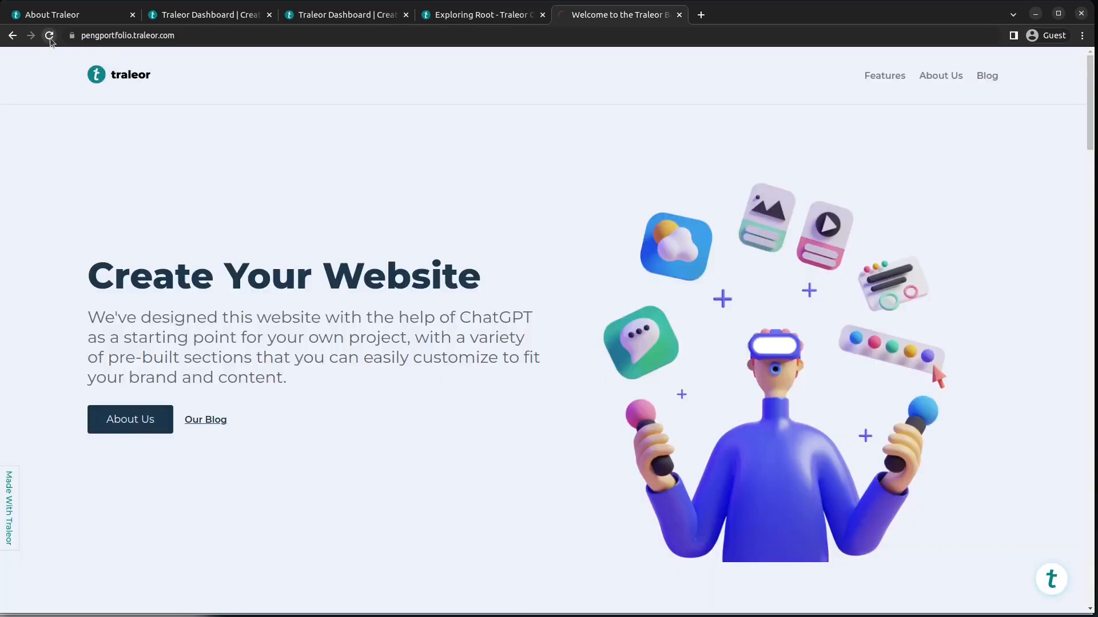
click(49, 35)
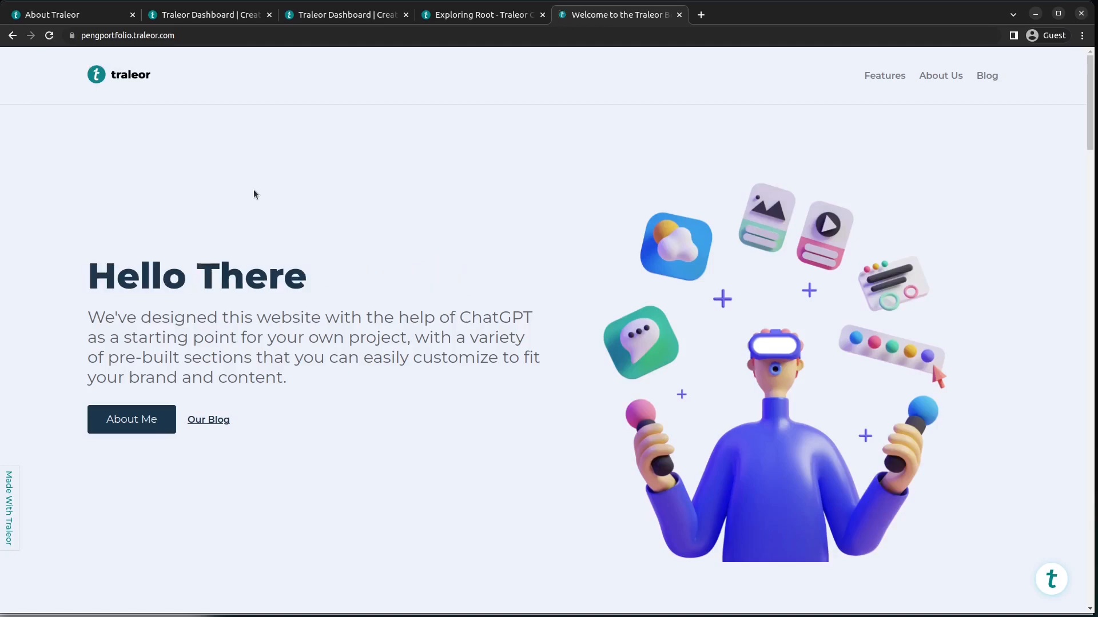
mouse_move(261, 231)
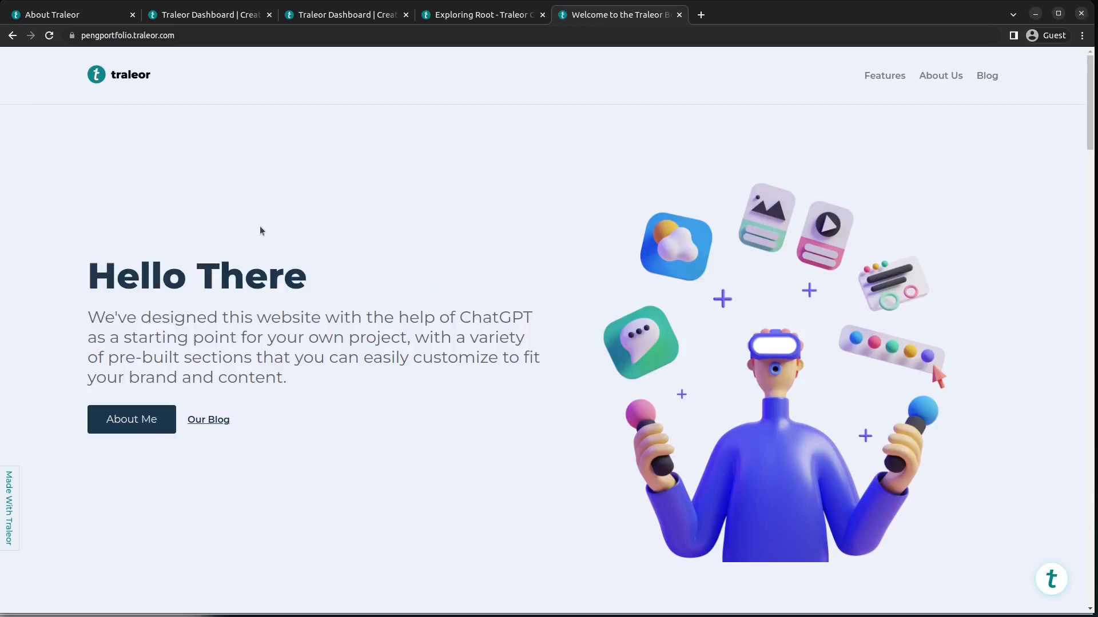
scroll(down, 3)
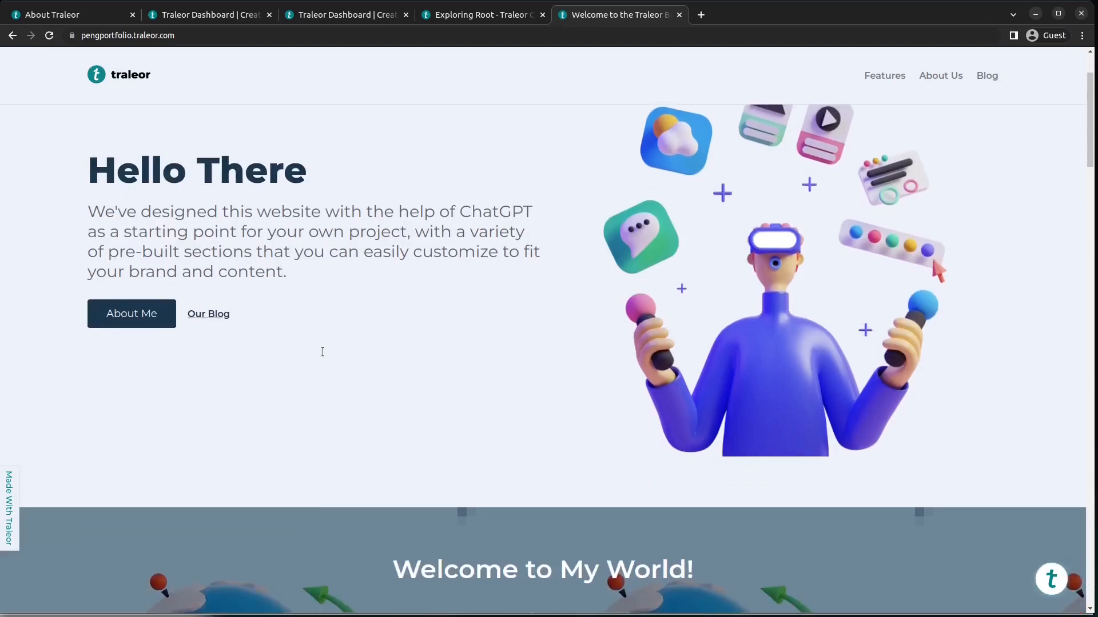
scroll(down, 3)
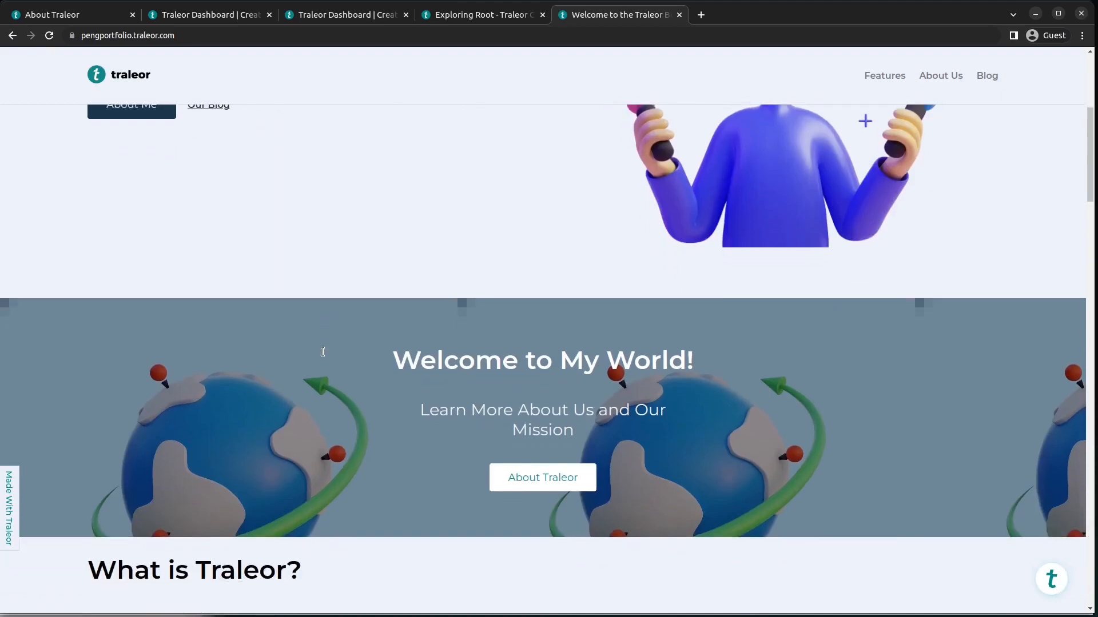
scroll(down, 3)
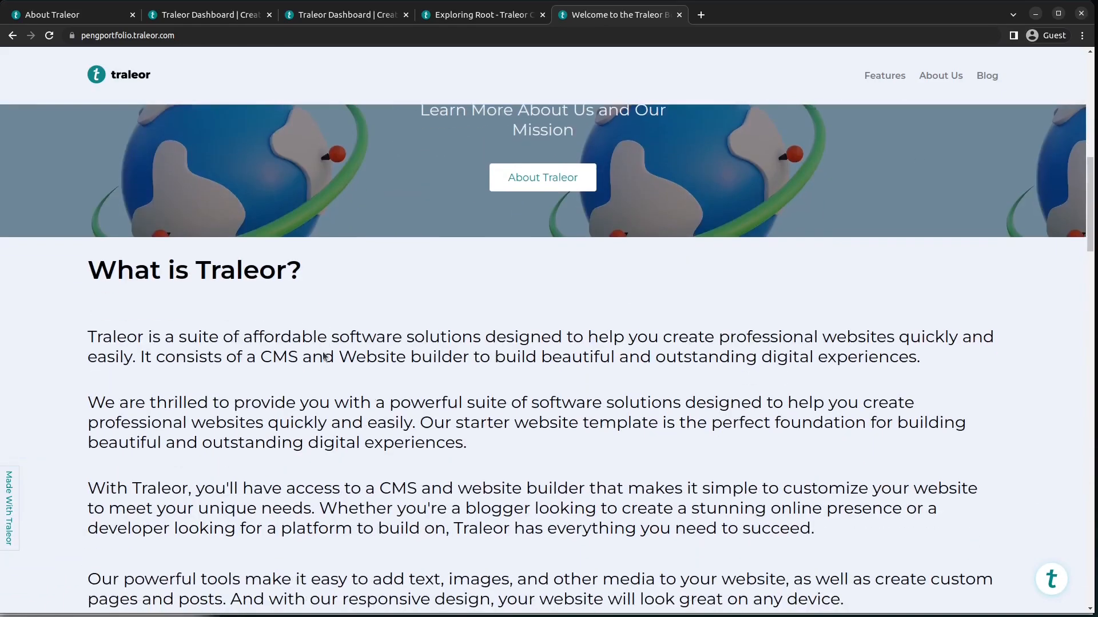
scroll(down, 3)
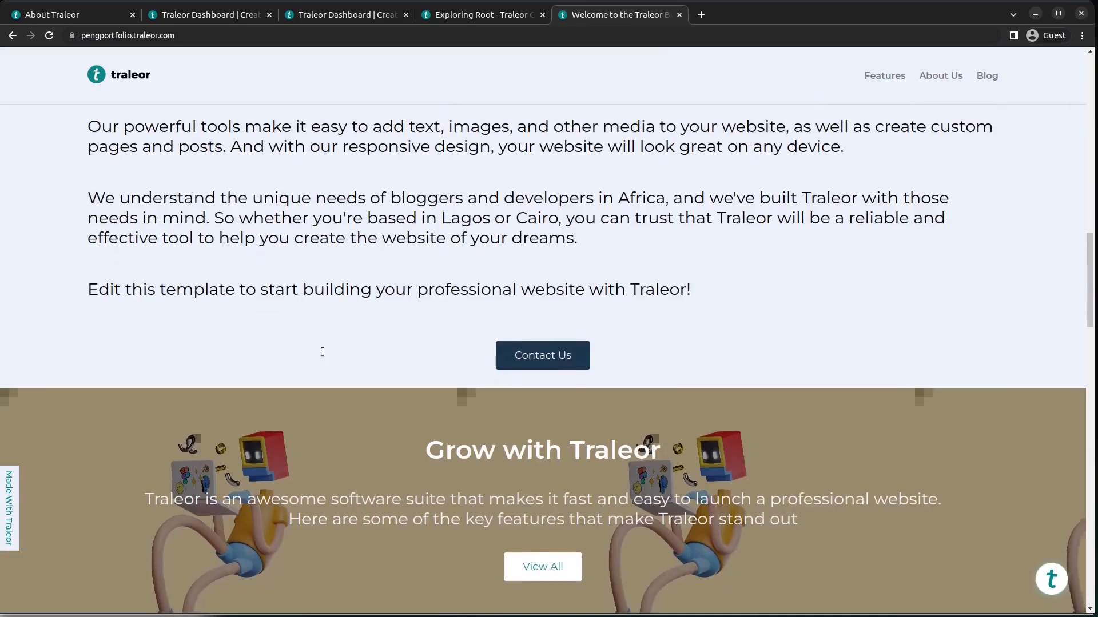
scroll(down, 3)
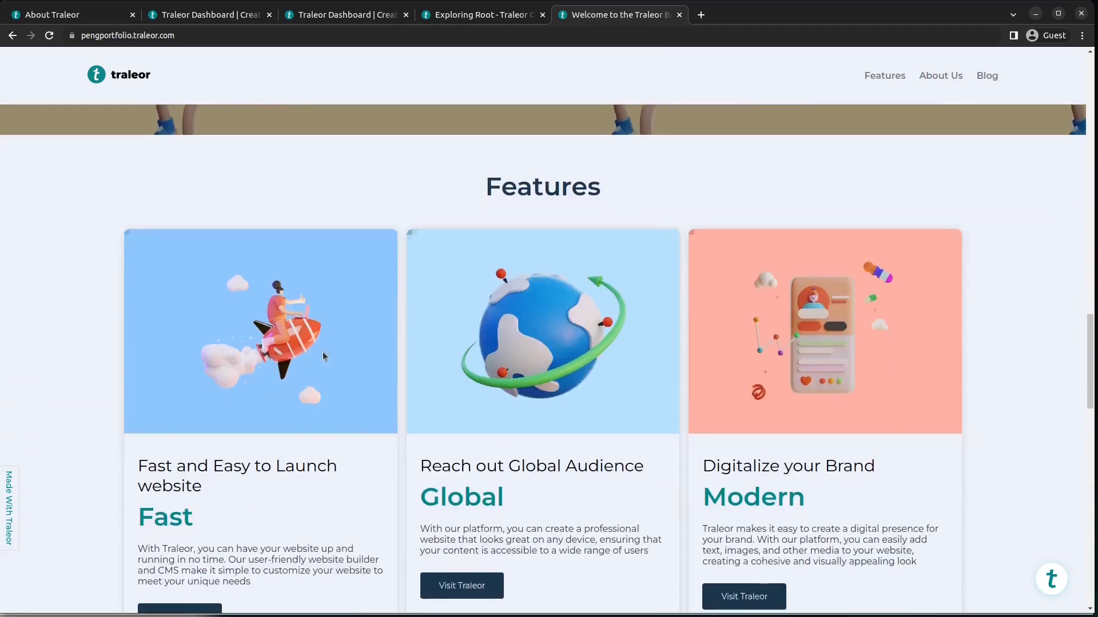
scroll(down, 3)
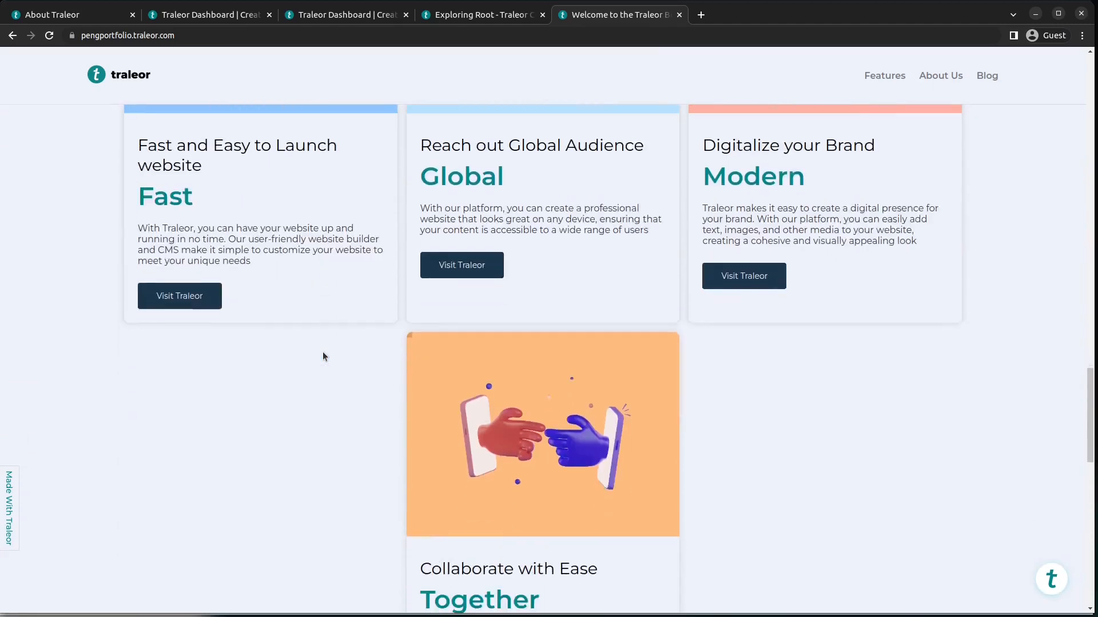
scroll(down, 3)
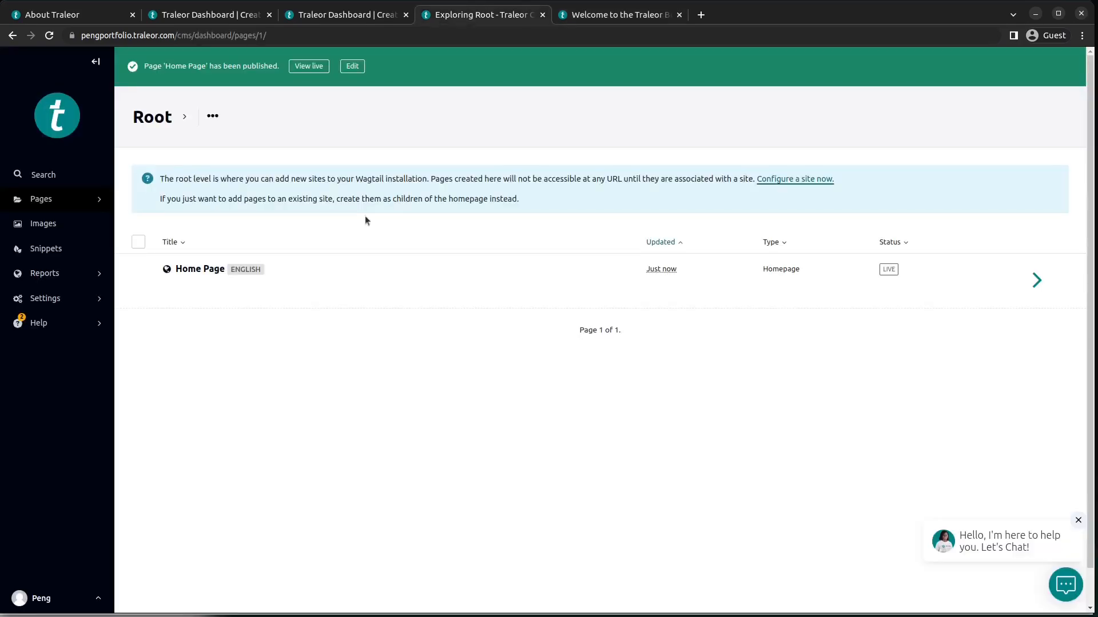
- Open the Images library and the 'Round the cute 3d globe' edit page
click(43, 223)
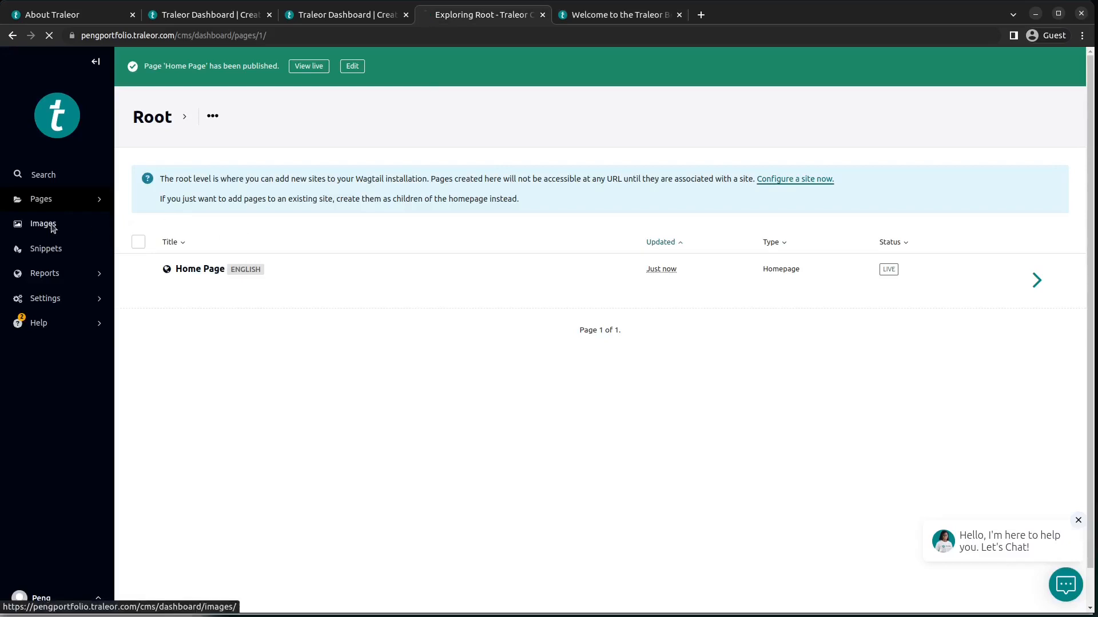
click(43, 224)
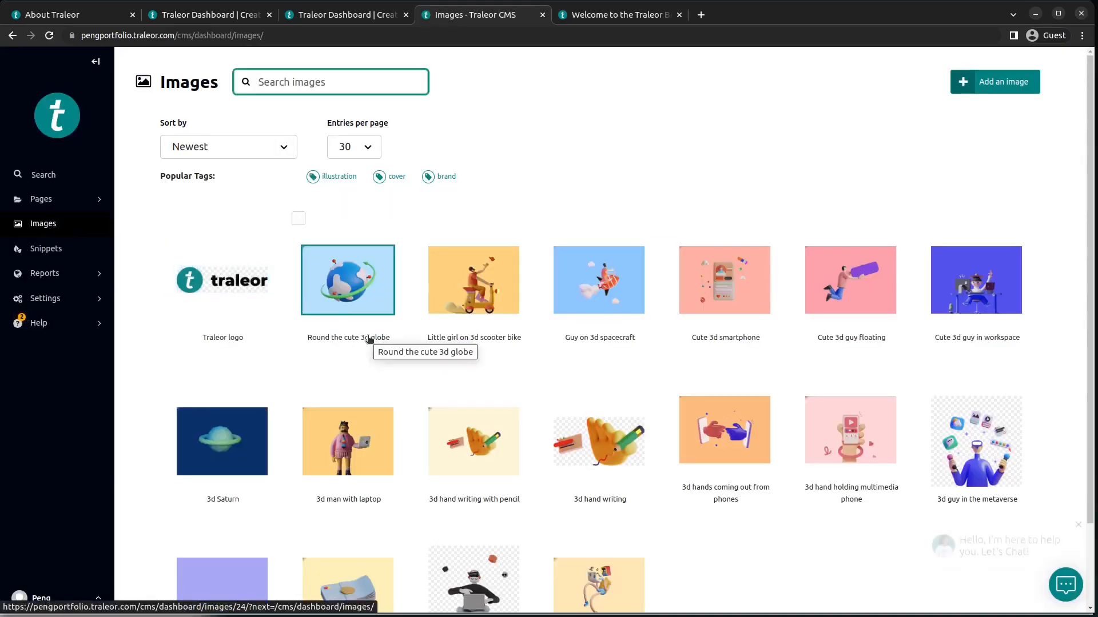
click(348, 280)
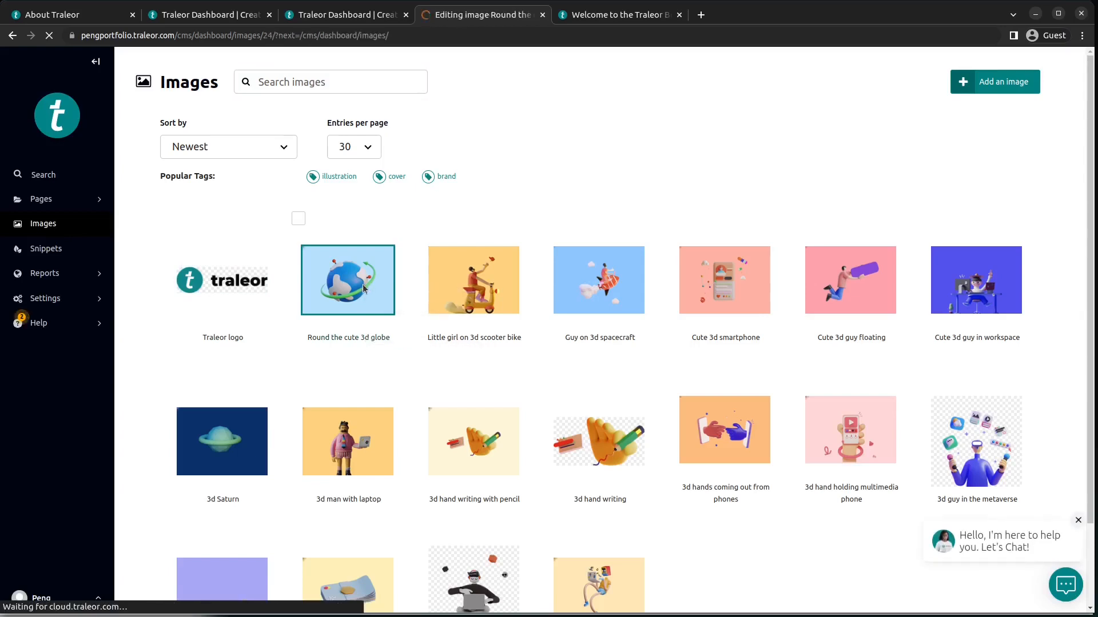
click(349, 280)
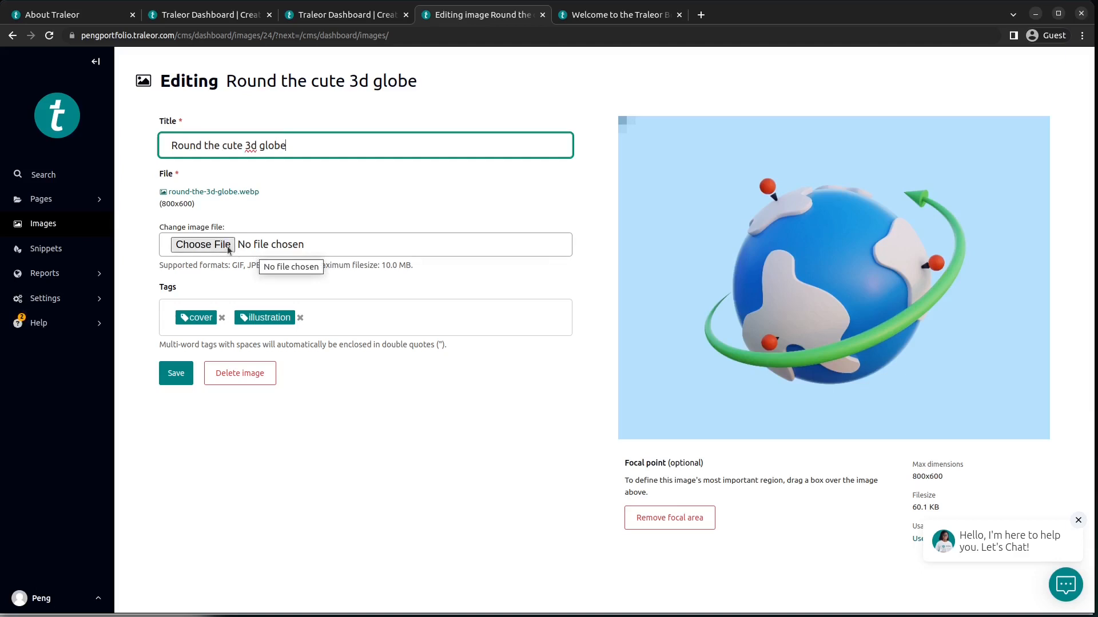
mouse_move(227, 305)
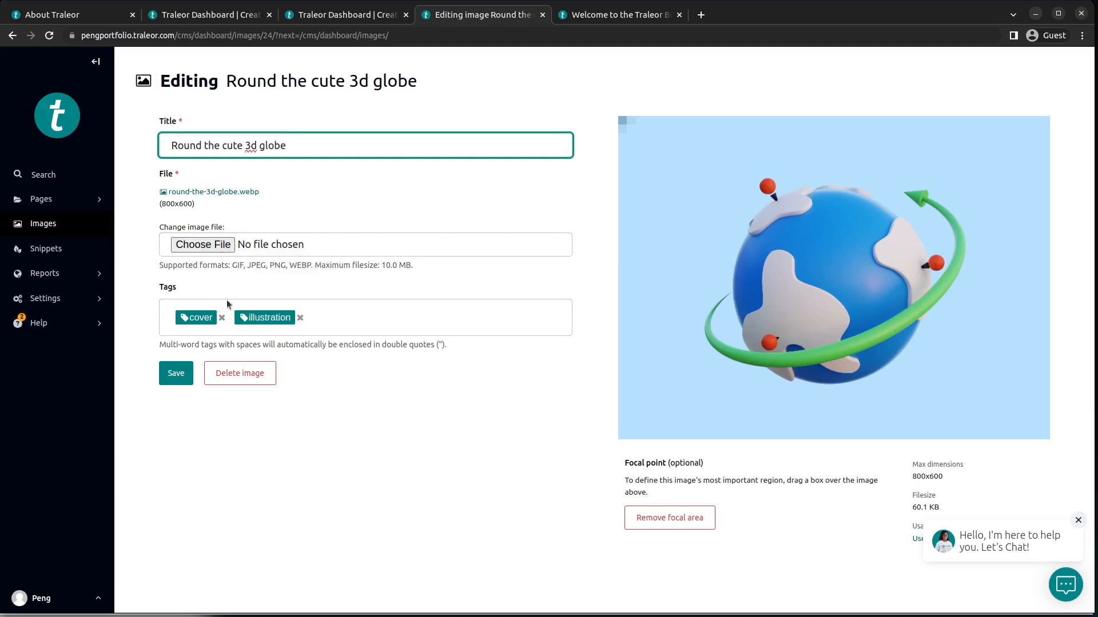
mouse_move(668, 517)
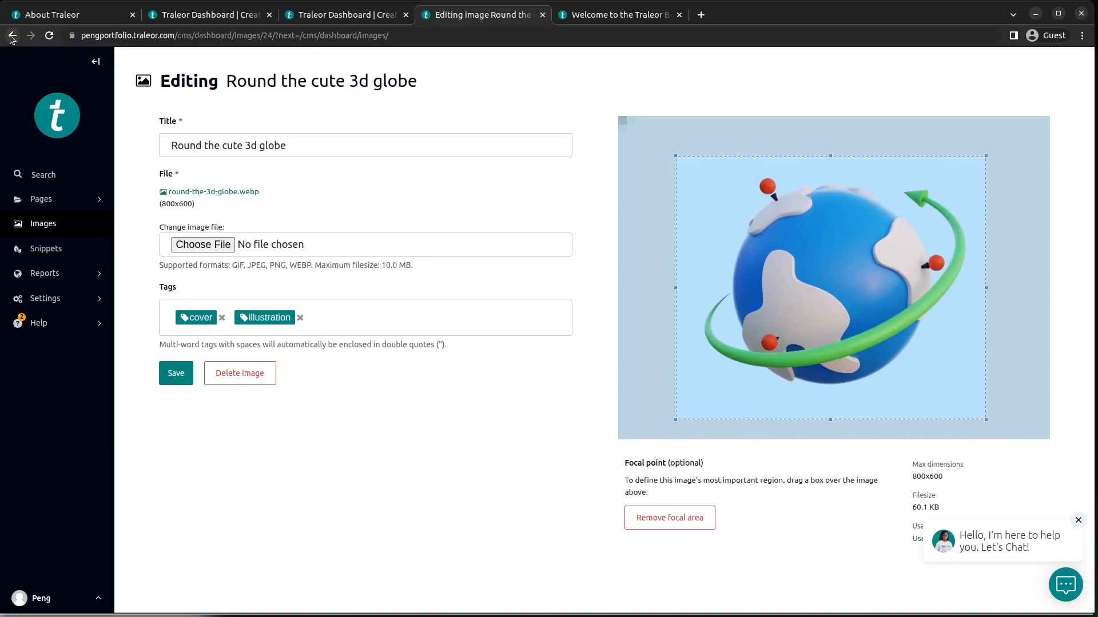
- Go back to the image library and filter by the brand tag, then the cover tag
click(12, 35)
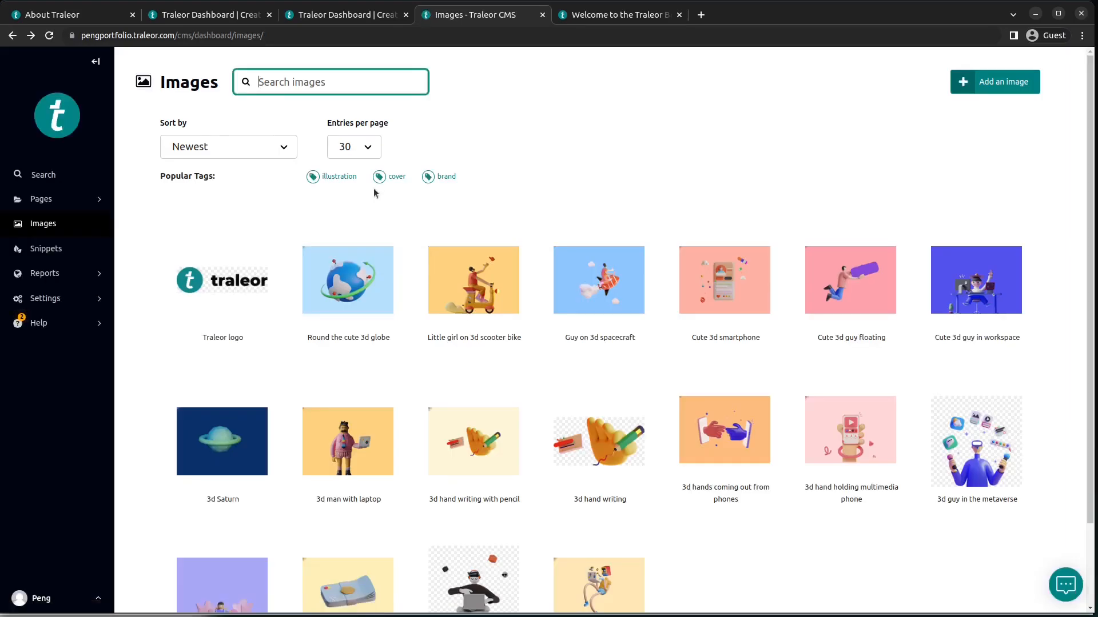
mouse_move(378, 176)
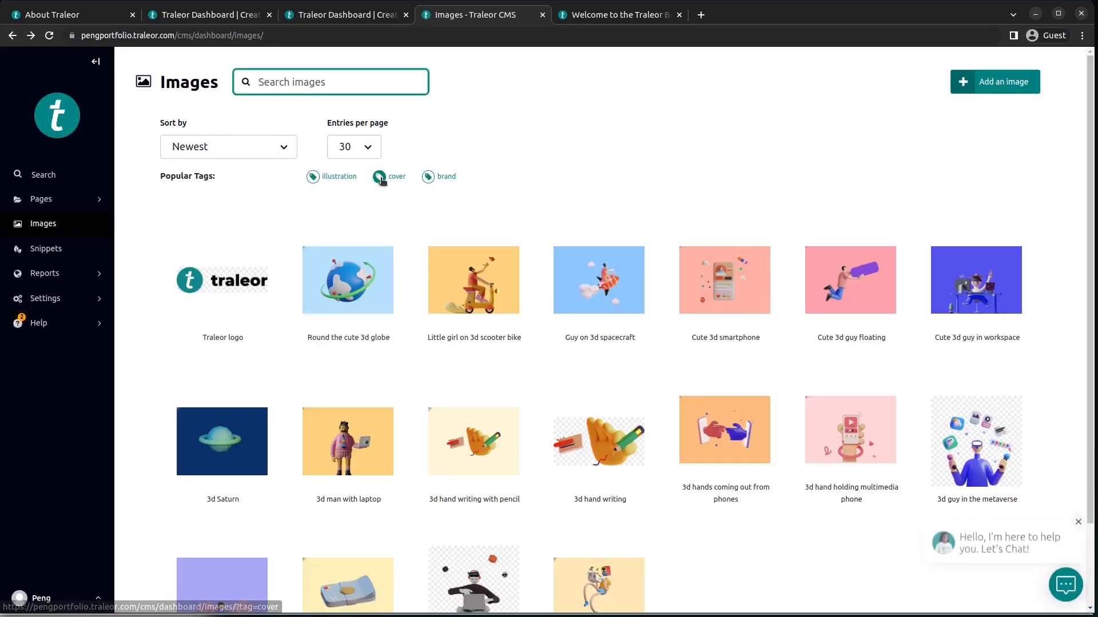
click(446, 176)
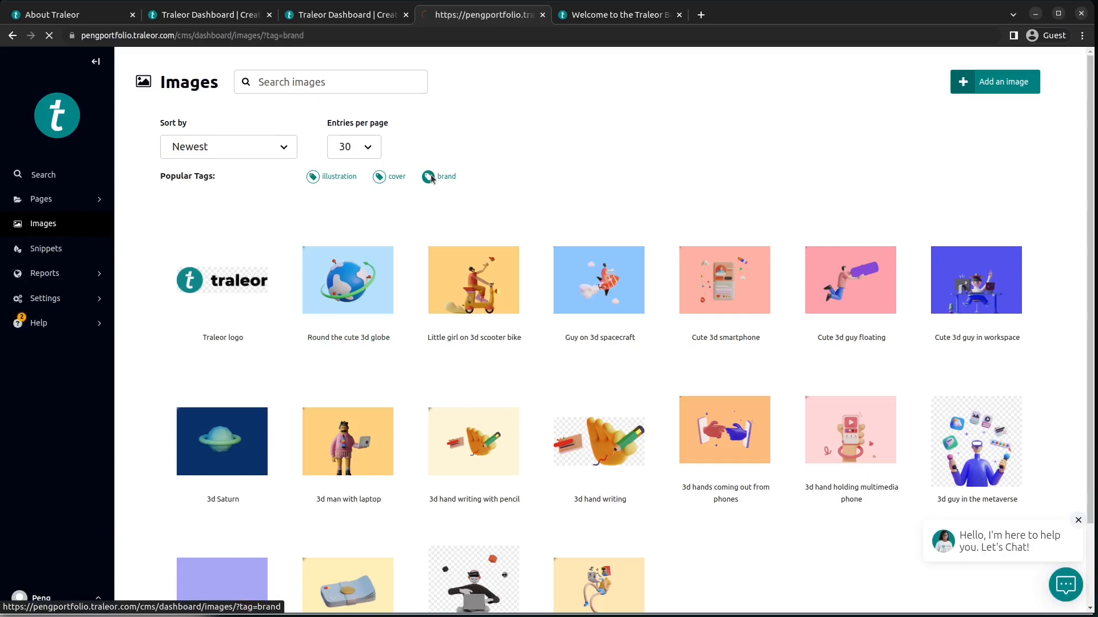
click(446, 176)
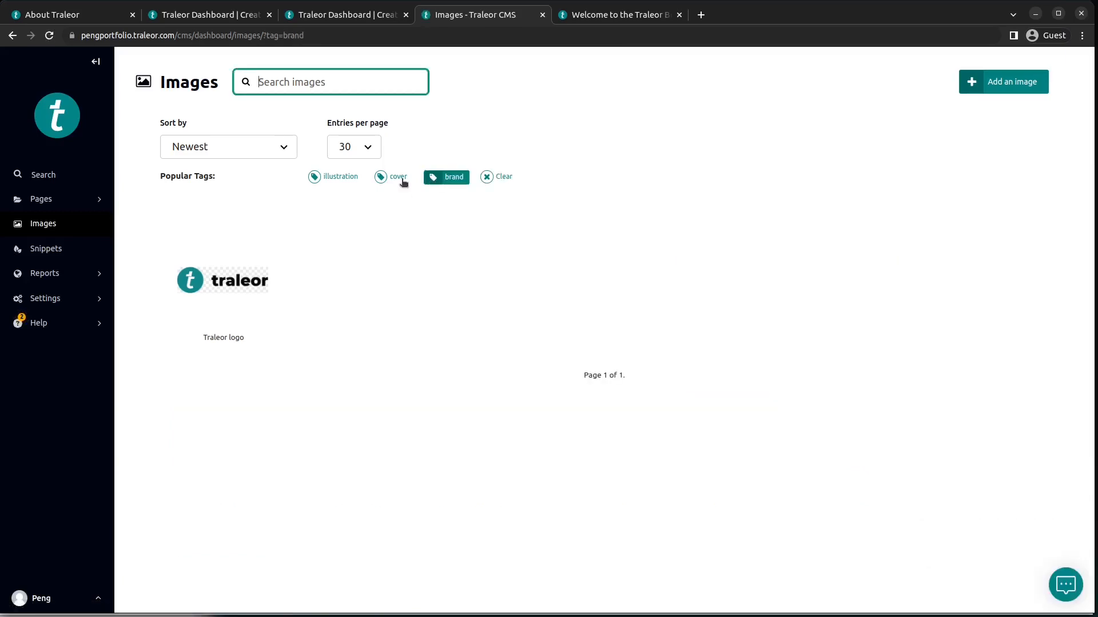
click(399, 177)
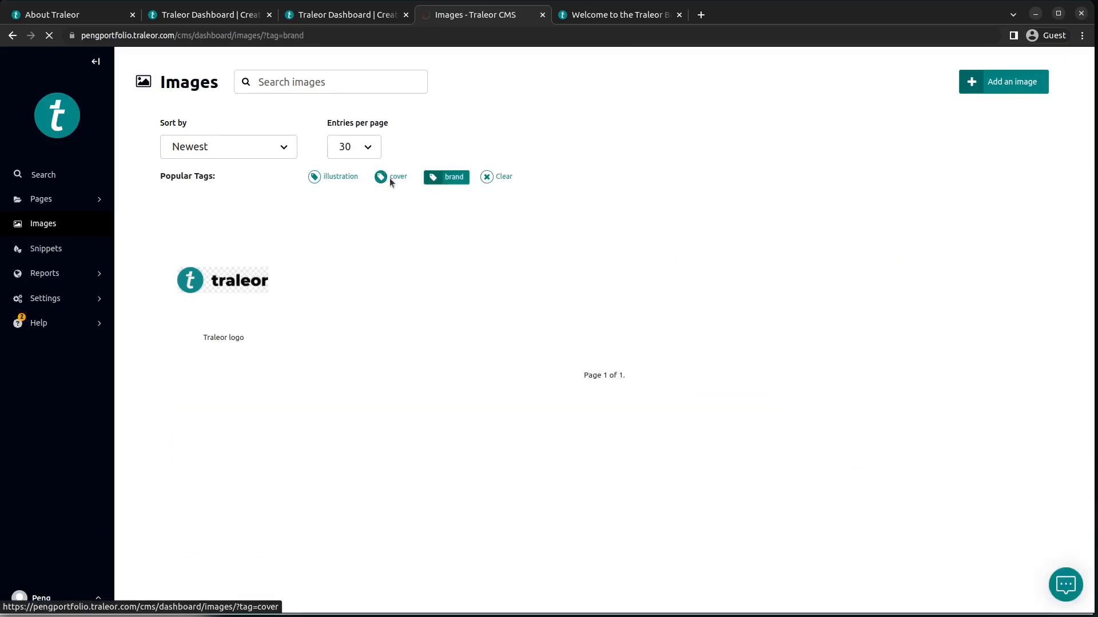
click(398, 177)
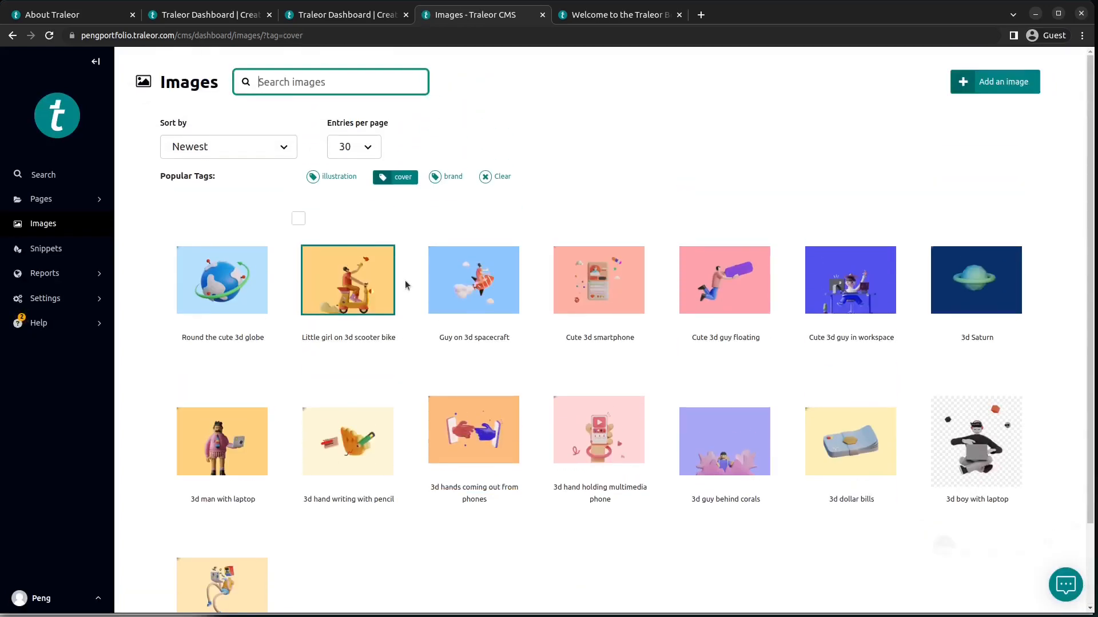
click(1064, 584)
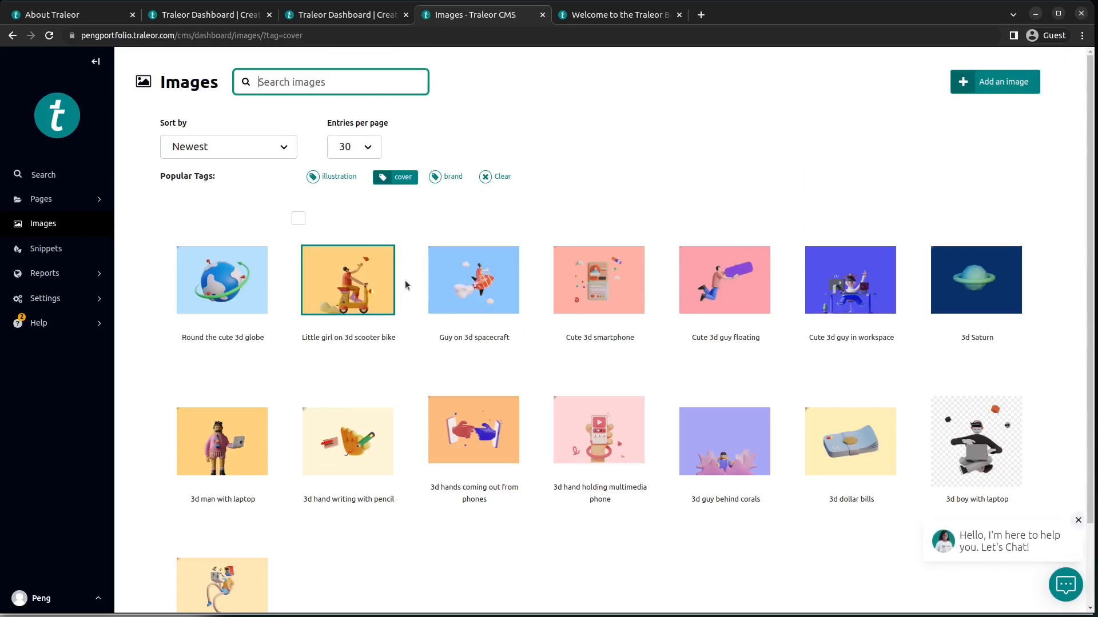
mouse_move(47, 249)
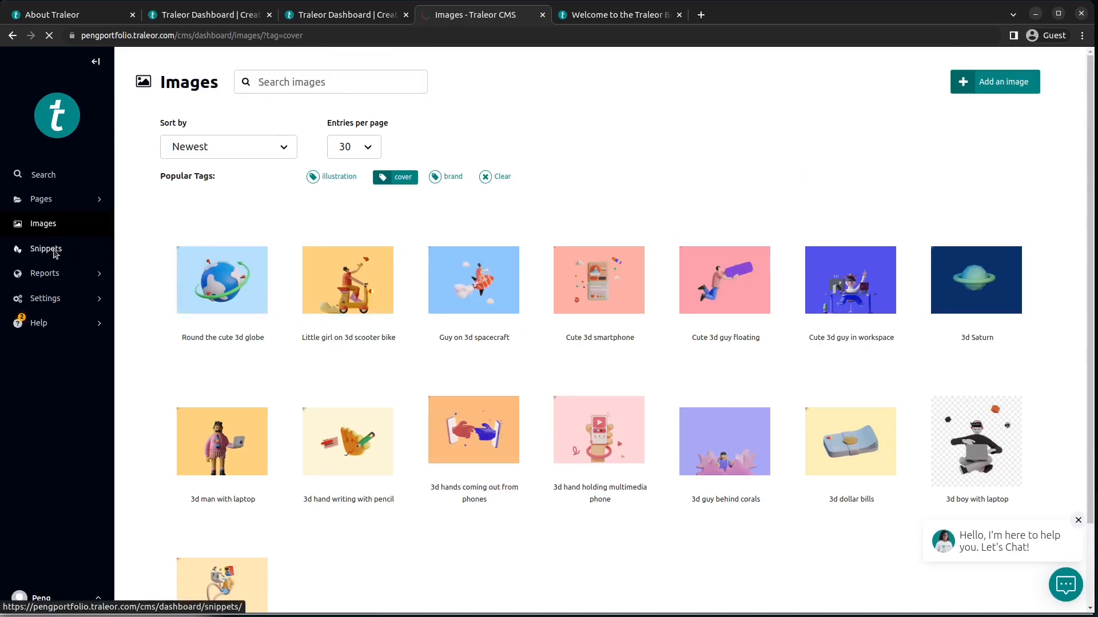
- Open Snippets and select Navigations
click(46, 248)
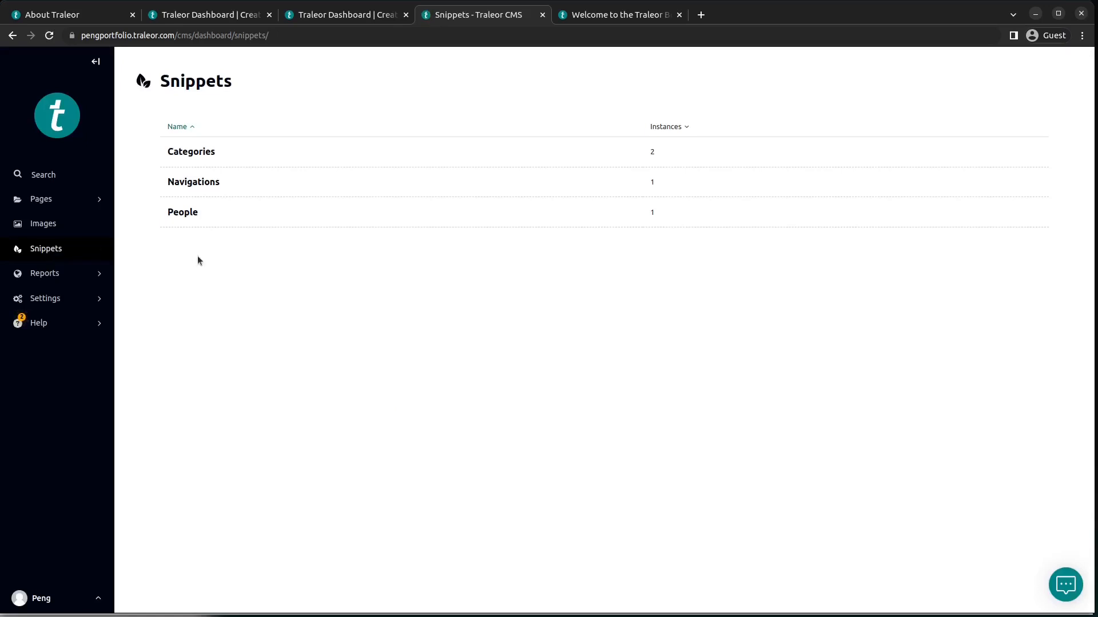
mouse_move(191, 151)
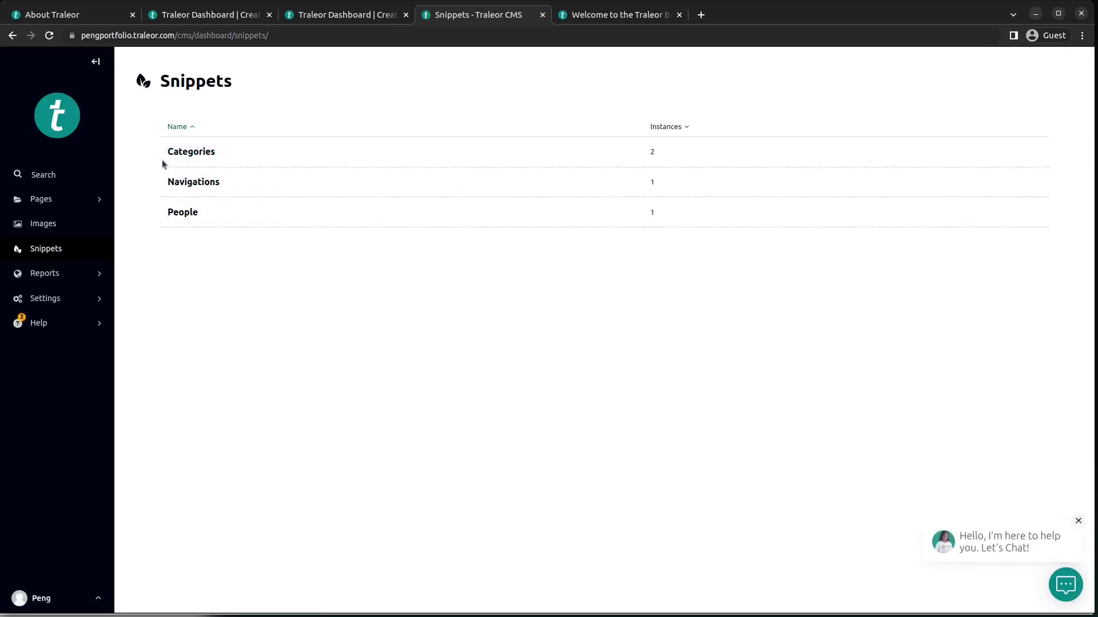
mouse_move(198, 143)
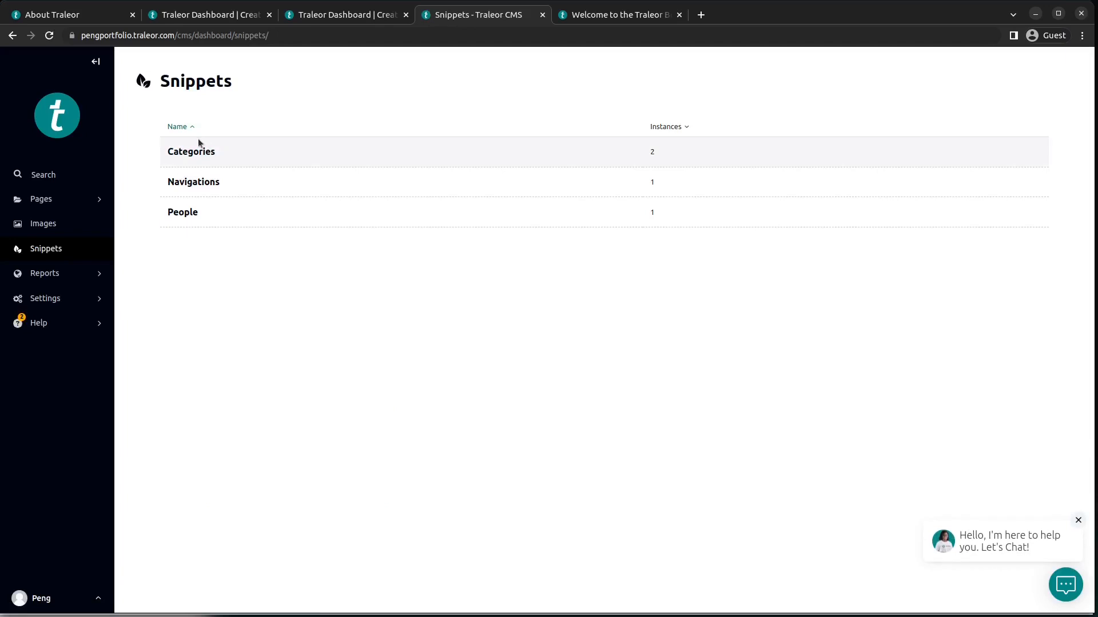
mouse_move(183, 211)
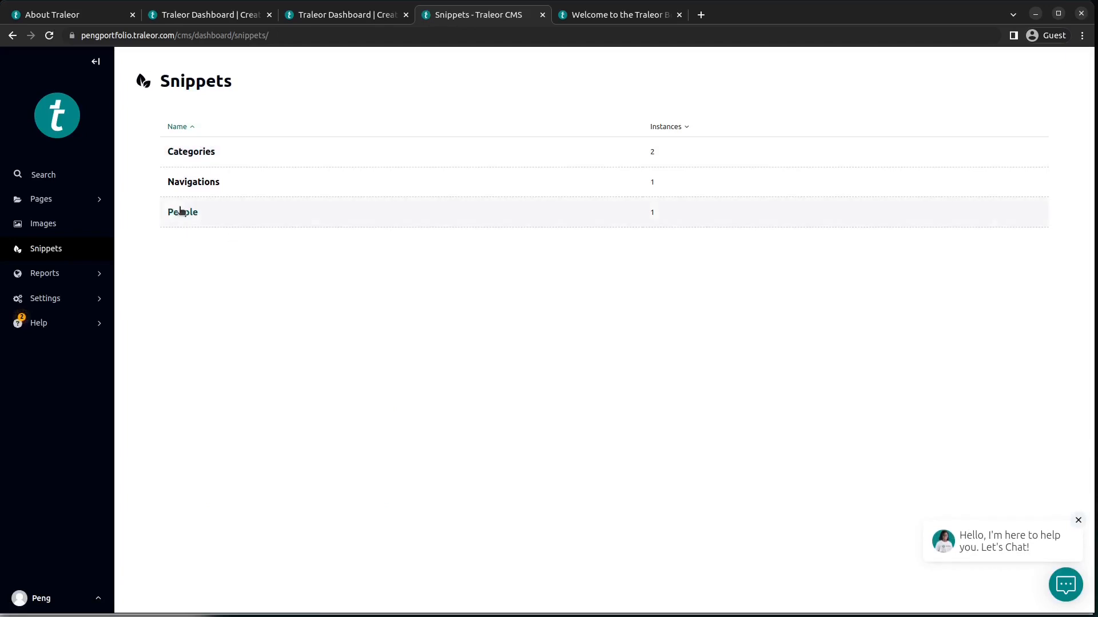
mouse_move(212, 217)
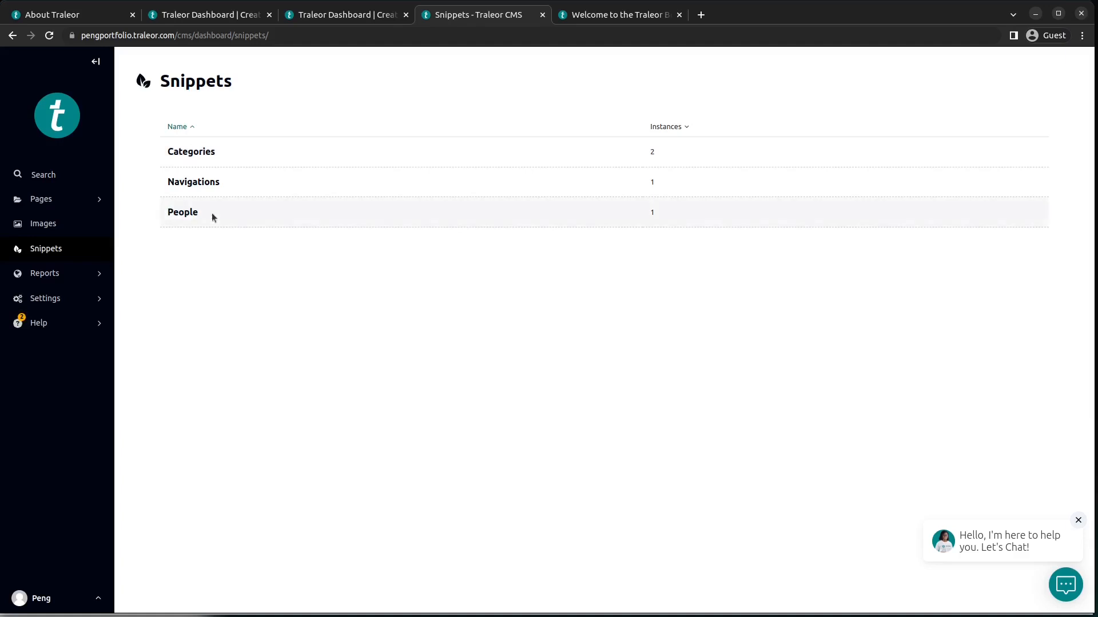
mouse_move(183, 212)
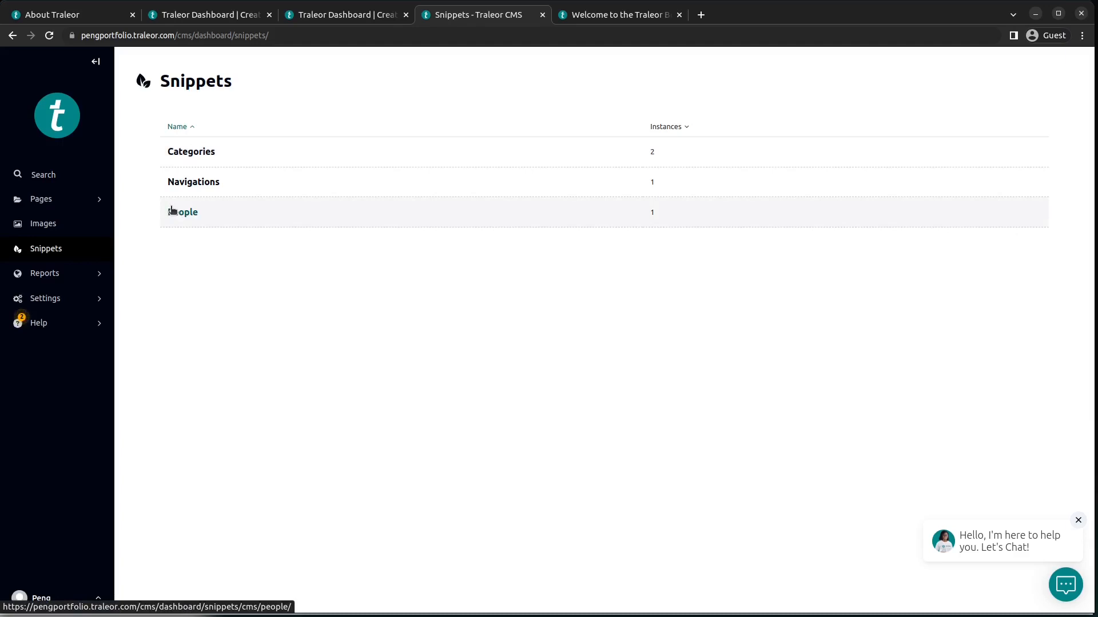
mouse_move(203, 186)
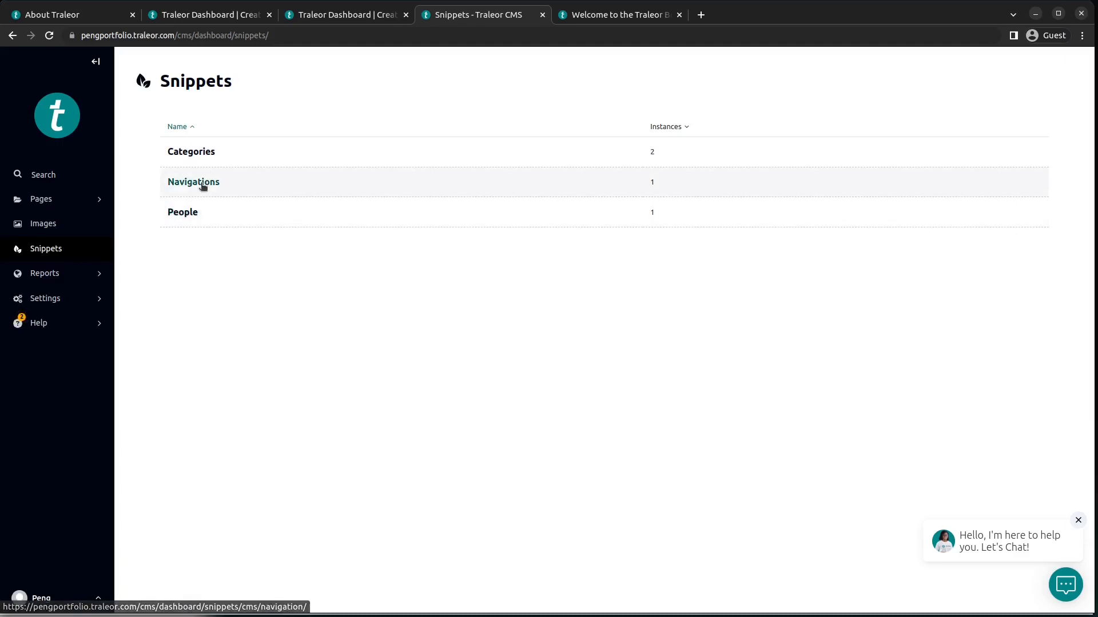
click(194, 182)
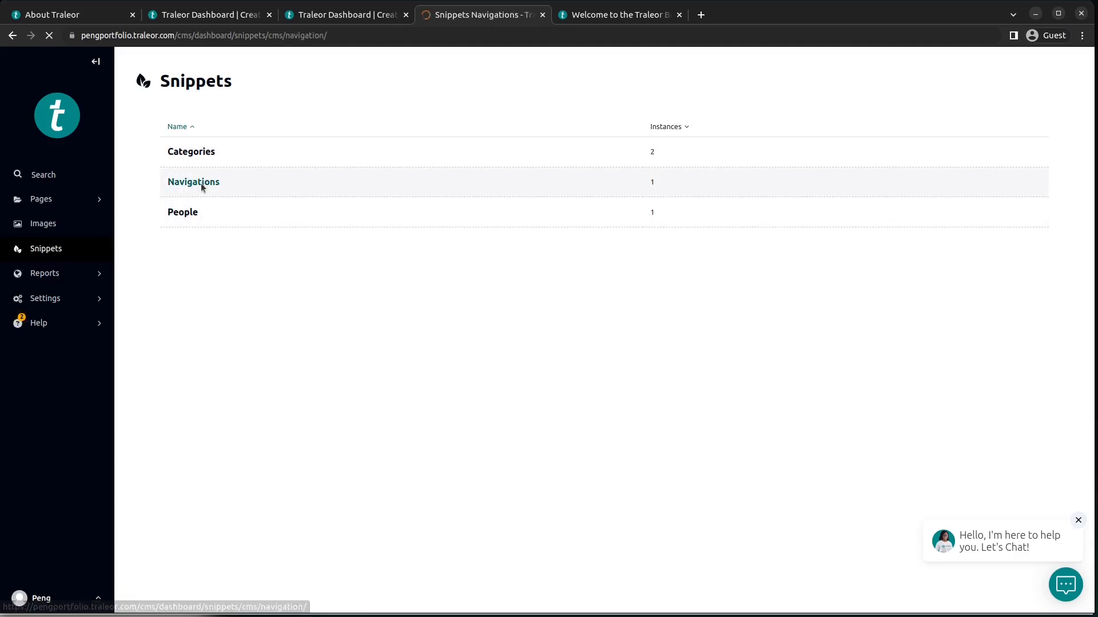
- Open the main navigation and retitle the second item 'About Me'
click(193, 182)
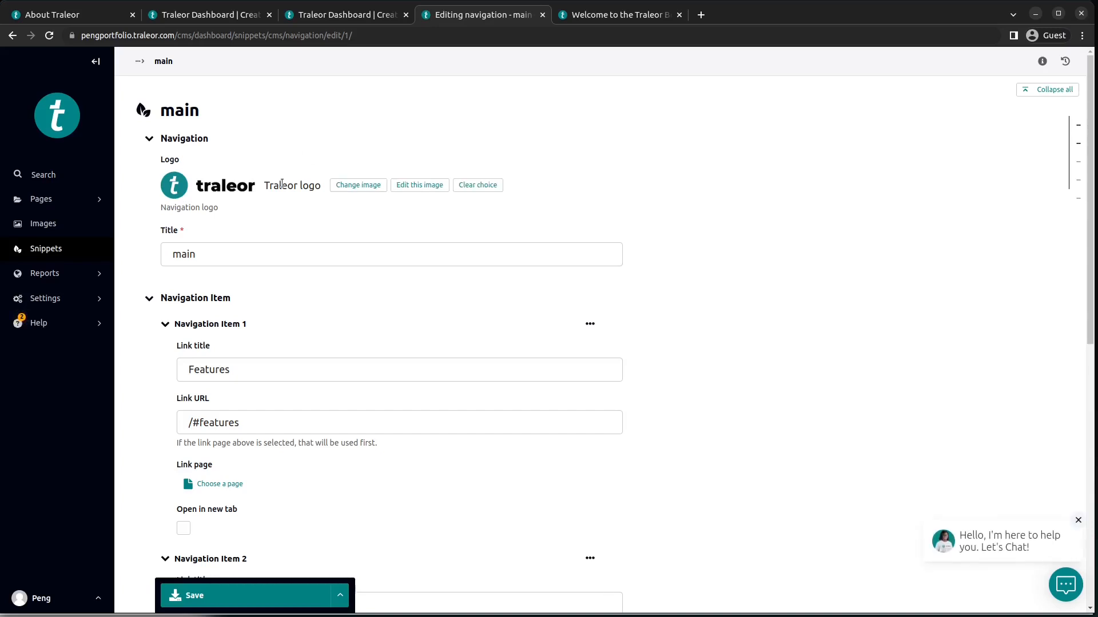
mouse_move(357, 185)
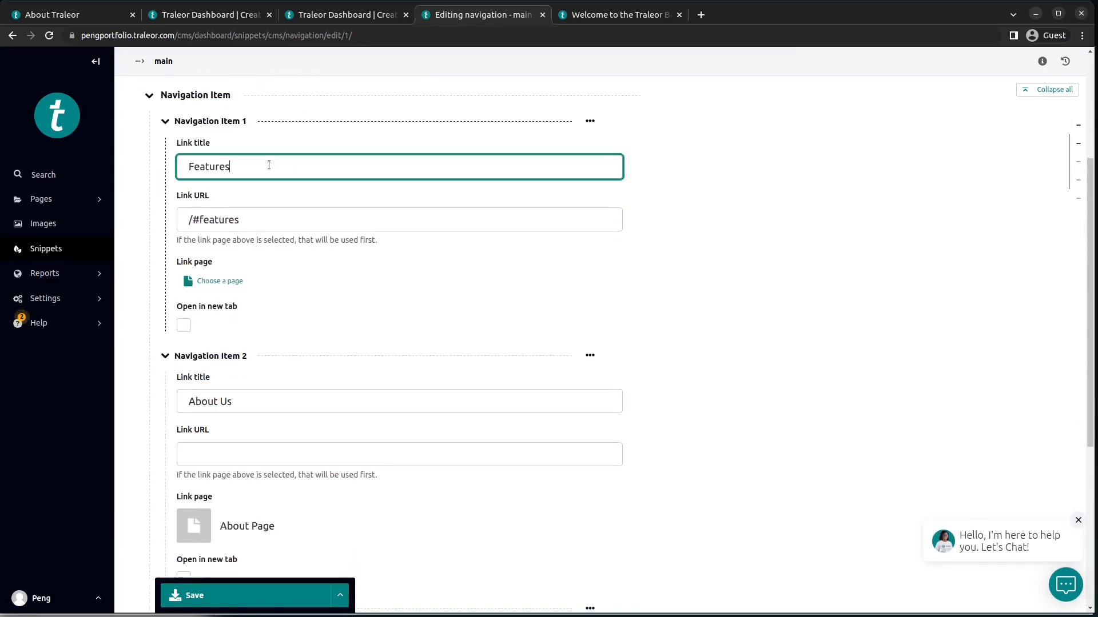
scroll(down, 3)
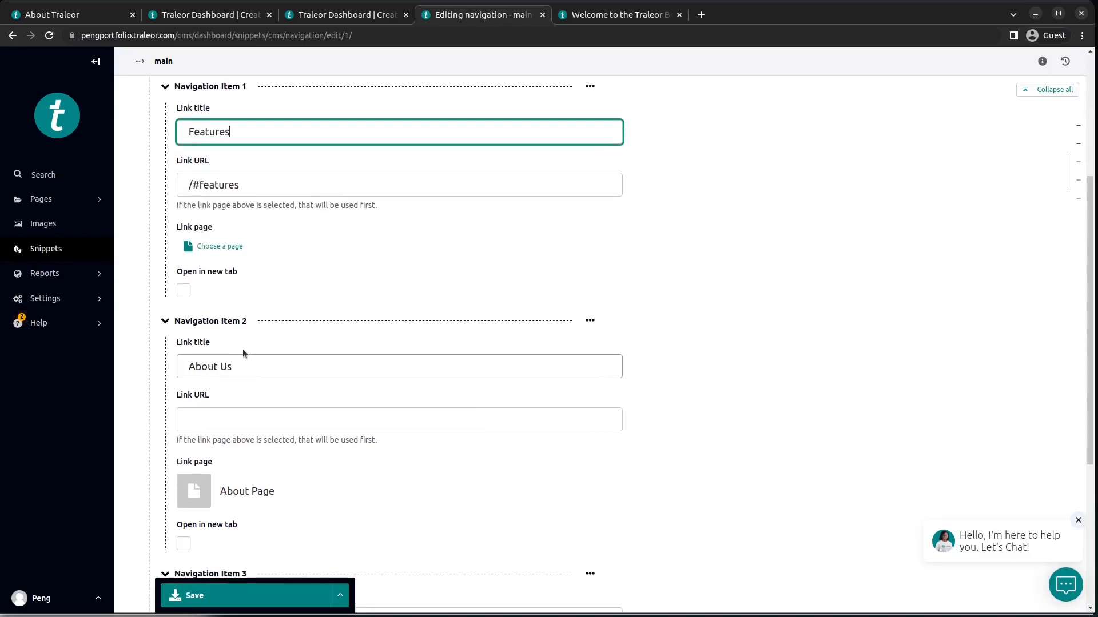
click(399, 366)
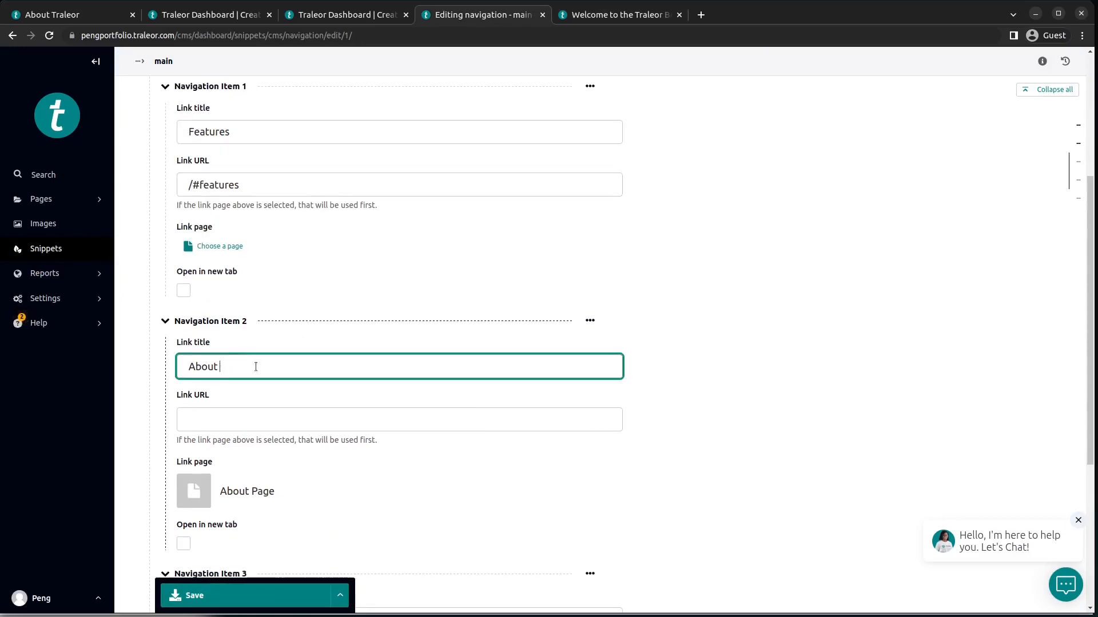
text(Me)
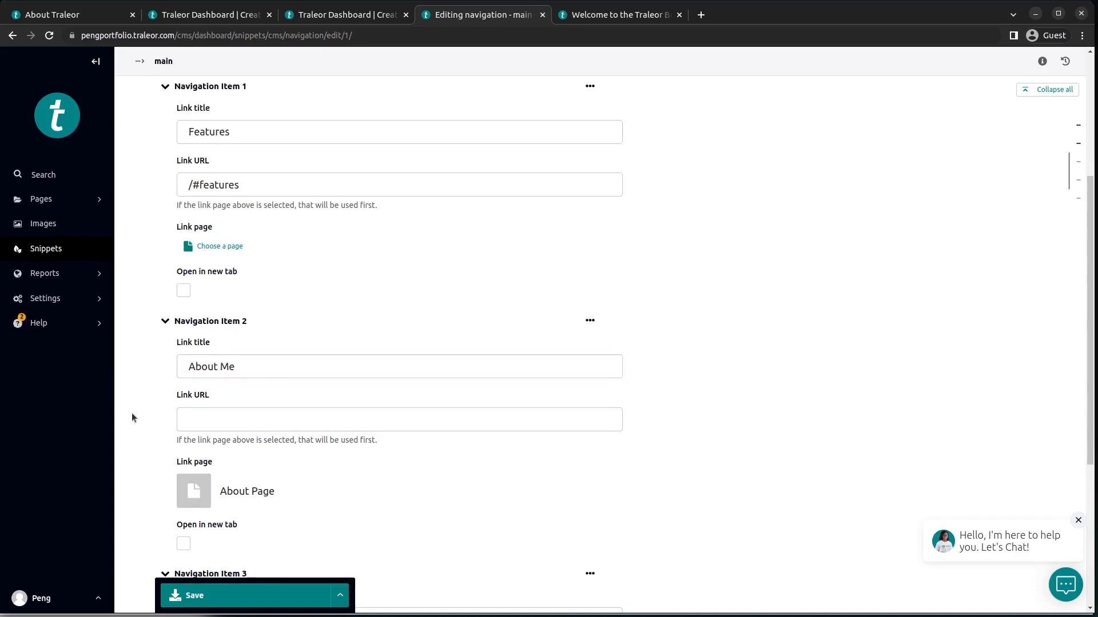
scroll(down, 3)
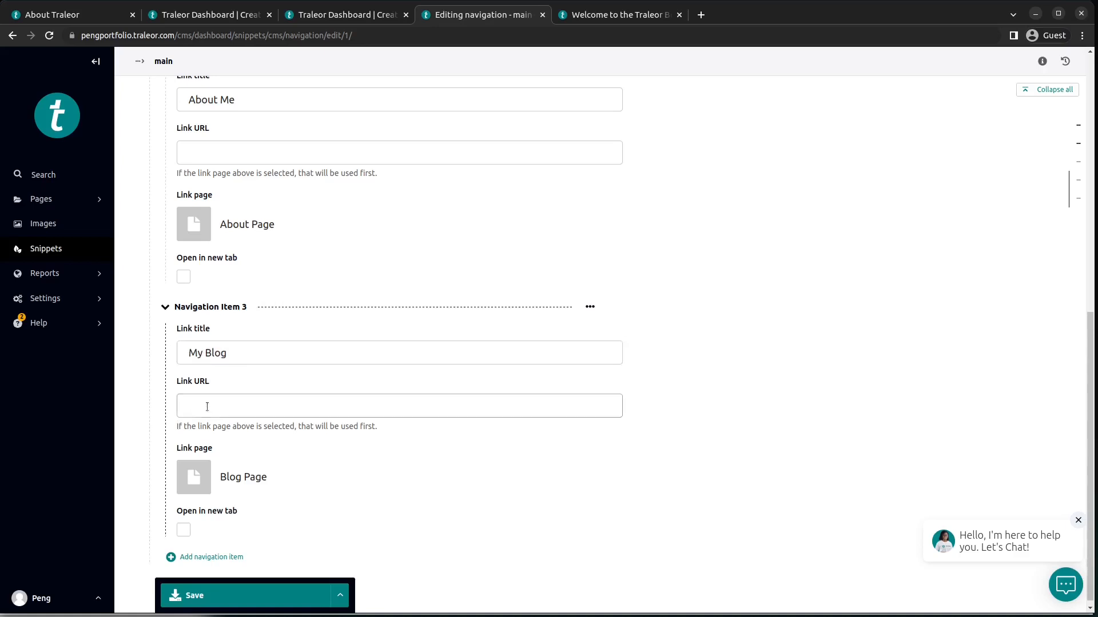
- Confirm the 'My Blog' item links to Blog Page via the page picker
click(400, 405)
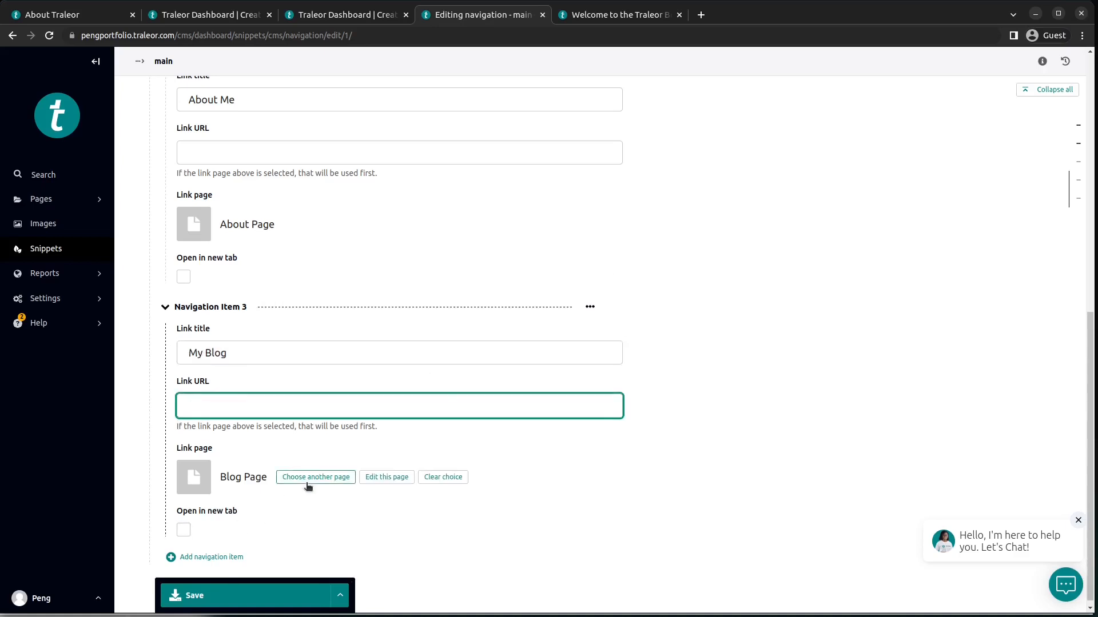
click(315, 477)
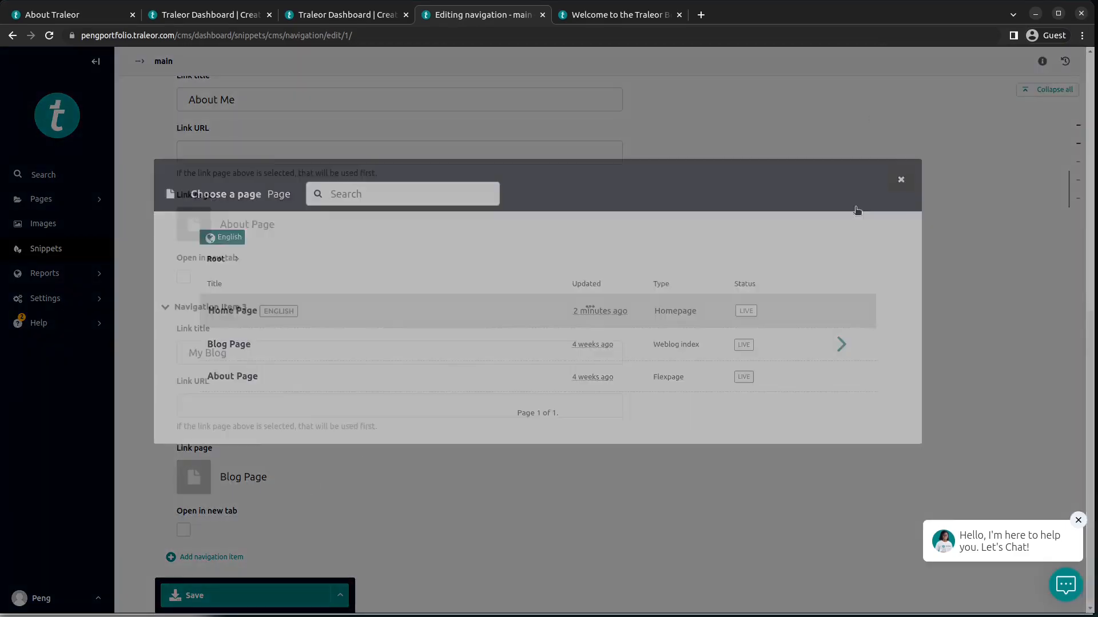
click(901, 179)
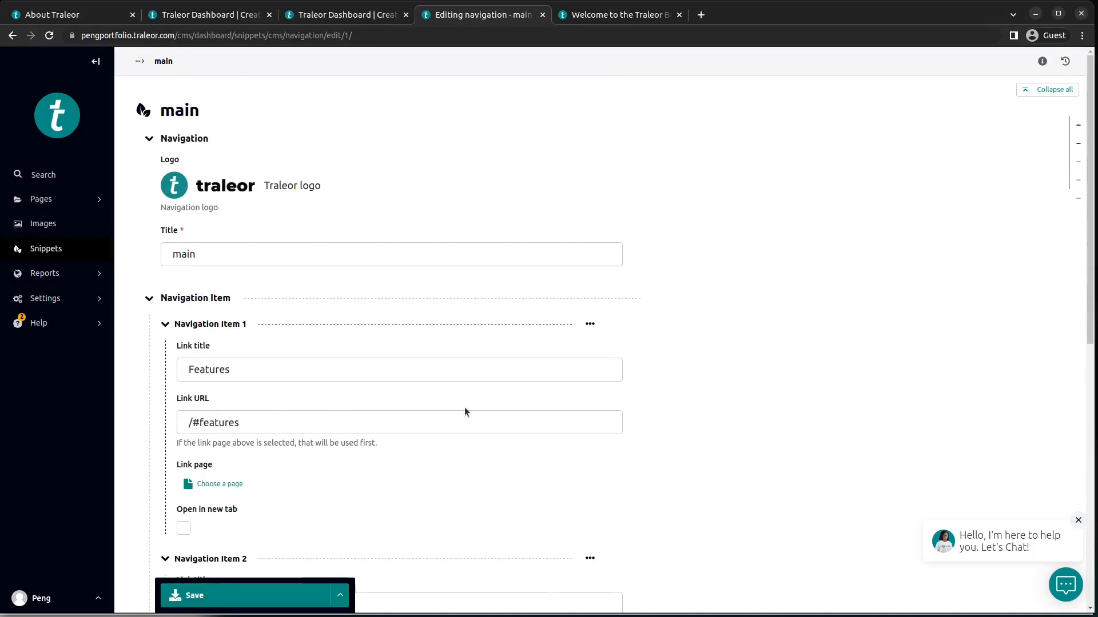
scroll(down, 3)
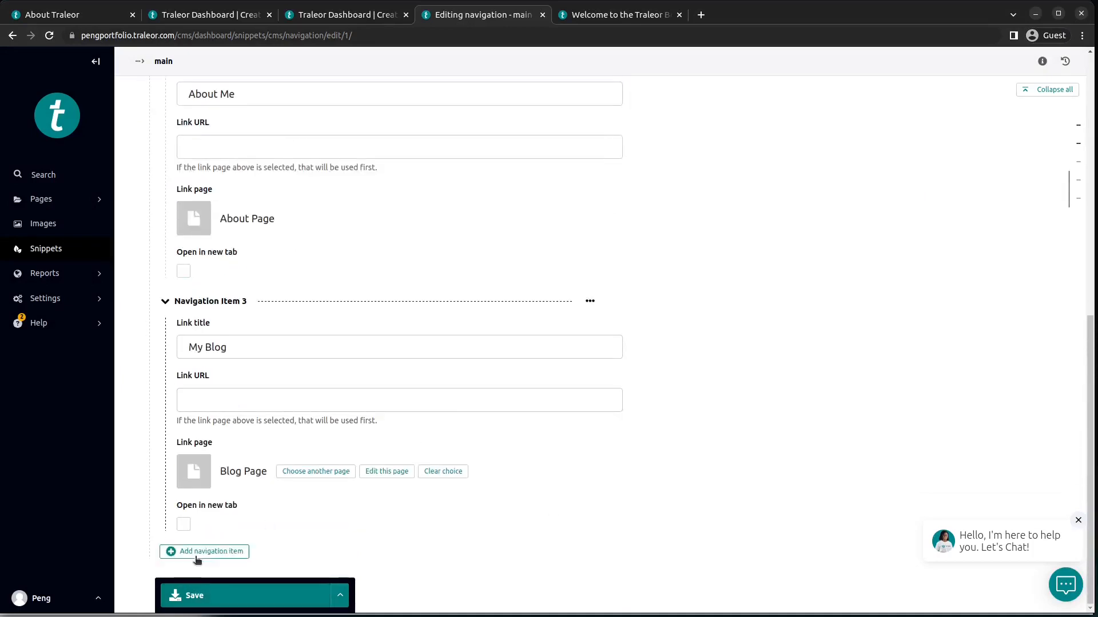
- Add a fourth navigation item titled 'Facebook' with the live site's address as its URL
click(205, 552)
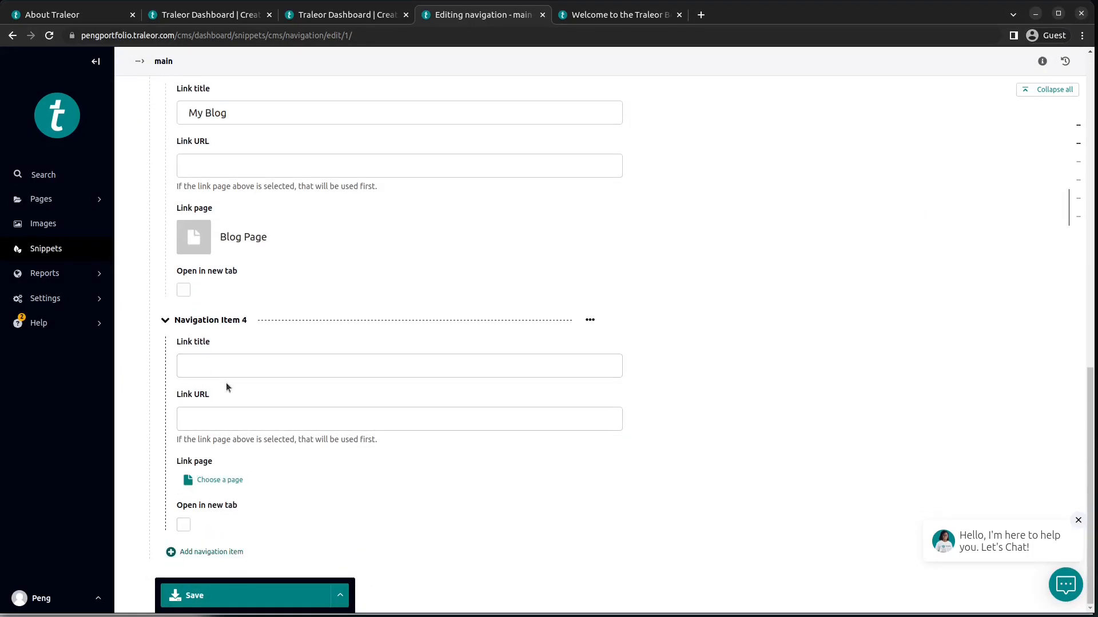
text(Whatsapp Me)
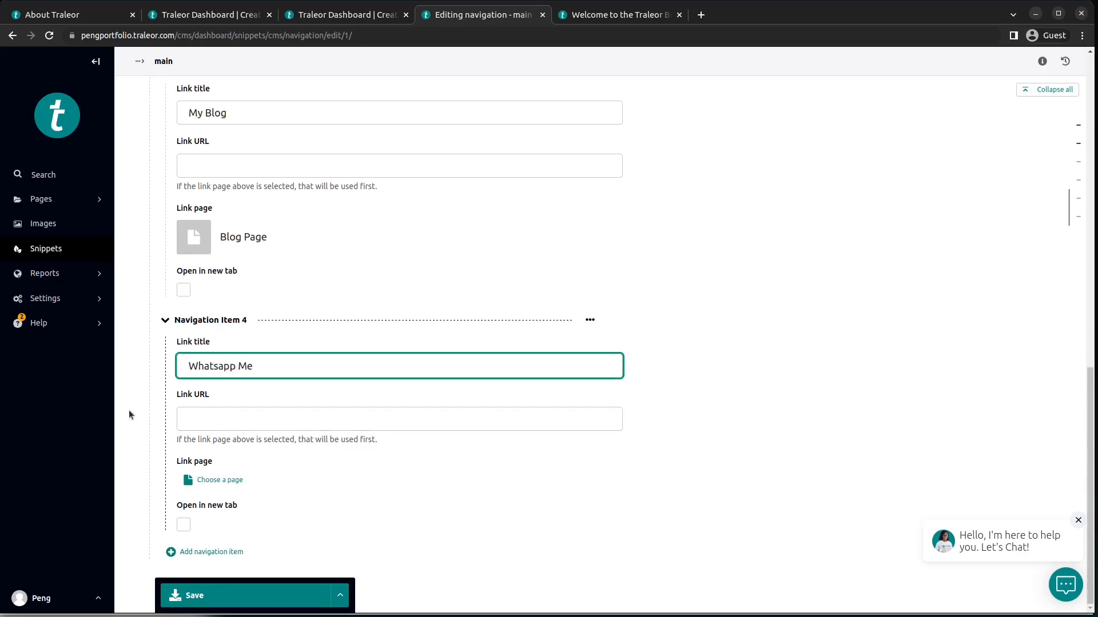
click(399, 418)
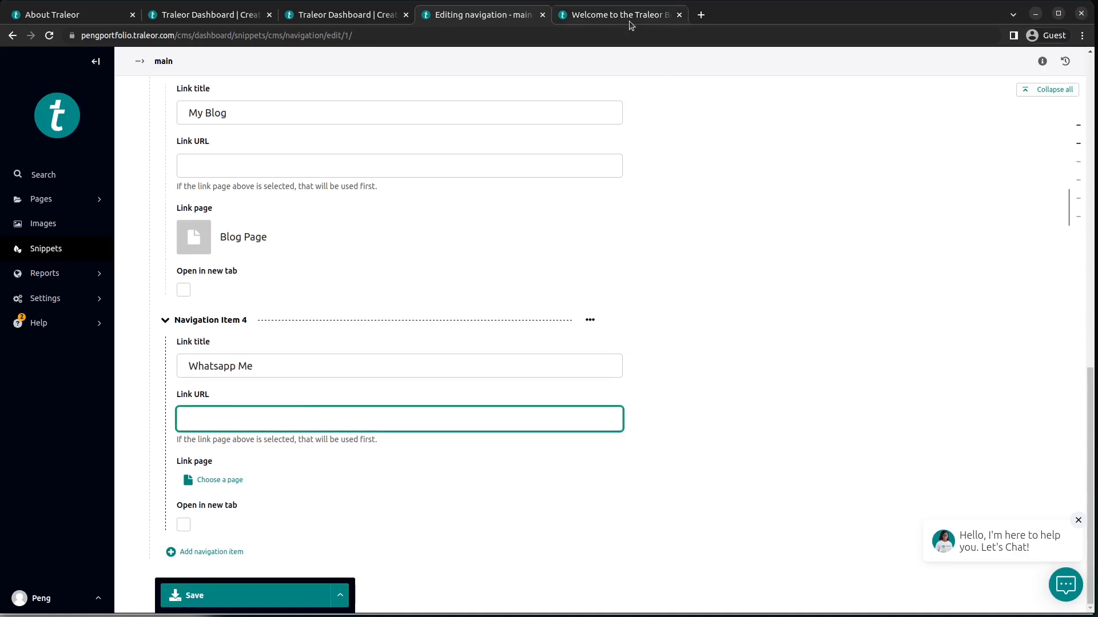
click(619, 14)
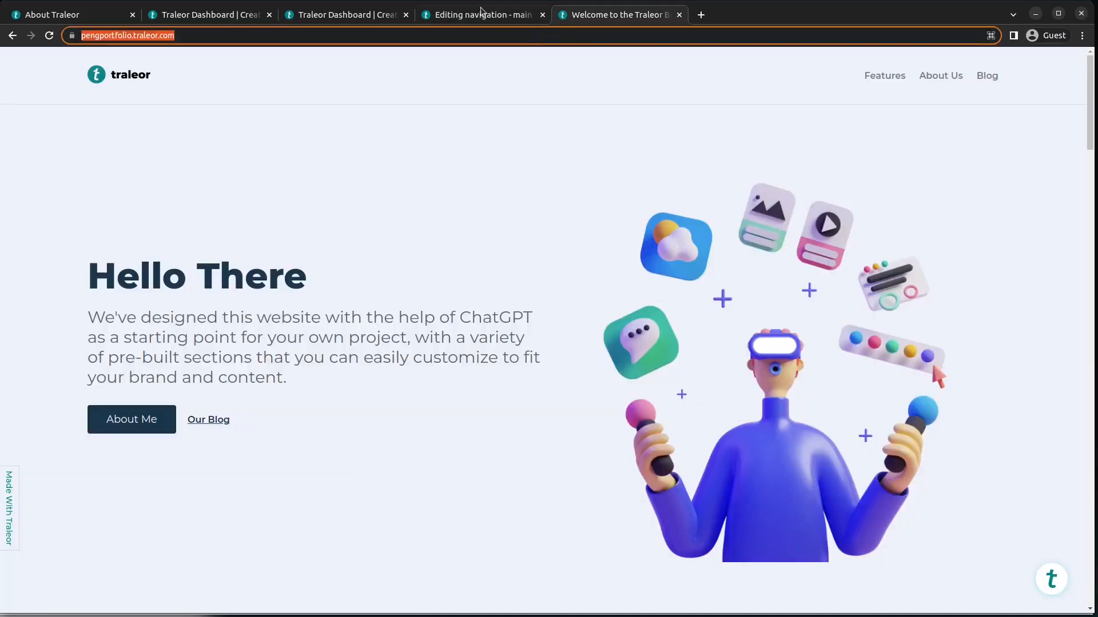
click(481, 14)
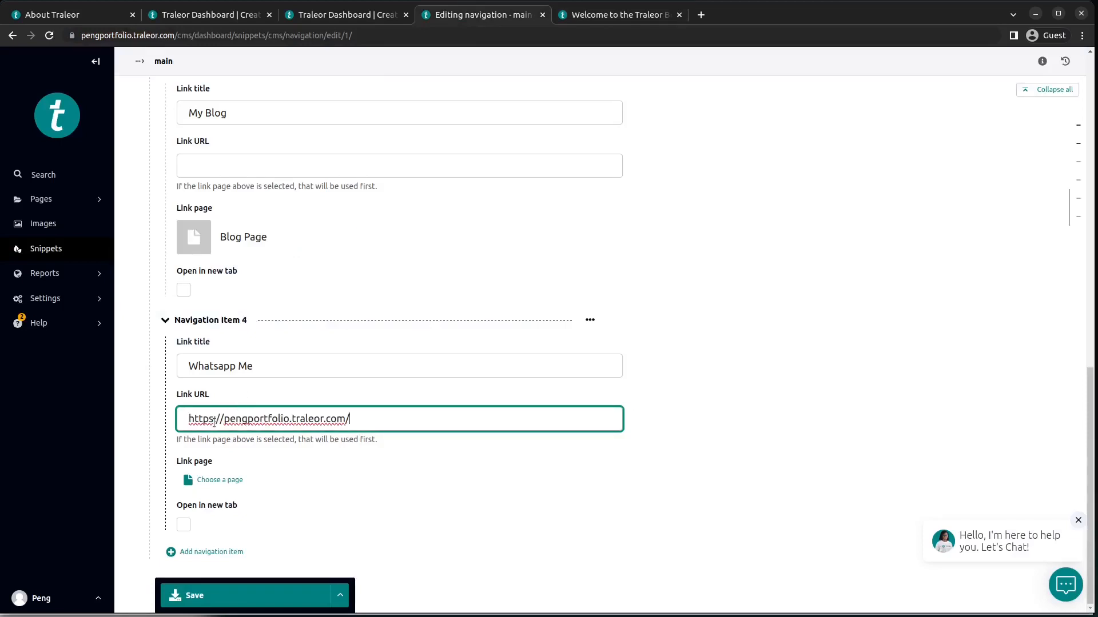
double_click(244, 366)
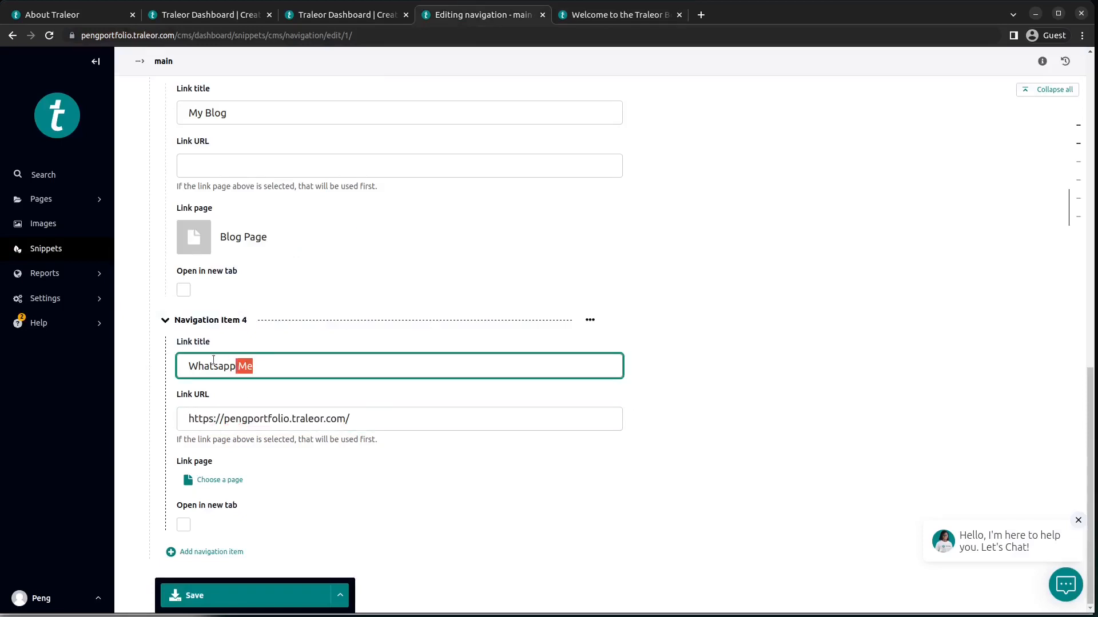
text(Faceb)
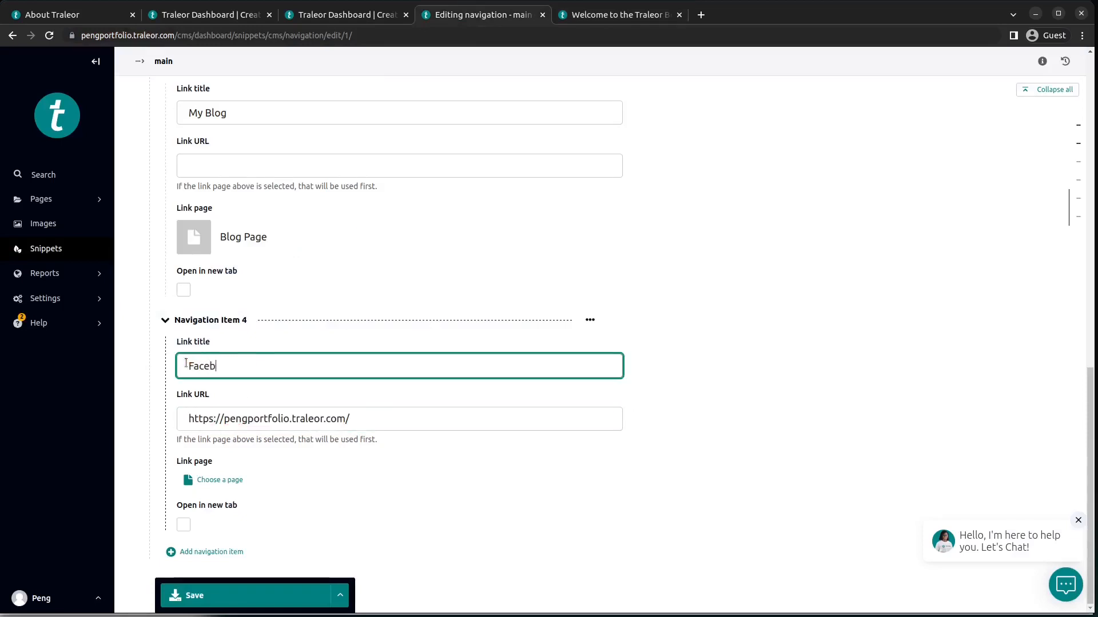
text(ook)
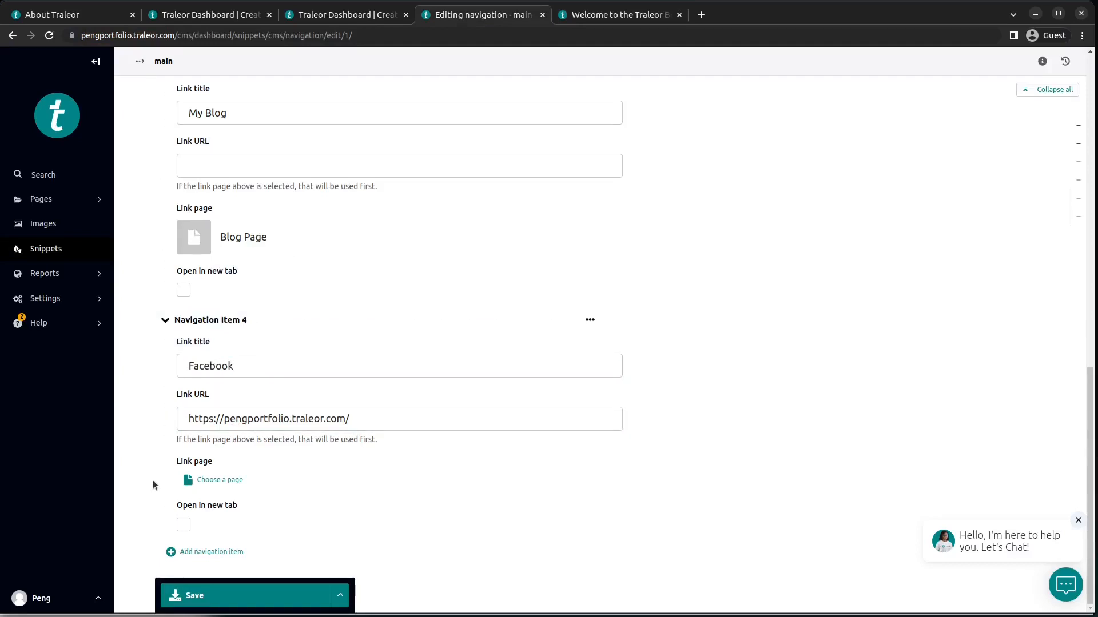
mouse_move(216, 452)
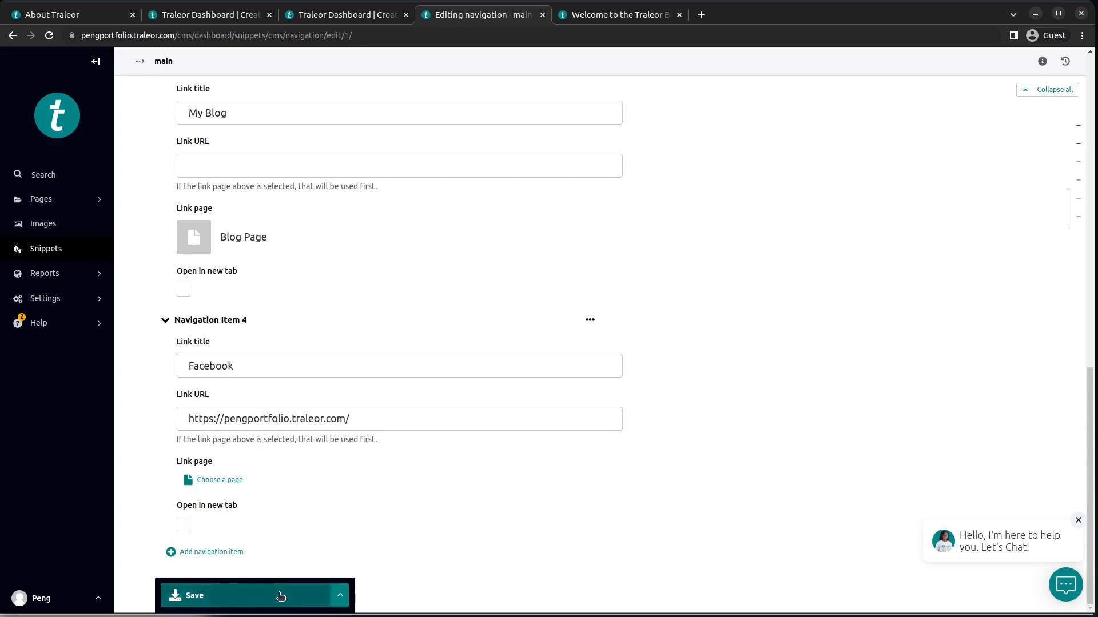
- Save the navigation and confirm the live header shows Features, About Me, My Blog, Facebook
click(254, 595)
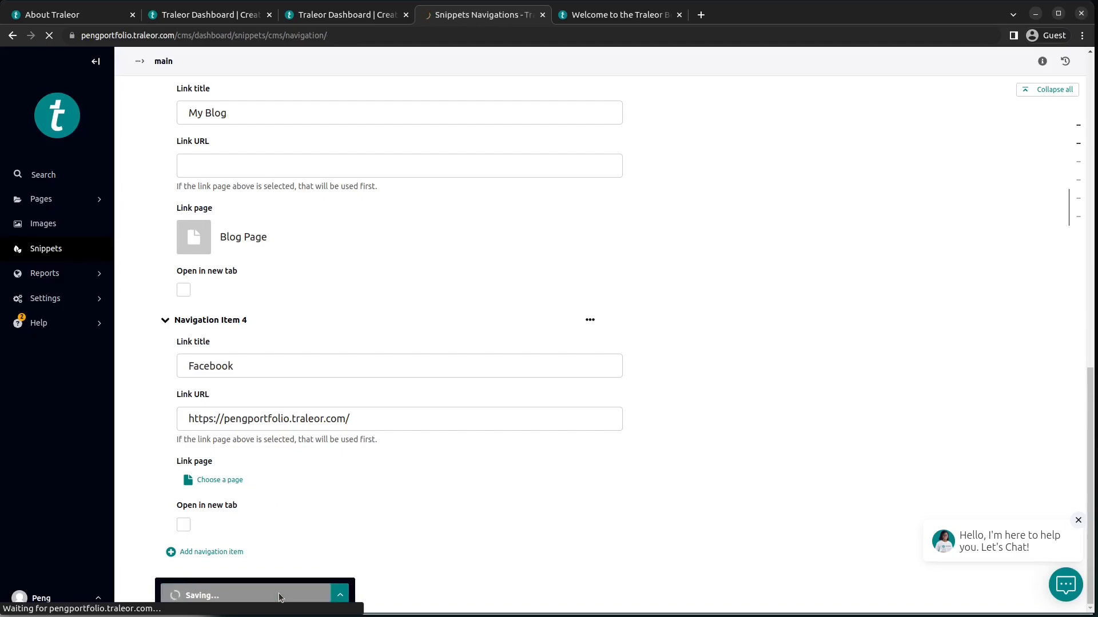
click(618, 14)
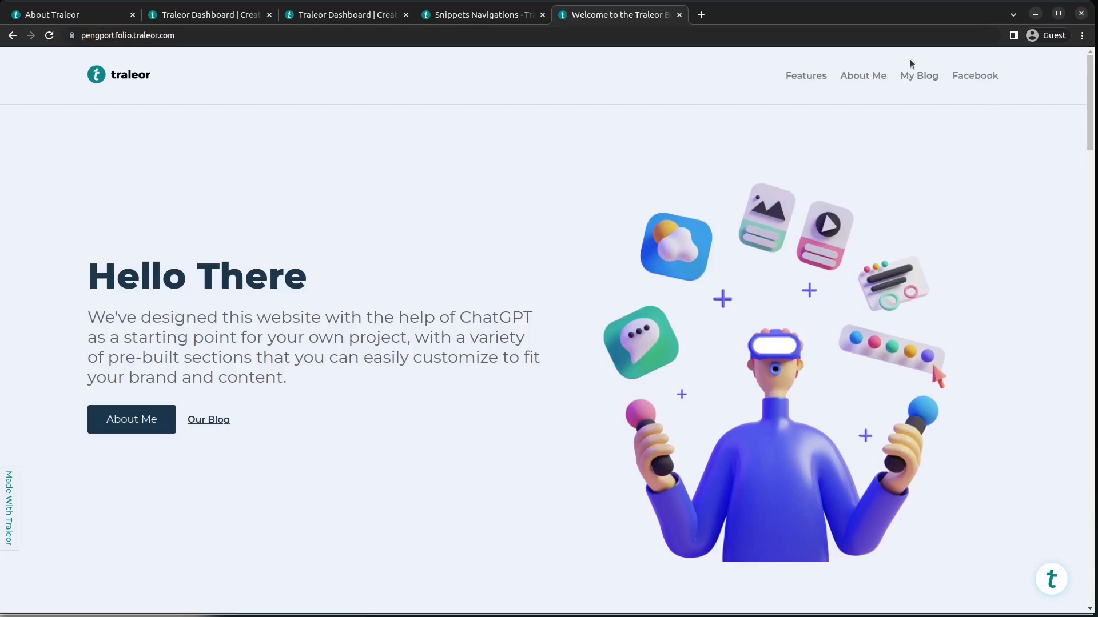
mouse_move(974, 75)
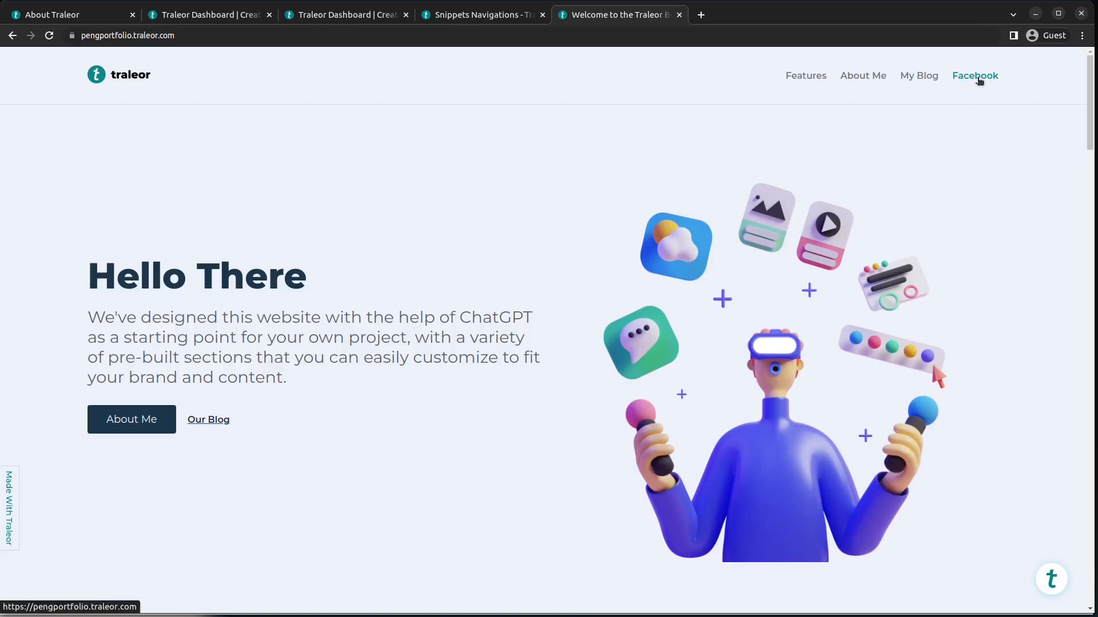
mouse_move(799, 286)
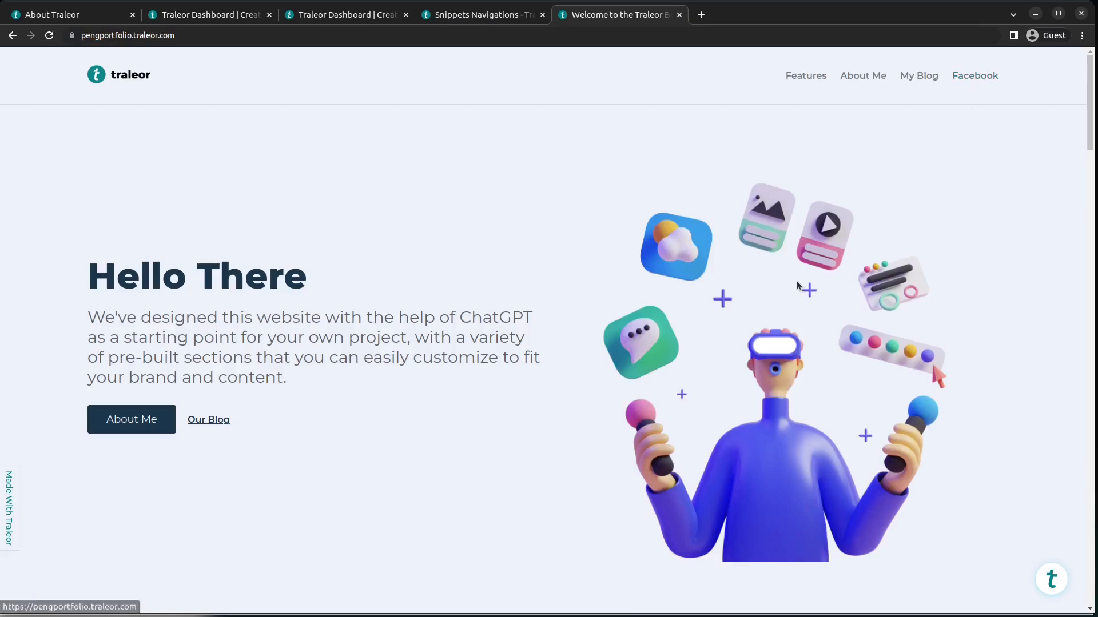
scroll(down, 3)
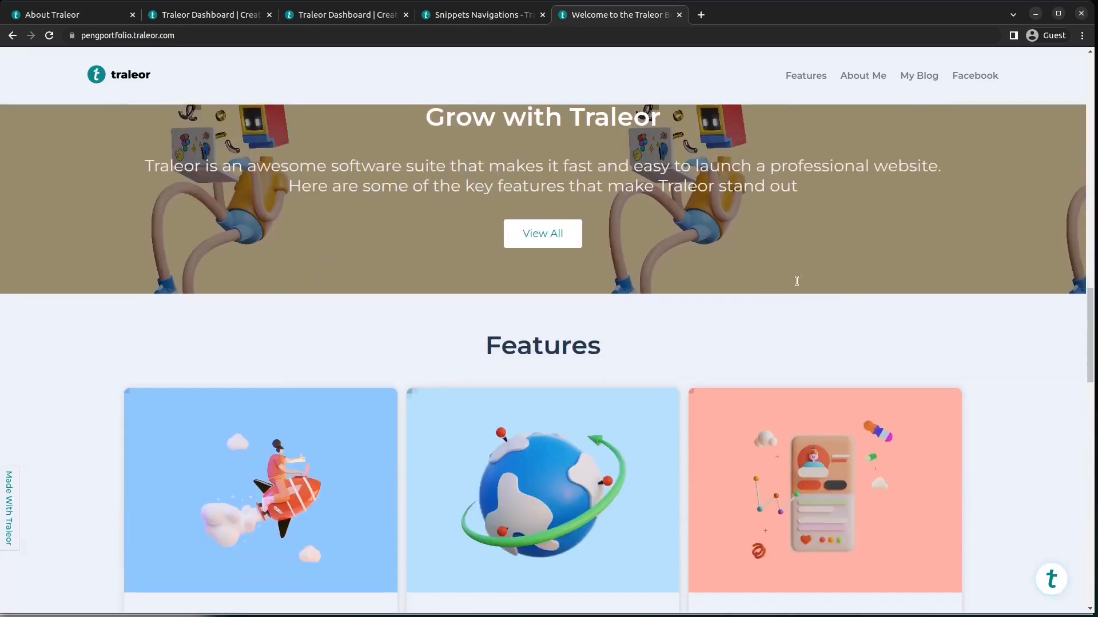
scroll(up, 3)
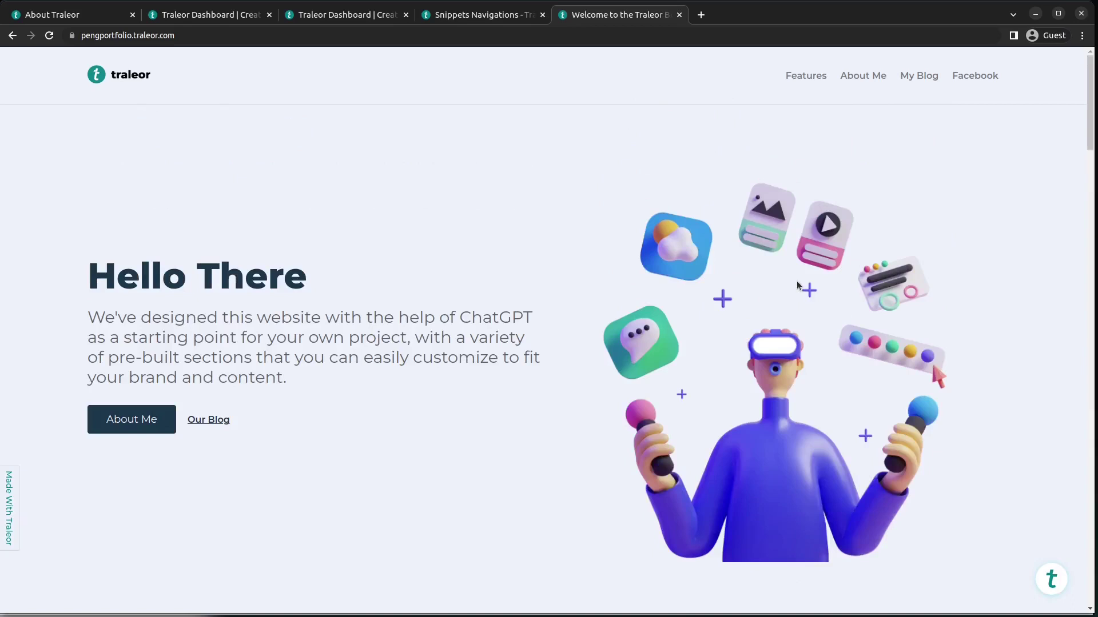
click(481, 13)
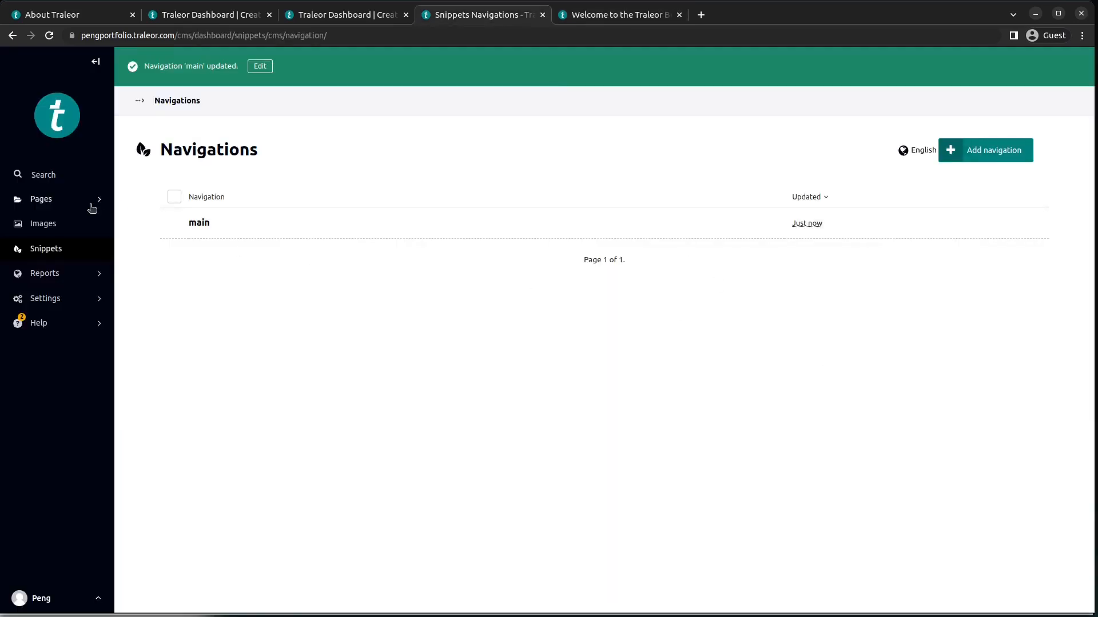
- Return to the Peng Portfolio welcome dashboard and open the help chat panel
click(41, 199)
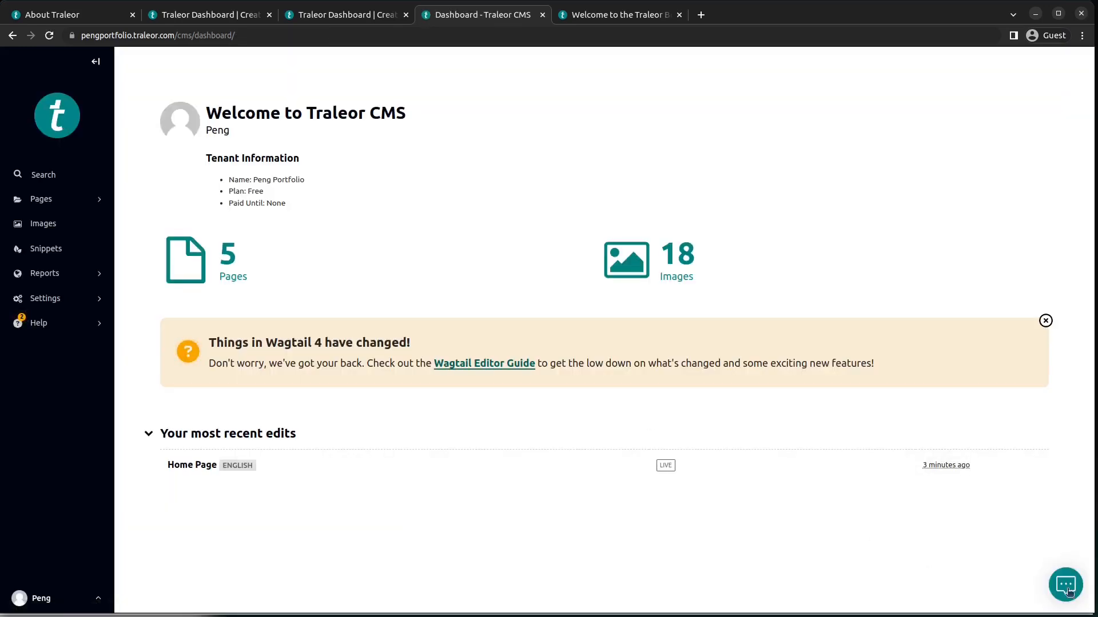
click(1065, 584)
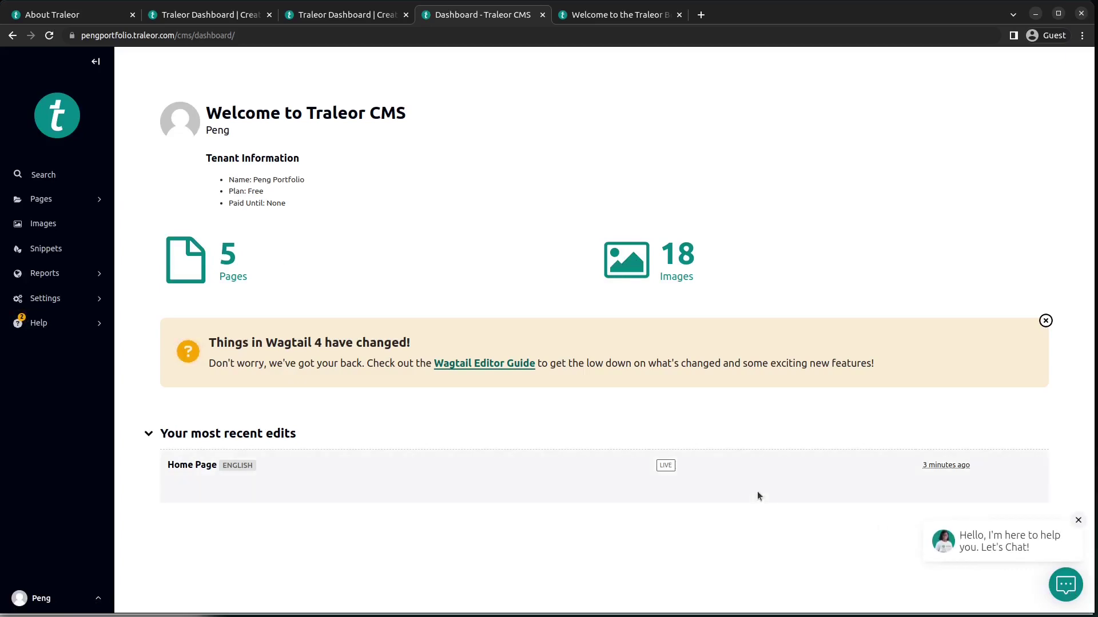
mouse_move(808, 485)
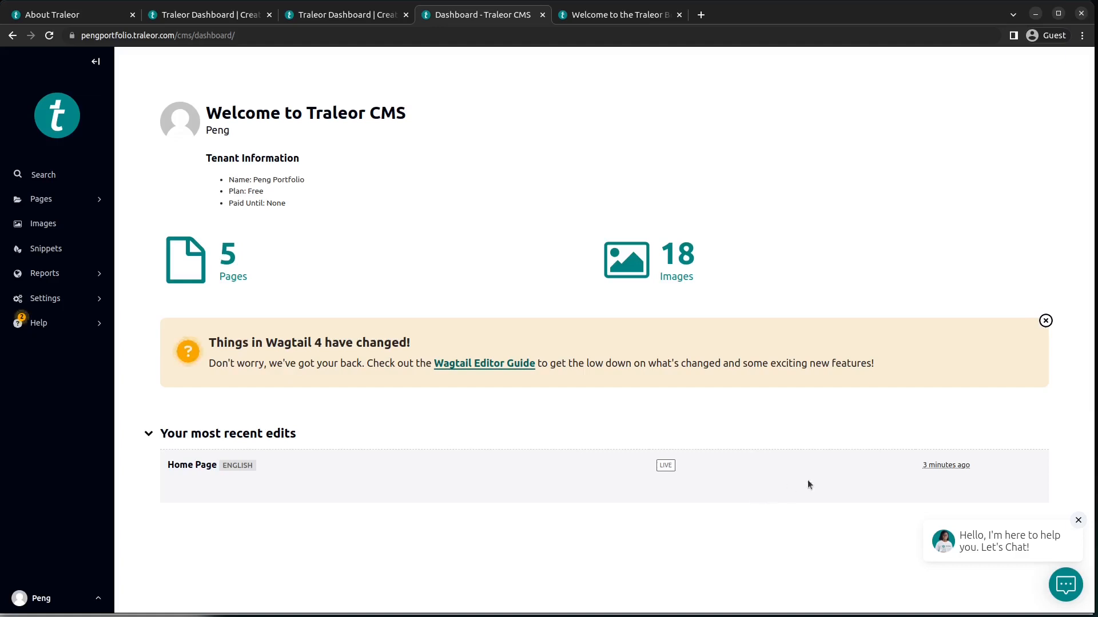
click(1065, 584)
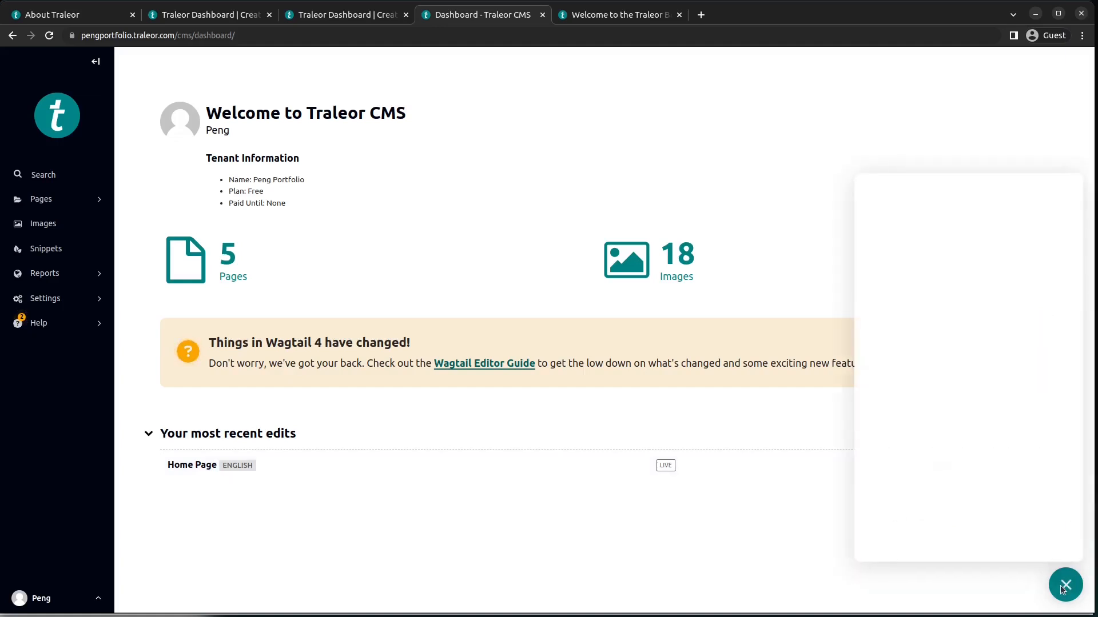
- Reply to the chat's 'what should we call you' question with a name
click(1066, 586)
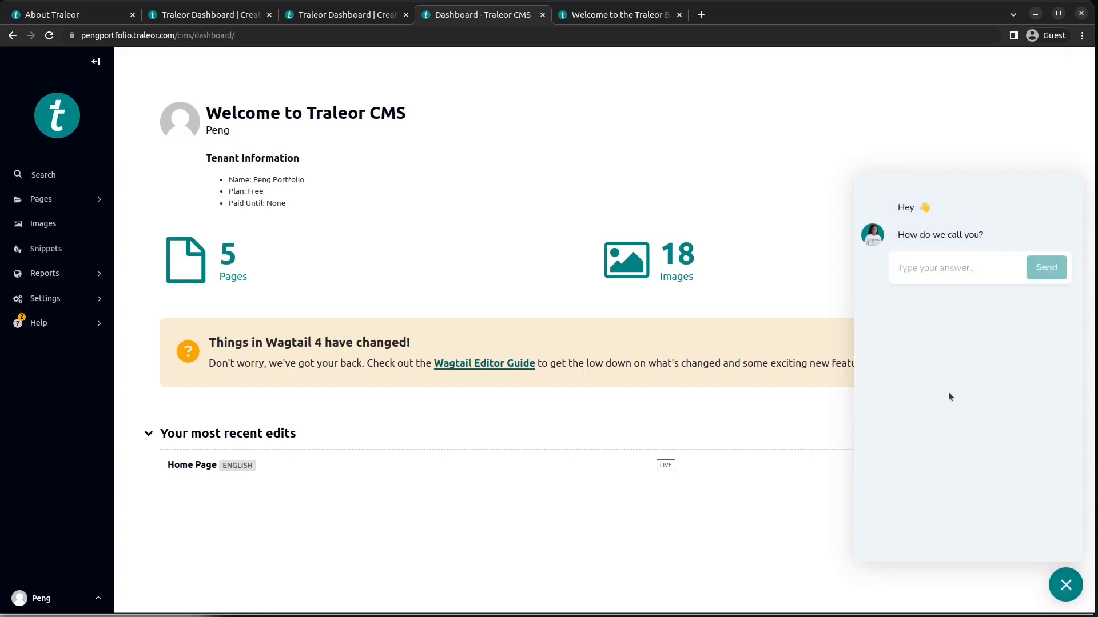
click(956, 268)
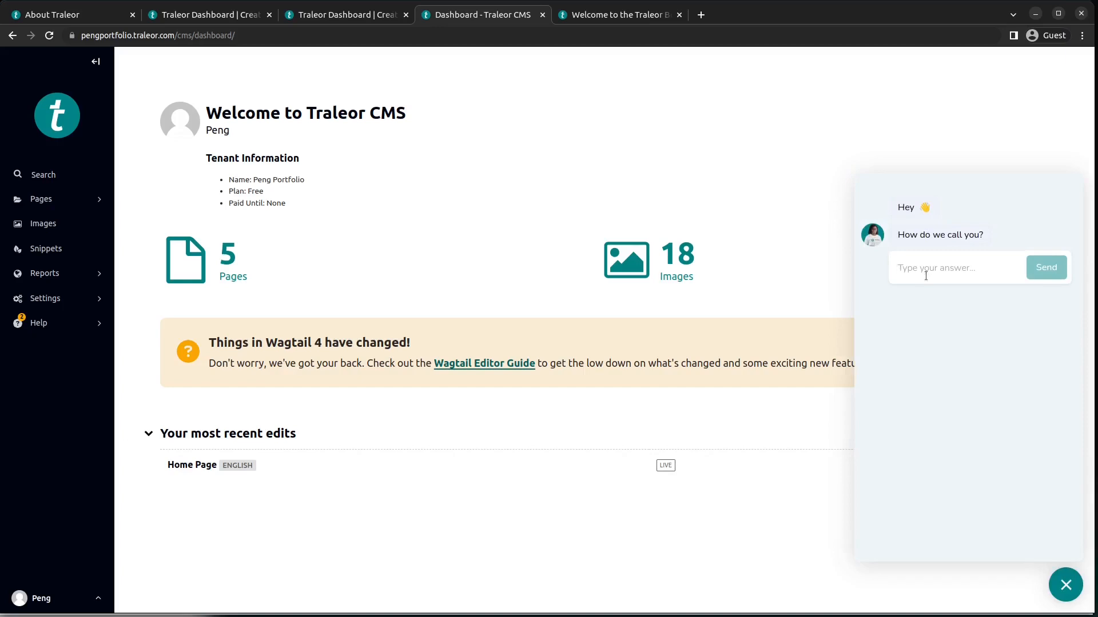
click(1046, 267)
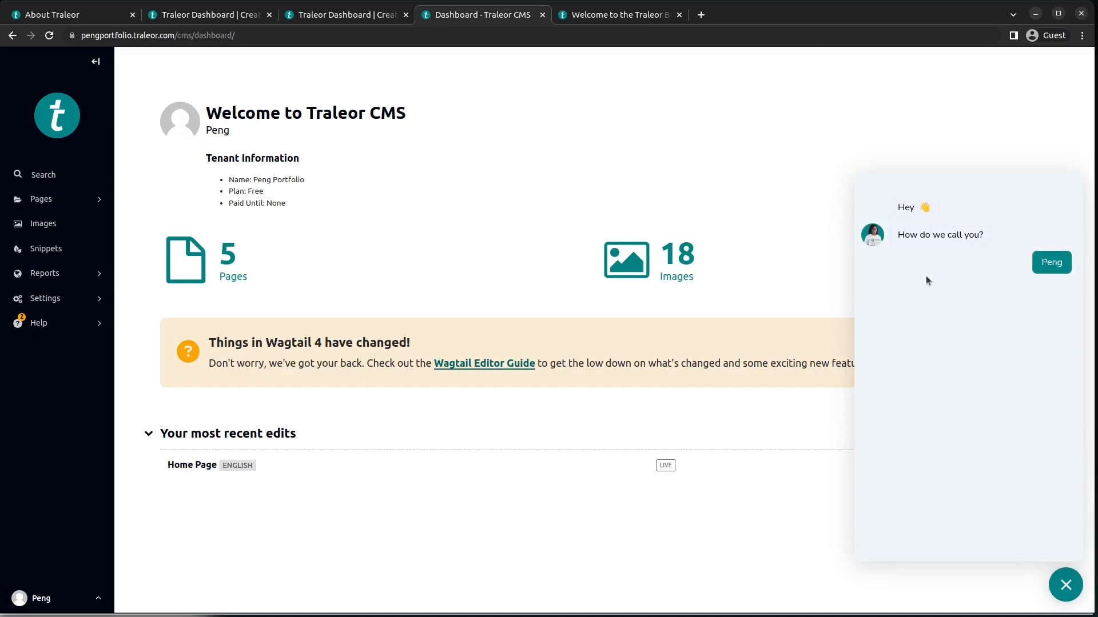